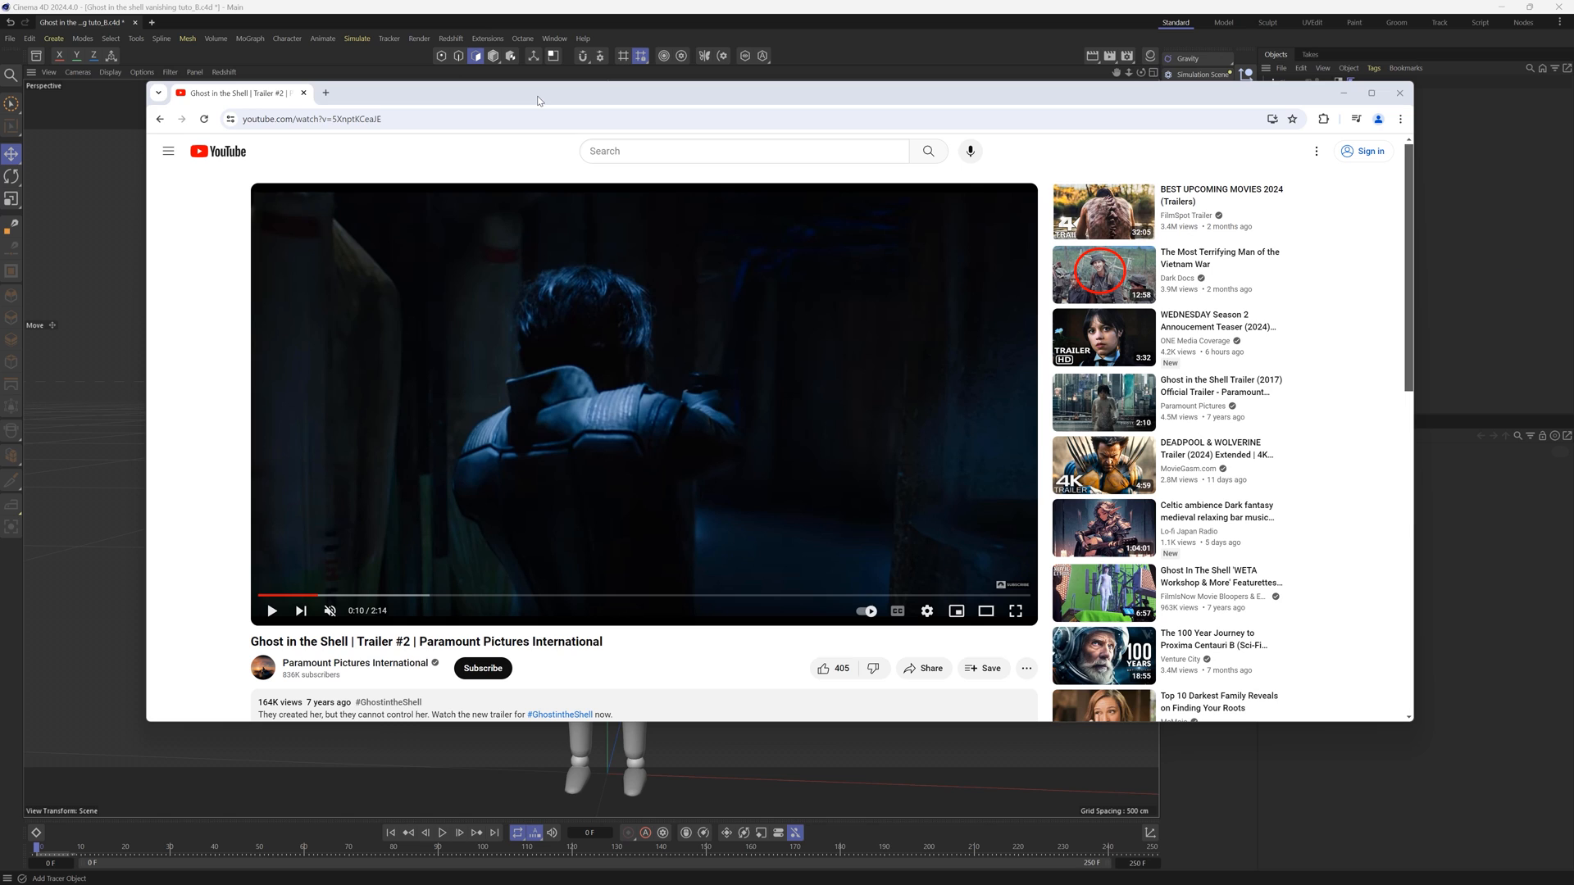
Move the trailer window aside and bring the Cinema 4D mannequin scene to the front
{"action": "left_click_drag", "start_coordinate": [538, 92], "coordinate": [869, 97]}
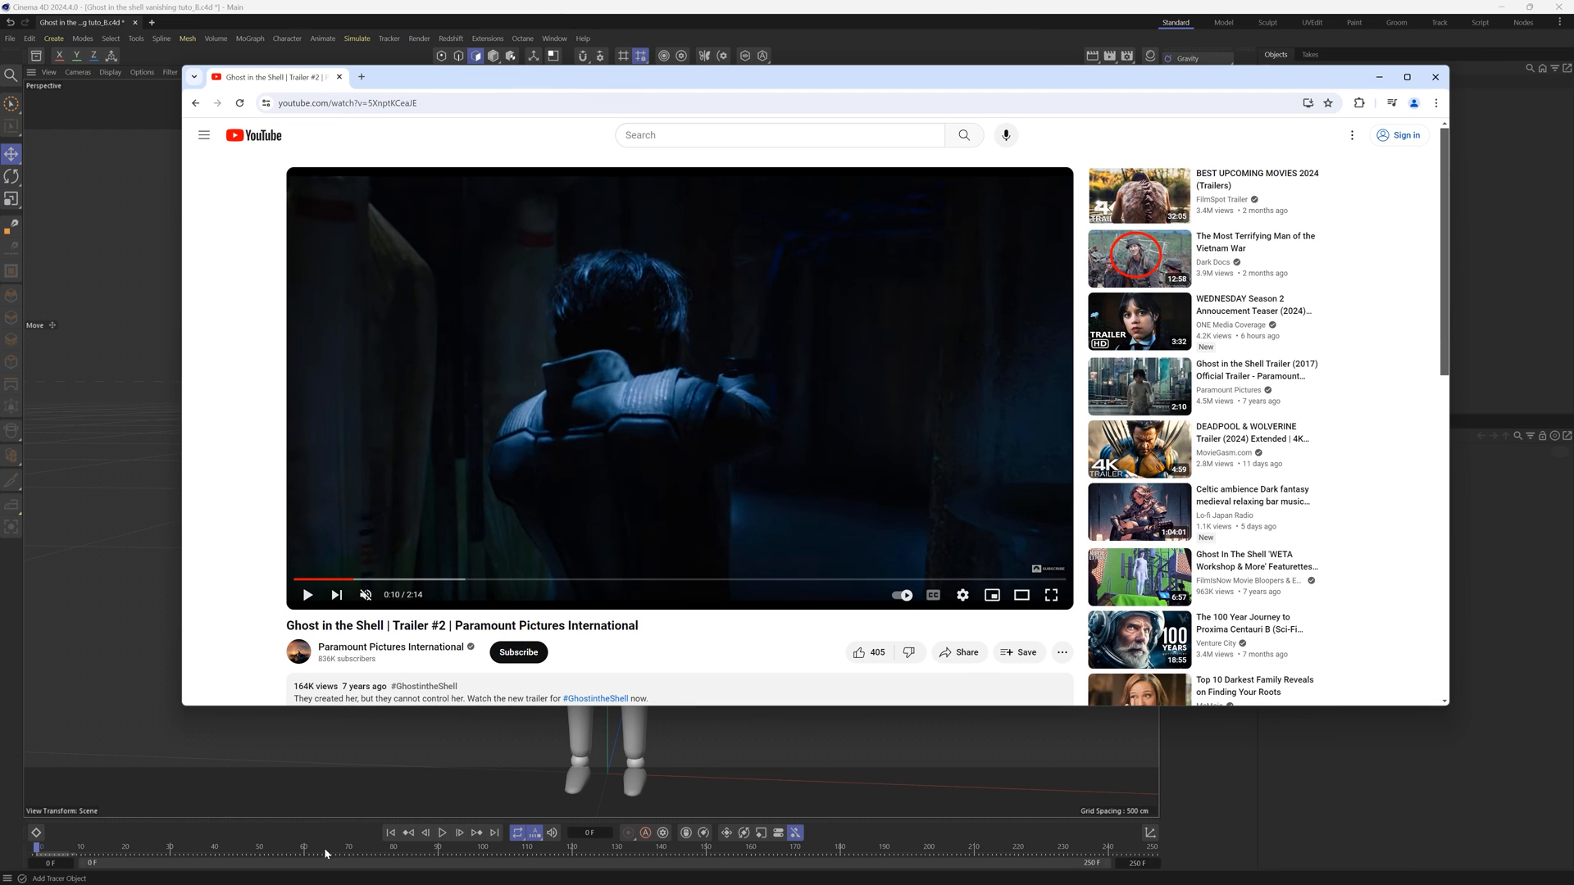
{"action": "left_click", "coordinate": [308, 593]}
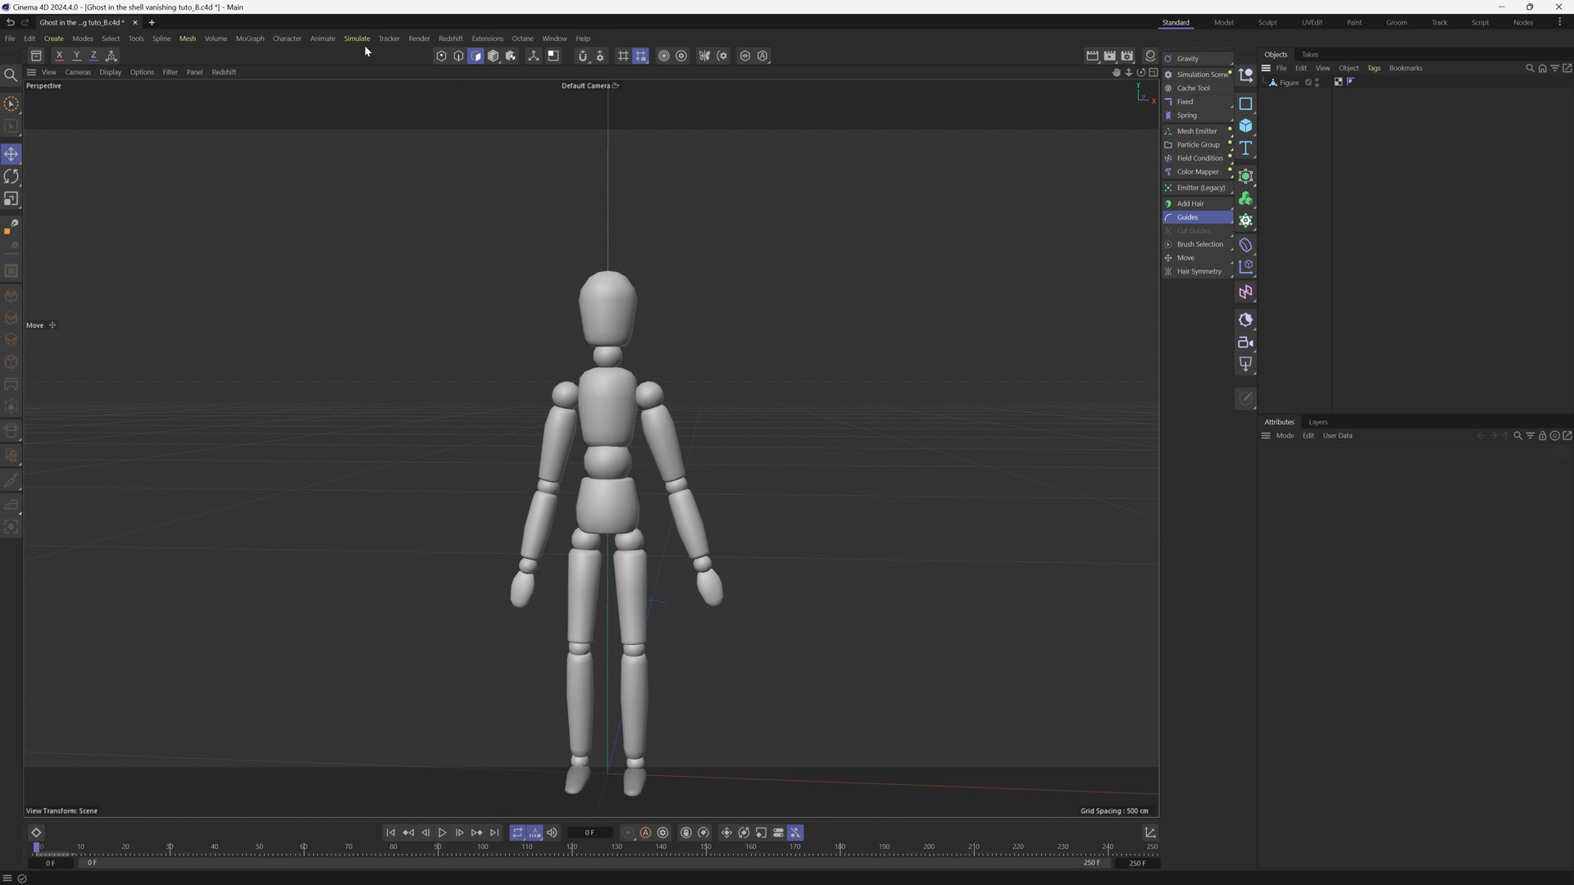
Browse the Simulate menu's particle options, then make the Figure polygon object active
{"action": "left_click", "coordinate": [355, 38]}
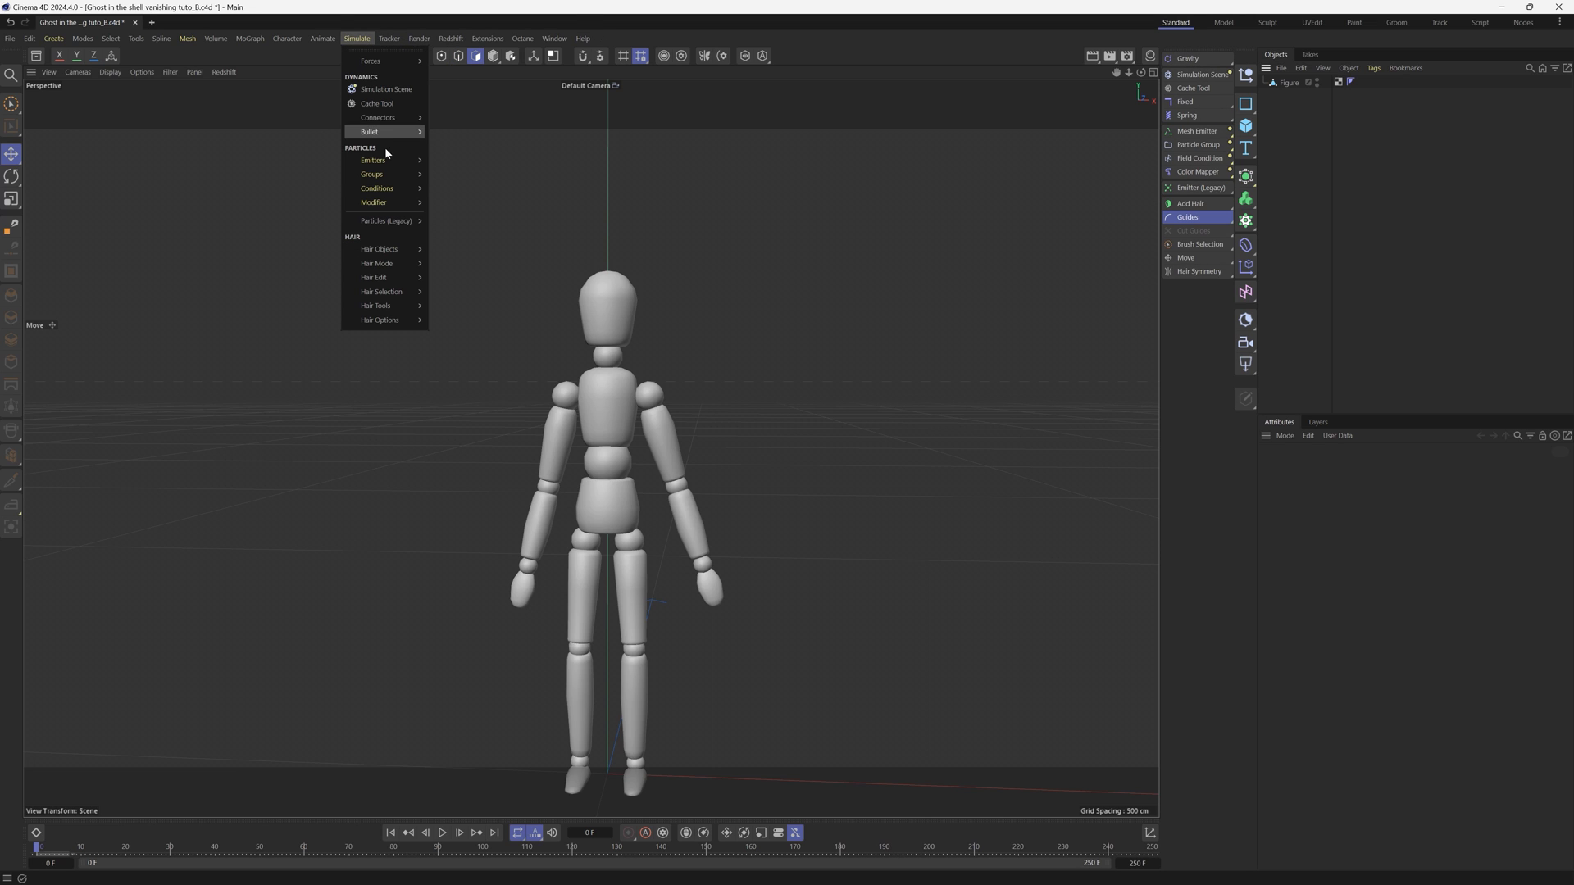
{"action": "mouse_move", "coordinate": [385, 204]}
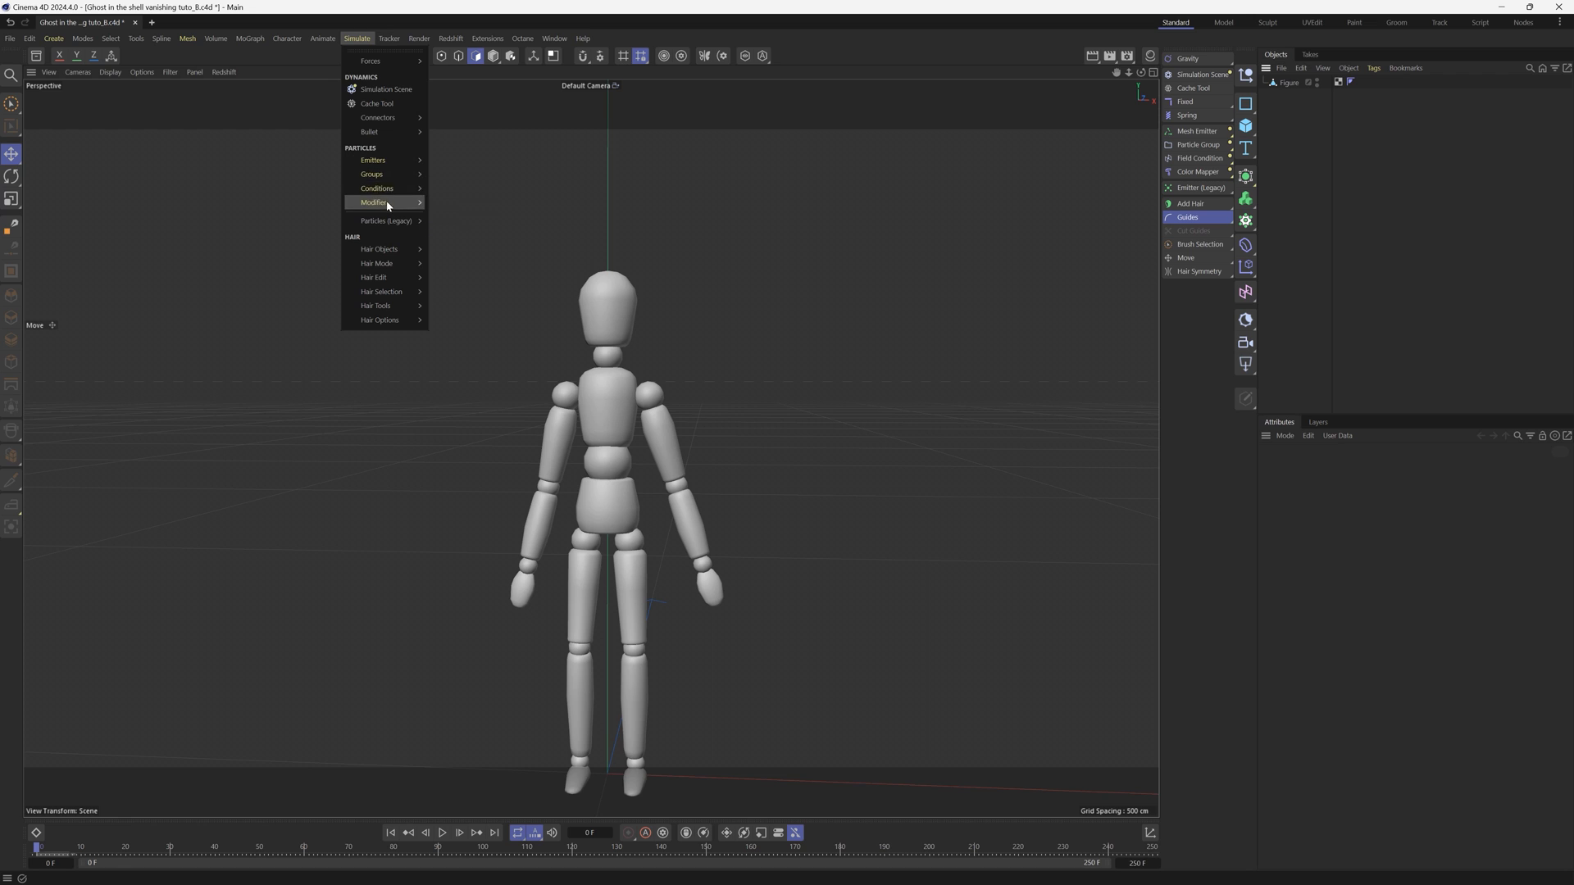
{"action": "left_click", "coordinate": [356, 38]}
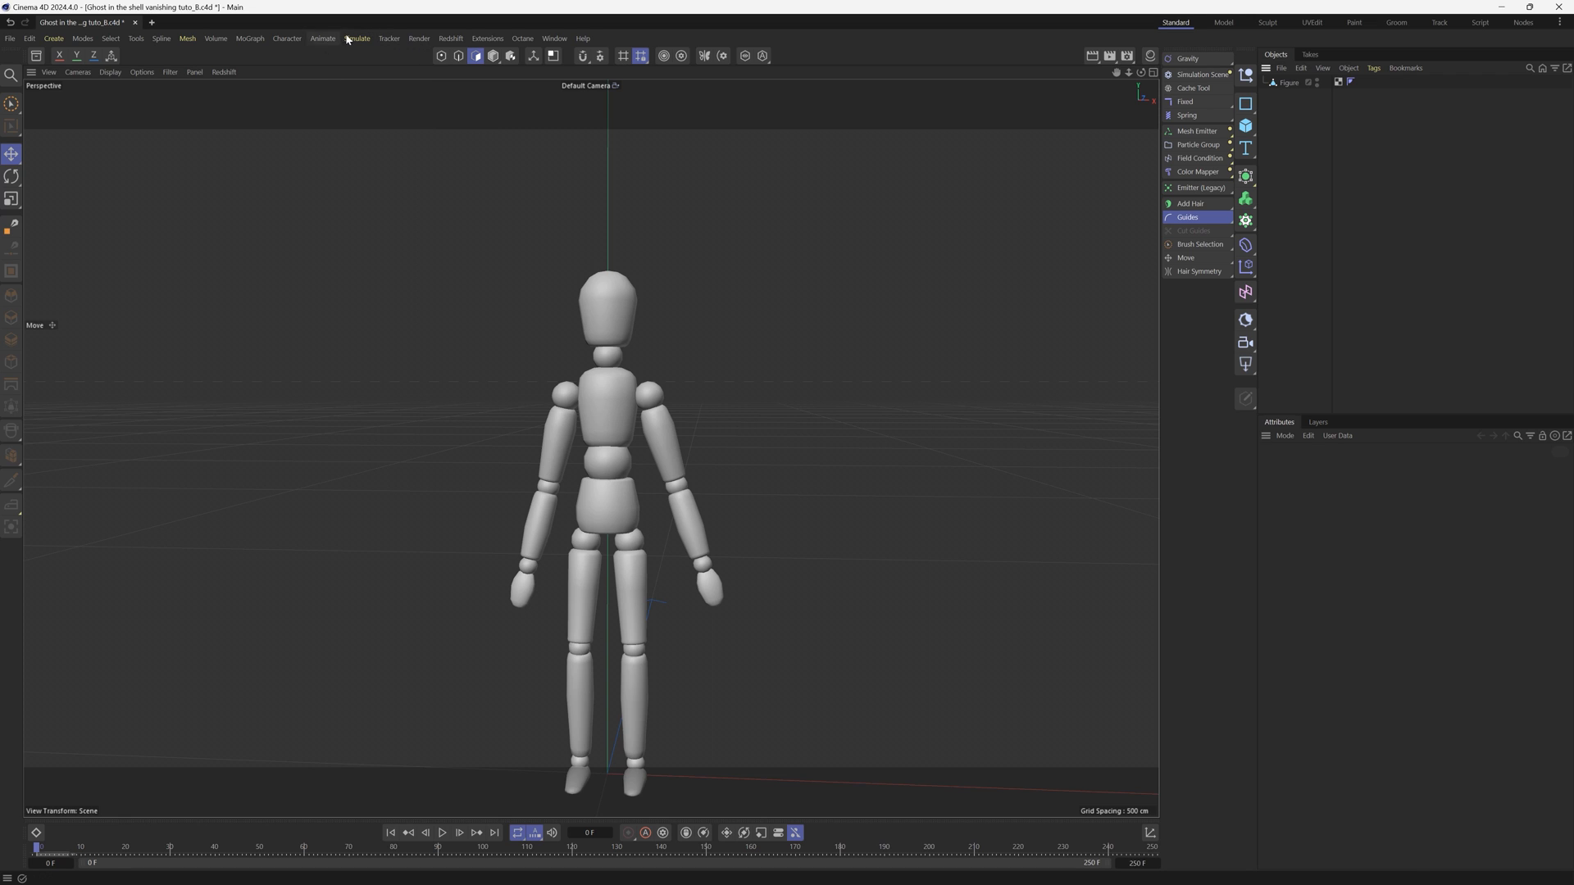
{"action": "left_click", "coordinate": [359, 38]}
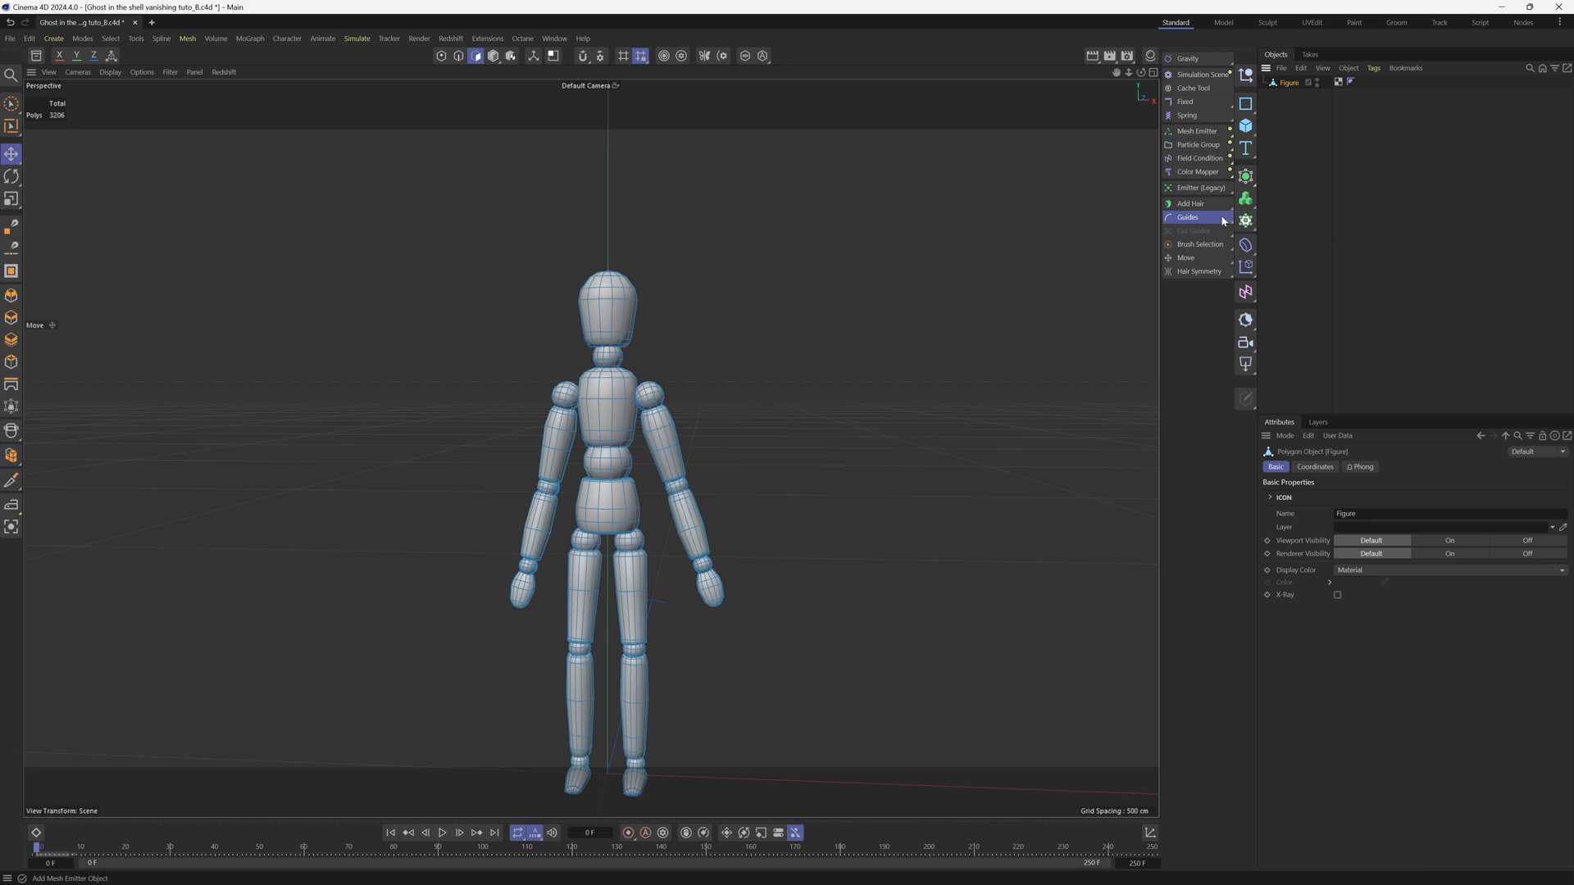
{"action": "mouse_move", "coordinate": [1200, 187]}
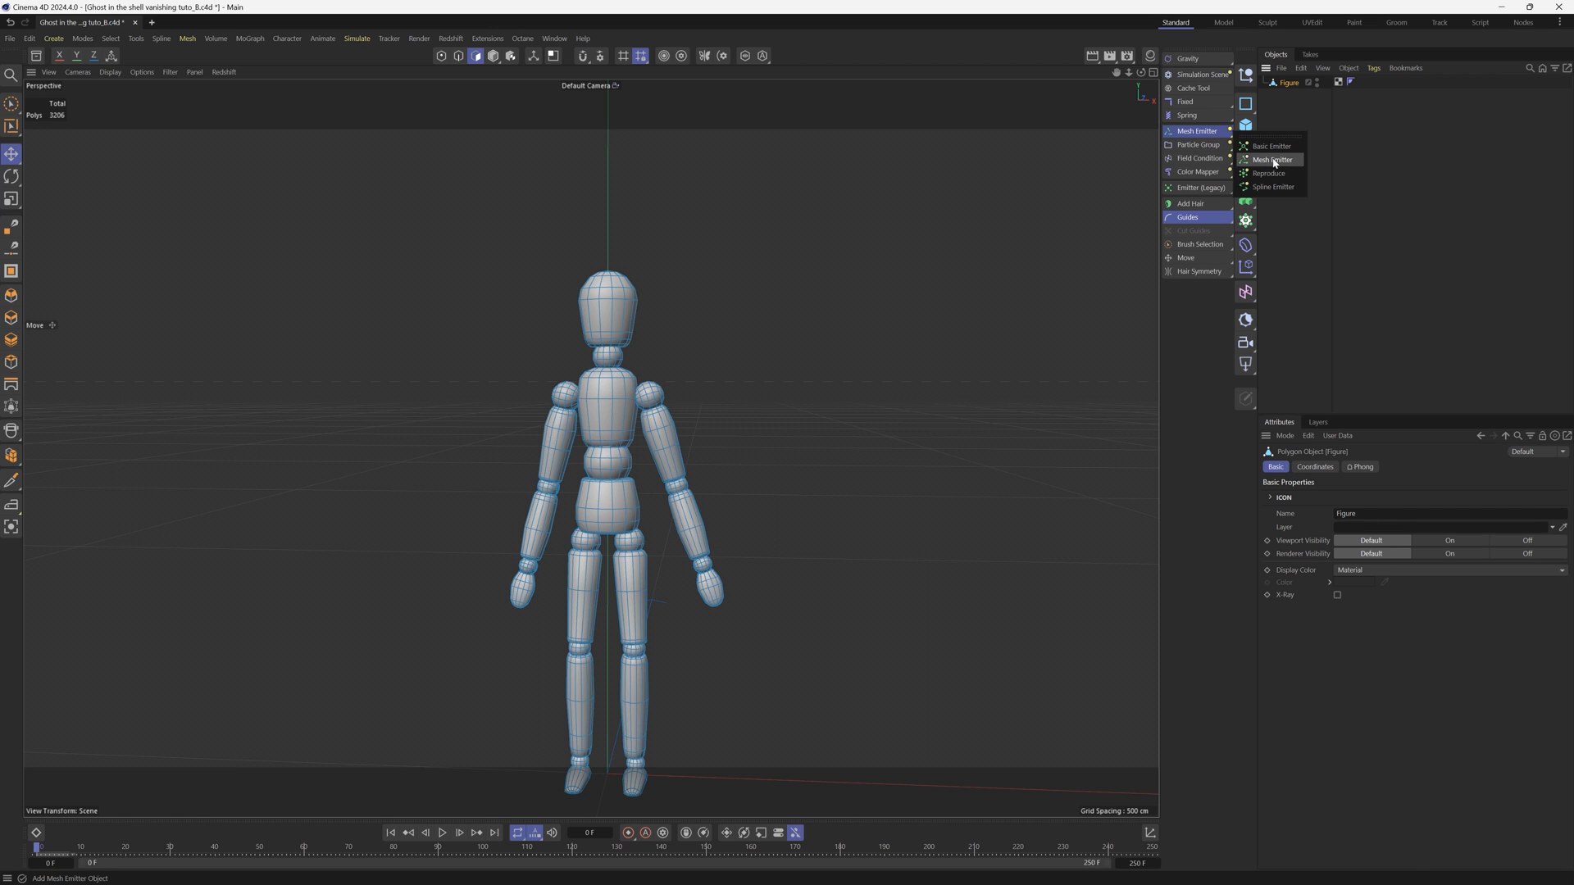
{"action": "mouse_move", "coordinate": [1268, 168]}
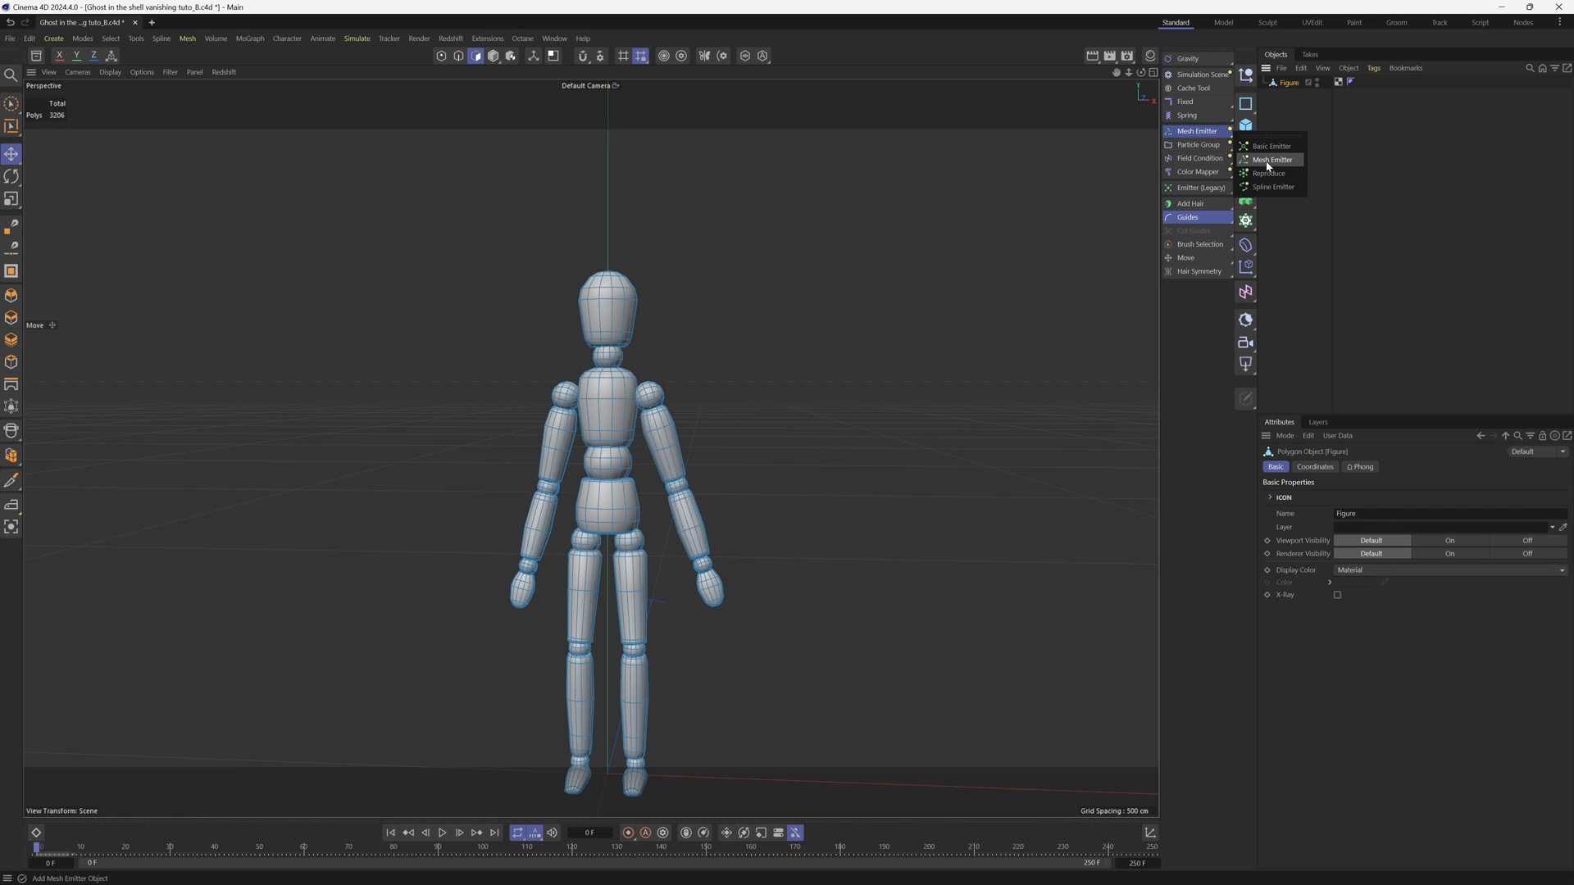
Add a Mesh Emitter using the Figure as geometry and preview particles emitting from it
{"action": "left_click", "coordinate": [1271, 159]}
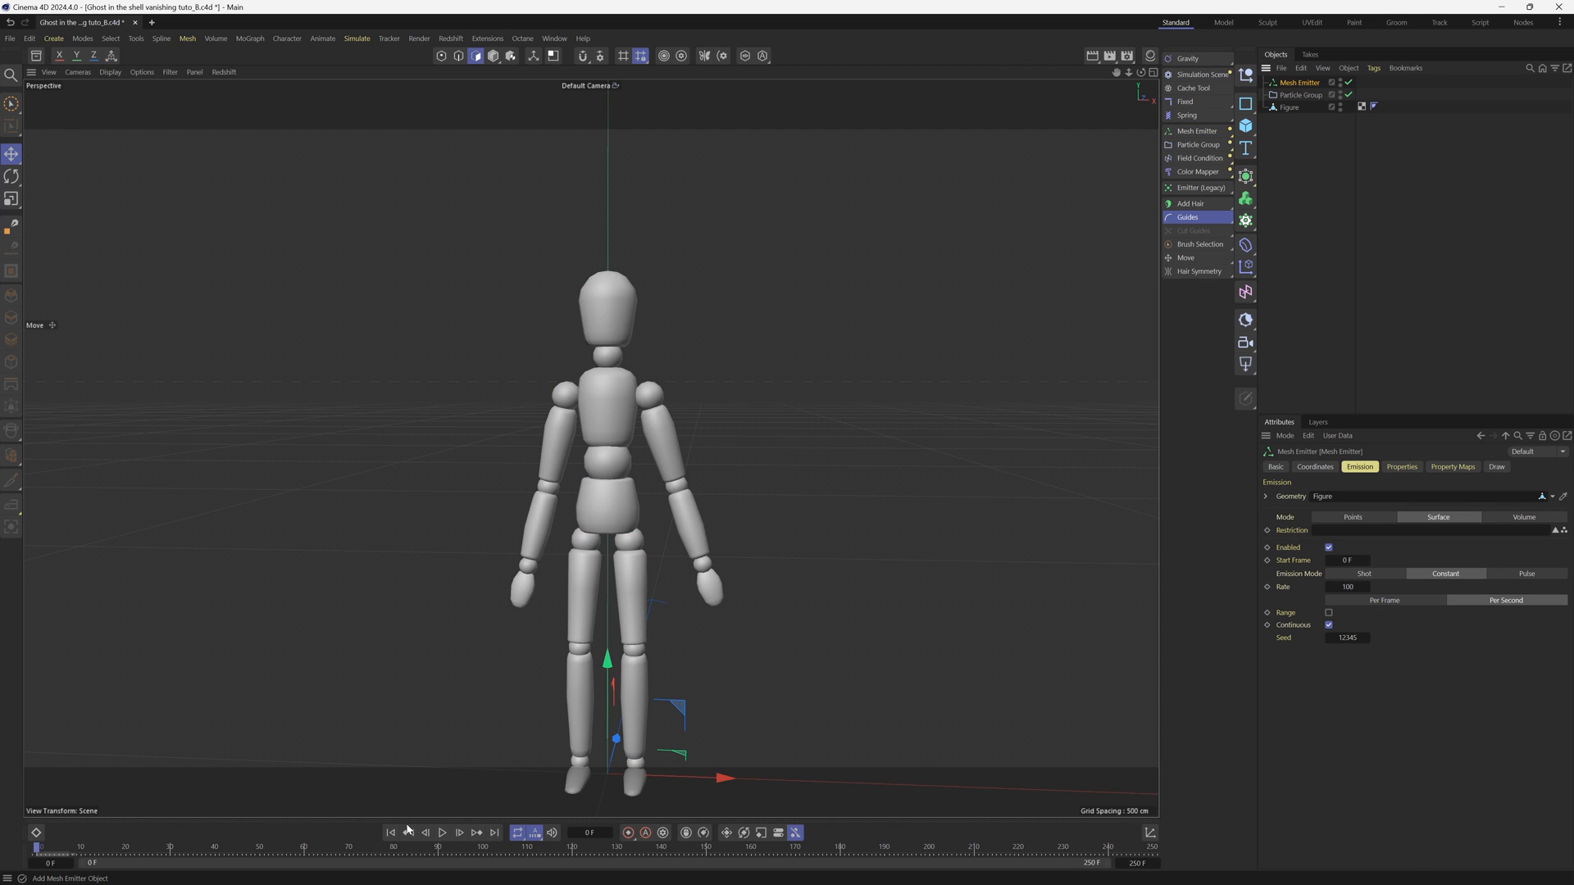
{"action": "left_click", "coordinate": [441, 833]}
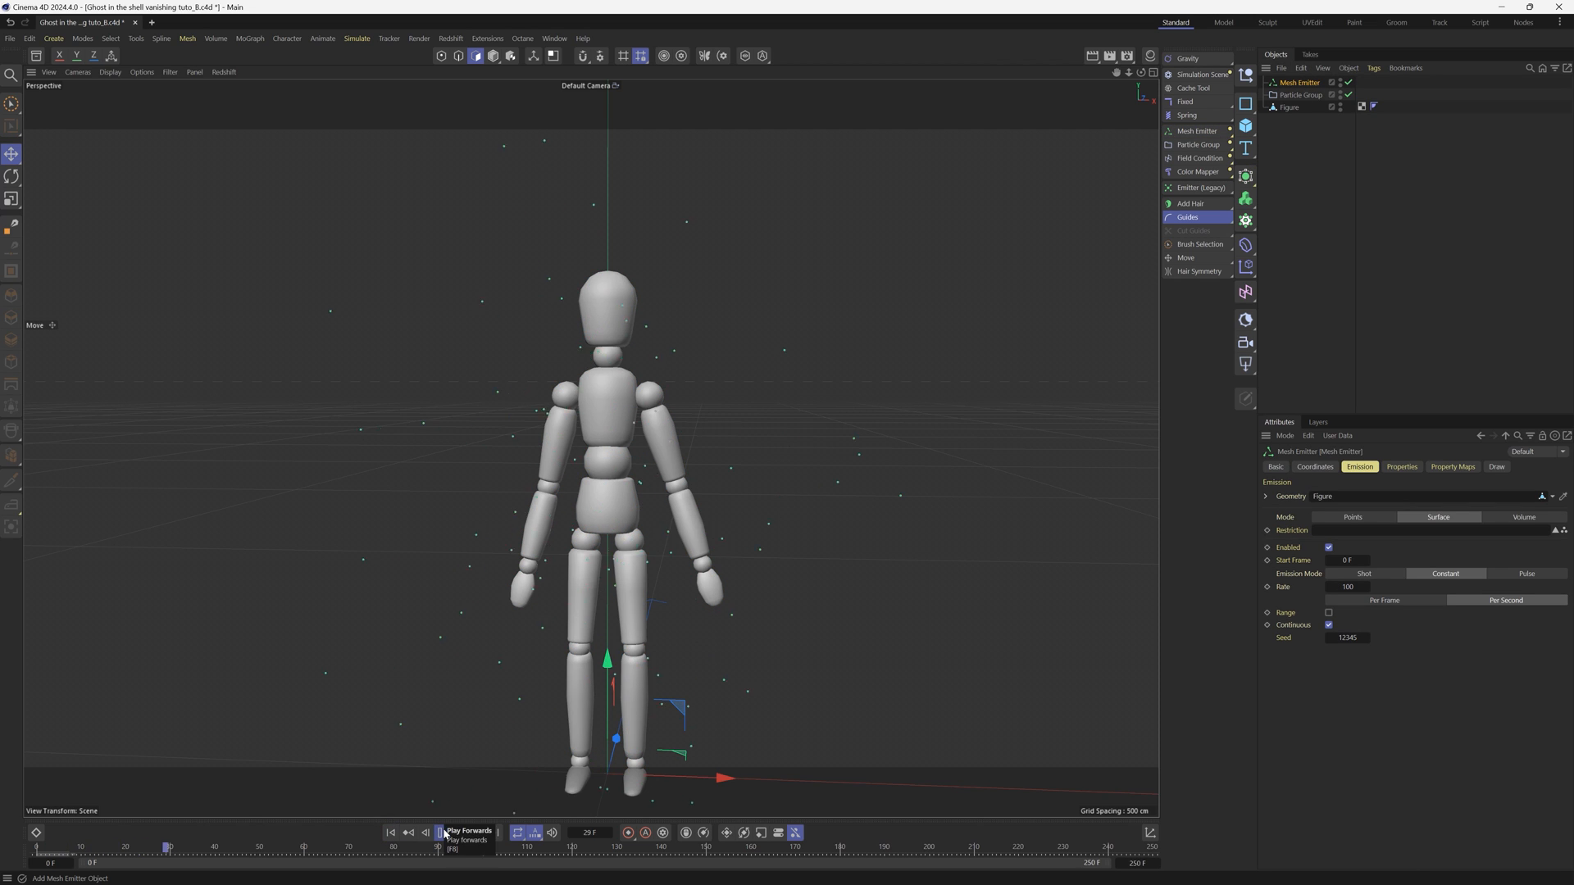
{"action": "left_click", "coordinate": [441, 833]}
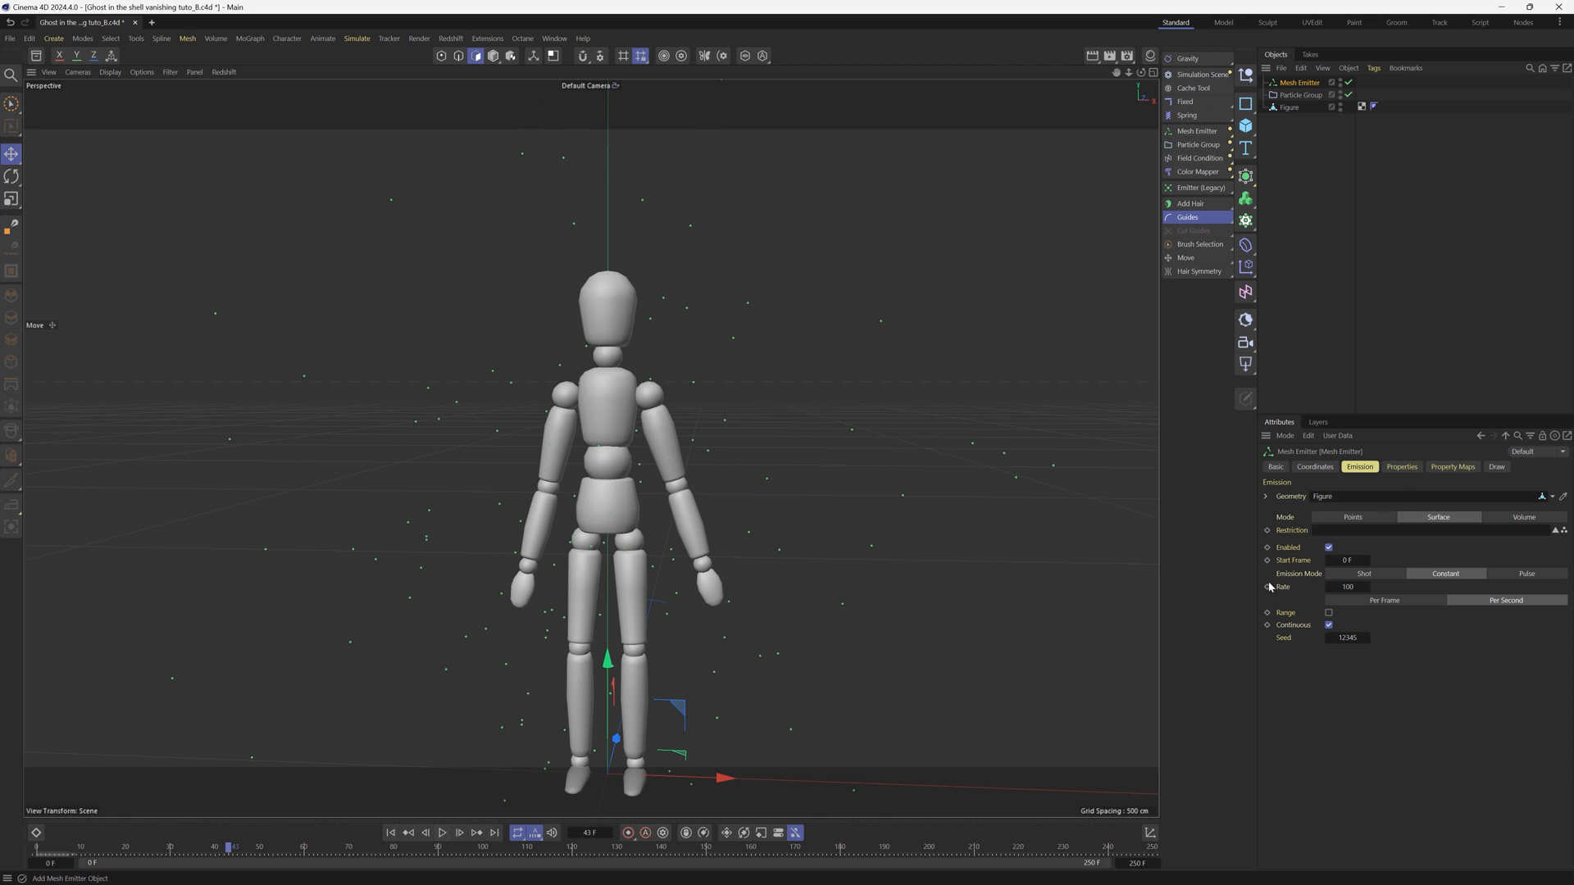
Set the Mesh Emitter's emission mode to Volume with a 1 cm voxel size
{"action": "left_click", "coordinate": [1400, 467]}
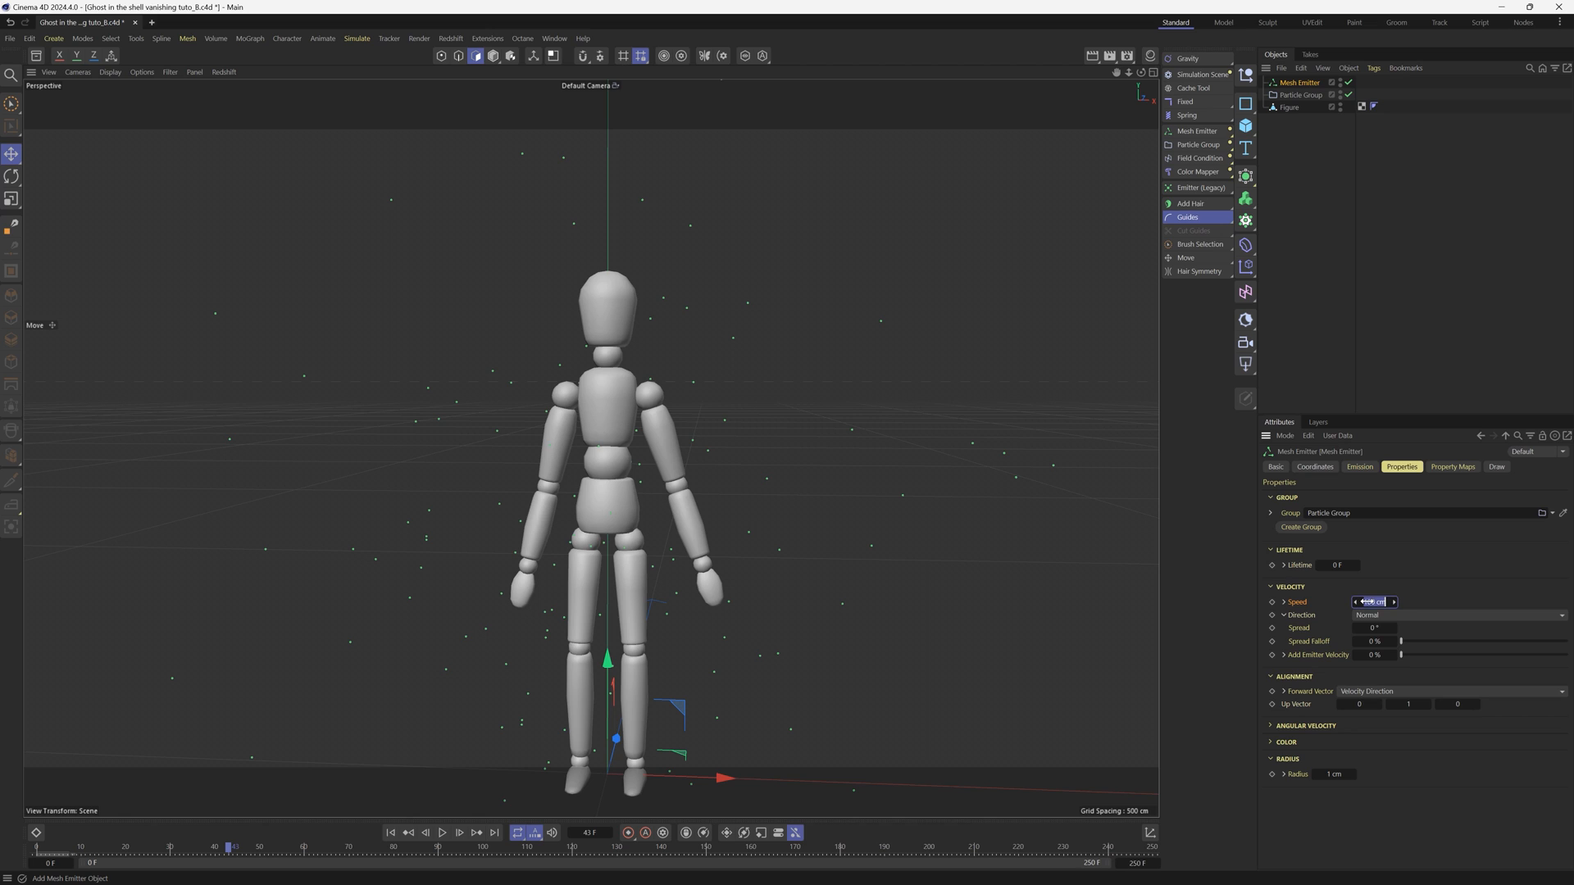
{"action": "left_click", "coordinate": [1359, 467]}
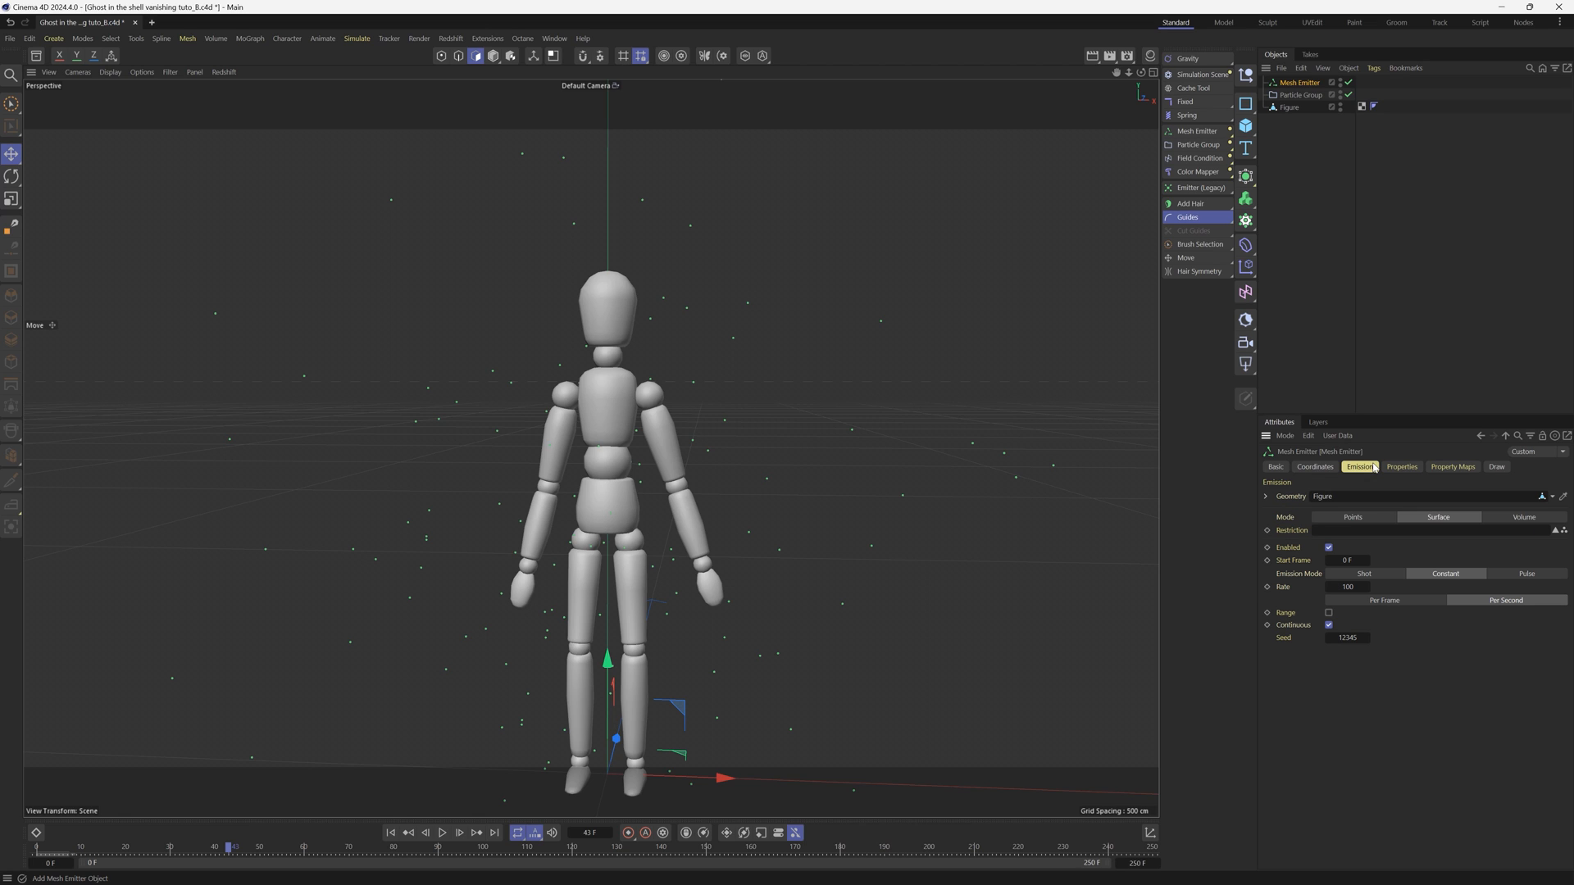
{"action": "mouse_move", "coordinate": [1533, 519]}
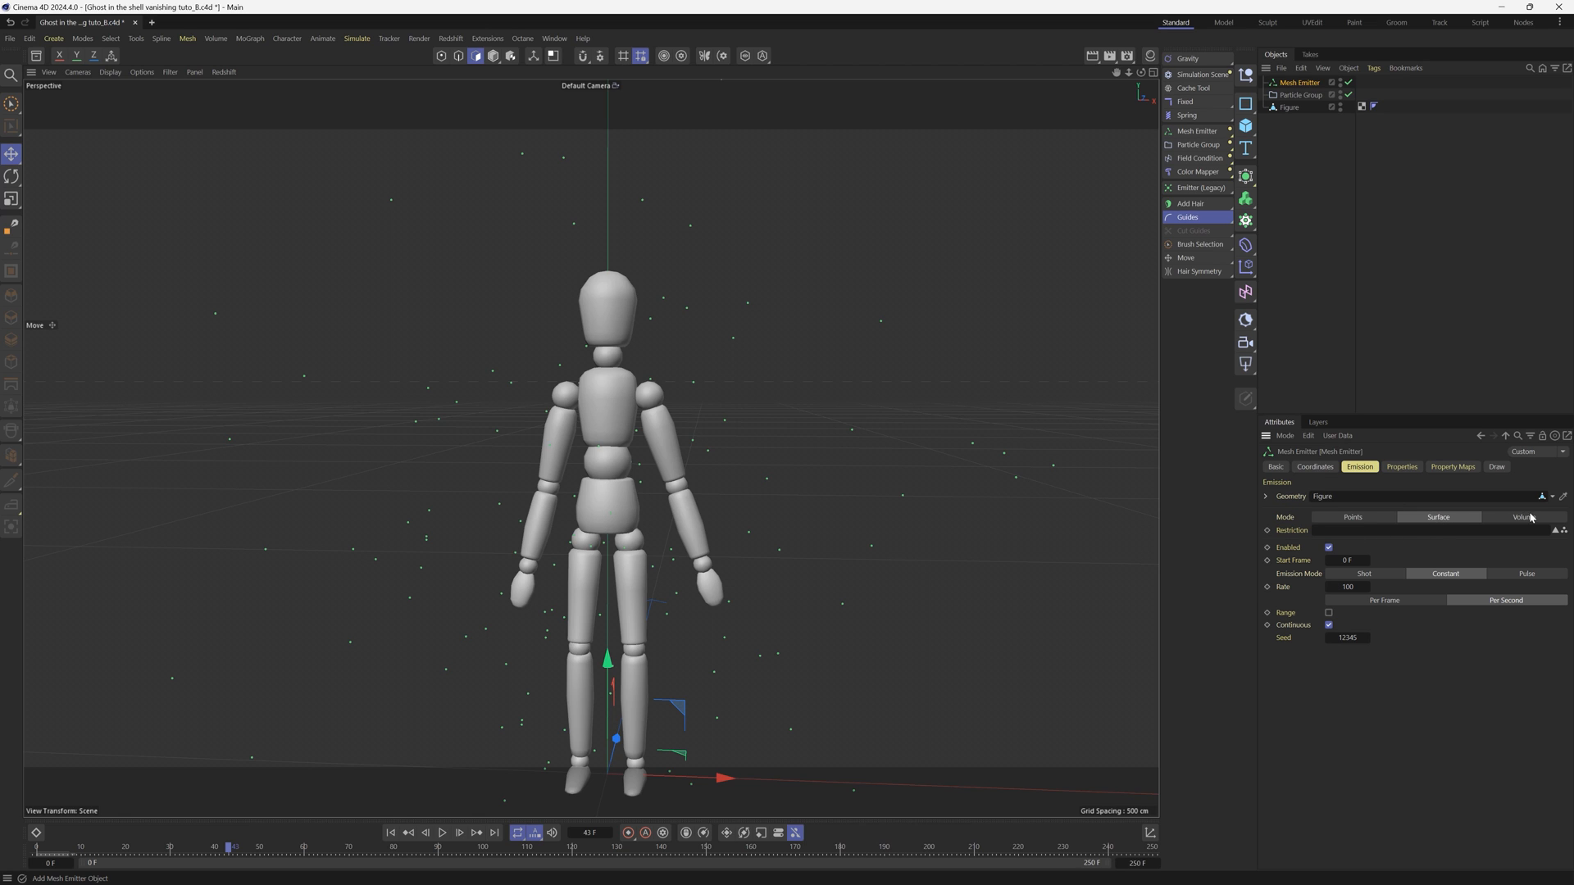
{"action": "left_click", "coordinate": [1523, 517]}
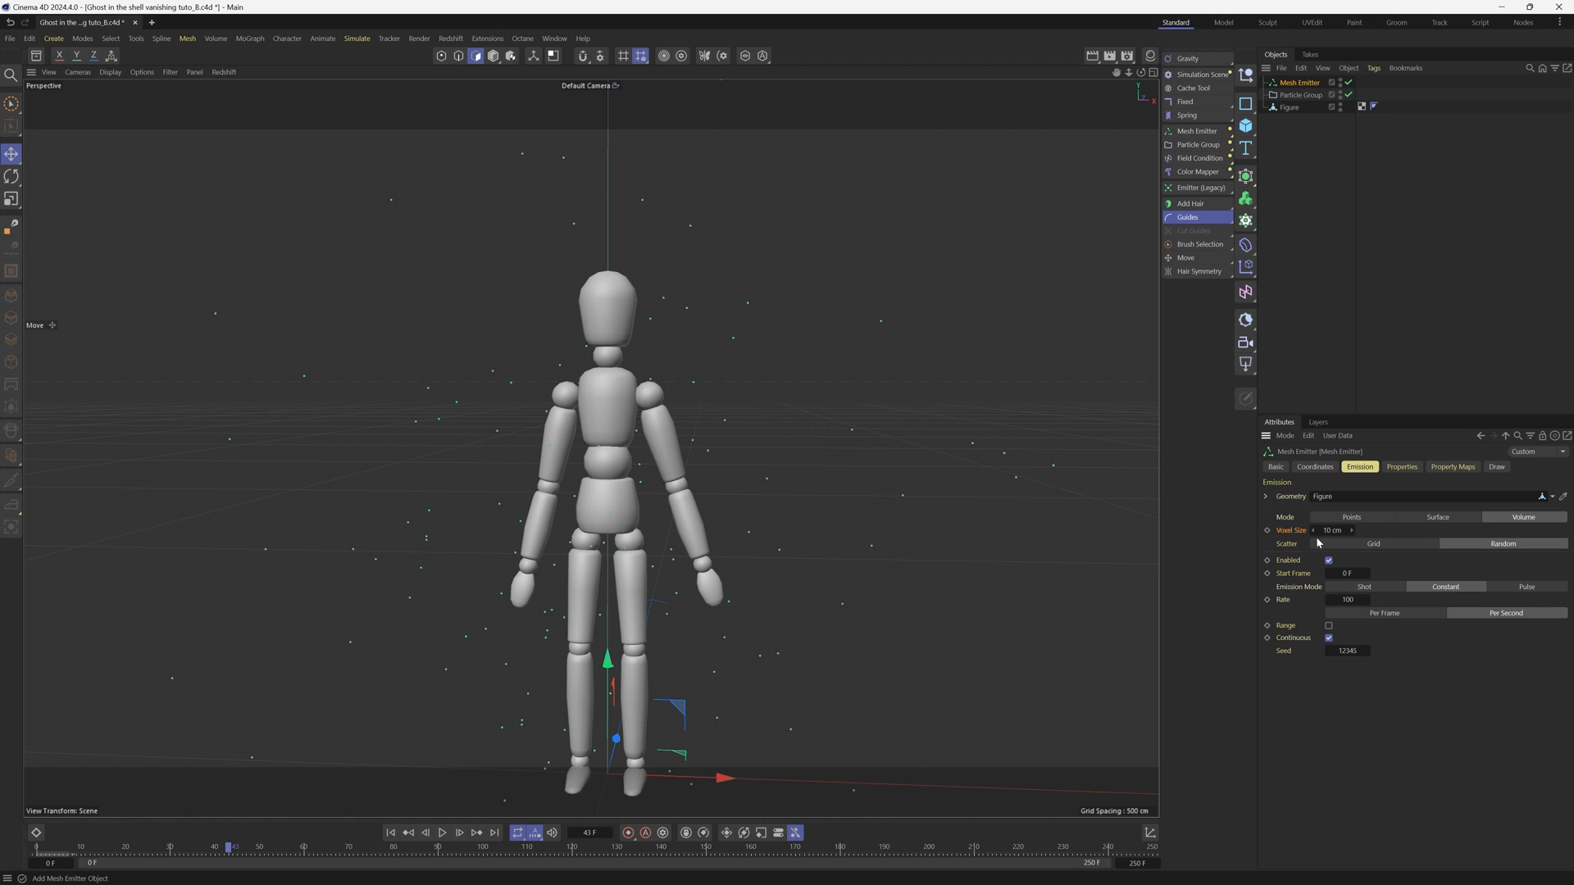
{"action": "mouse_move", "coordinate": [1298, 537]}
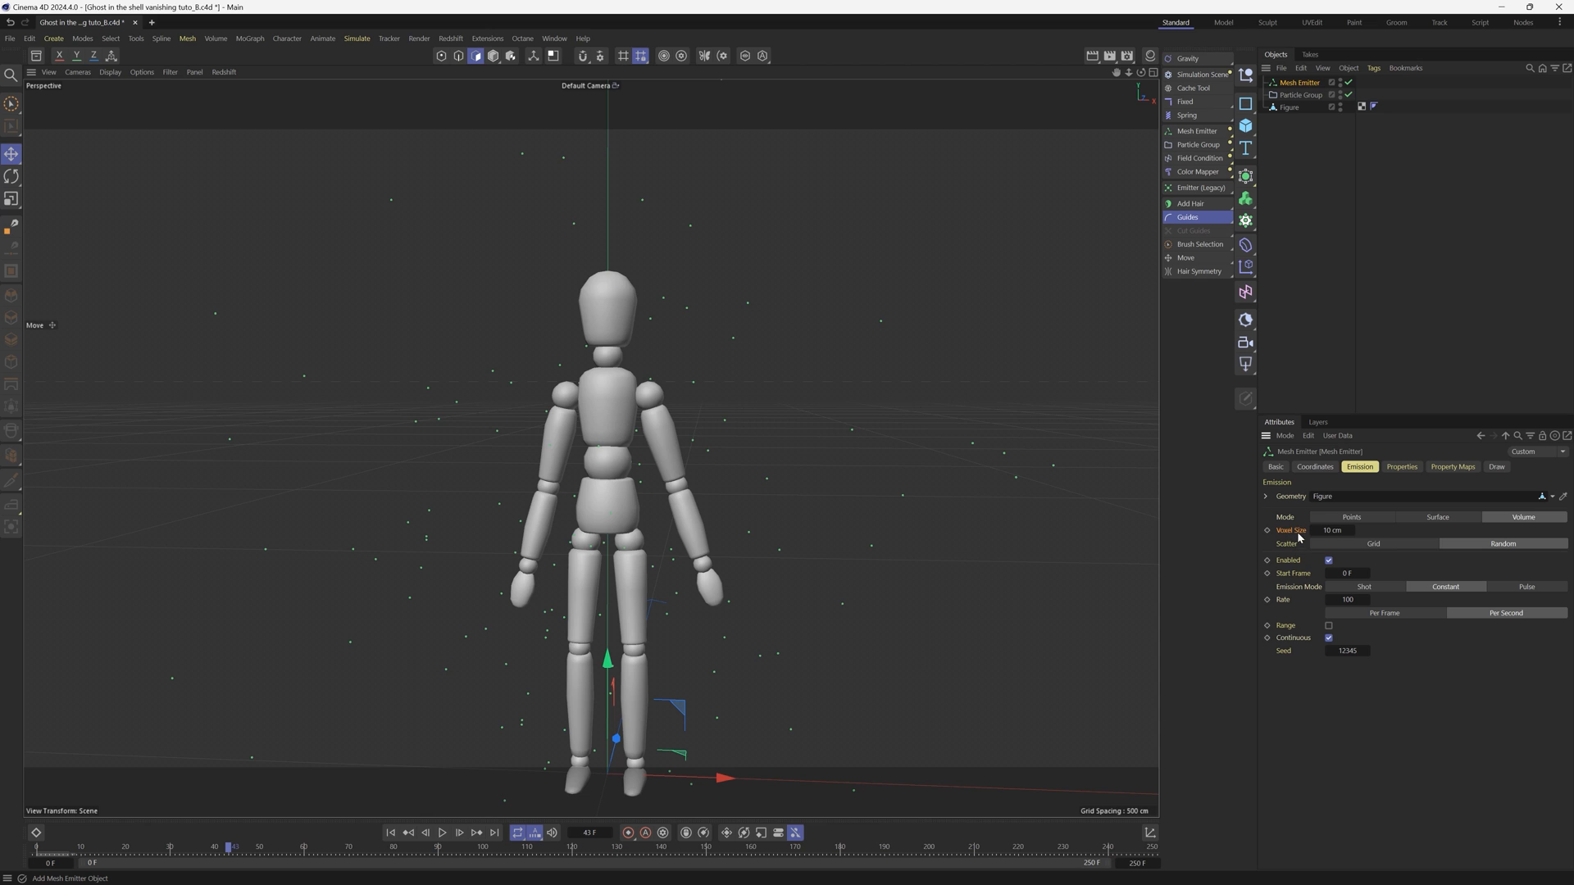
{"action": "mouse_move", "coordinate": [1349, 535]}
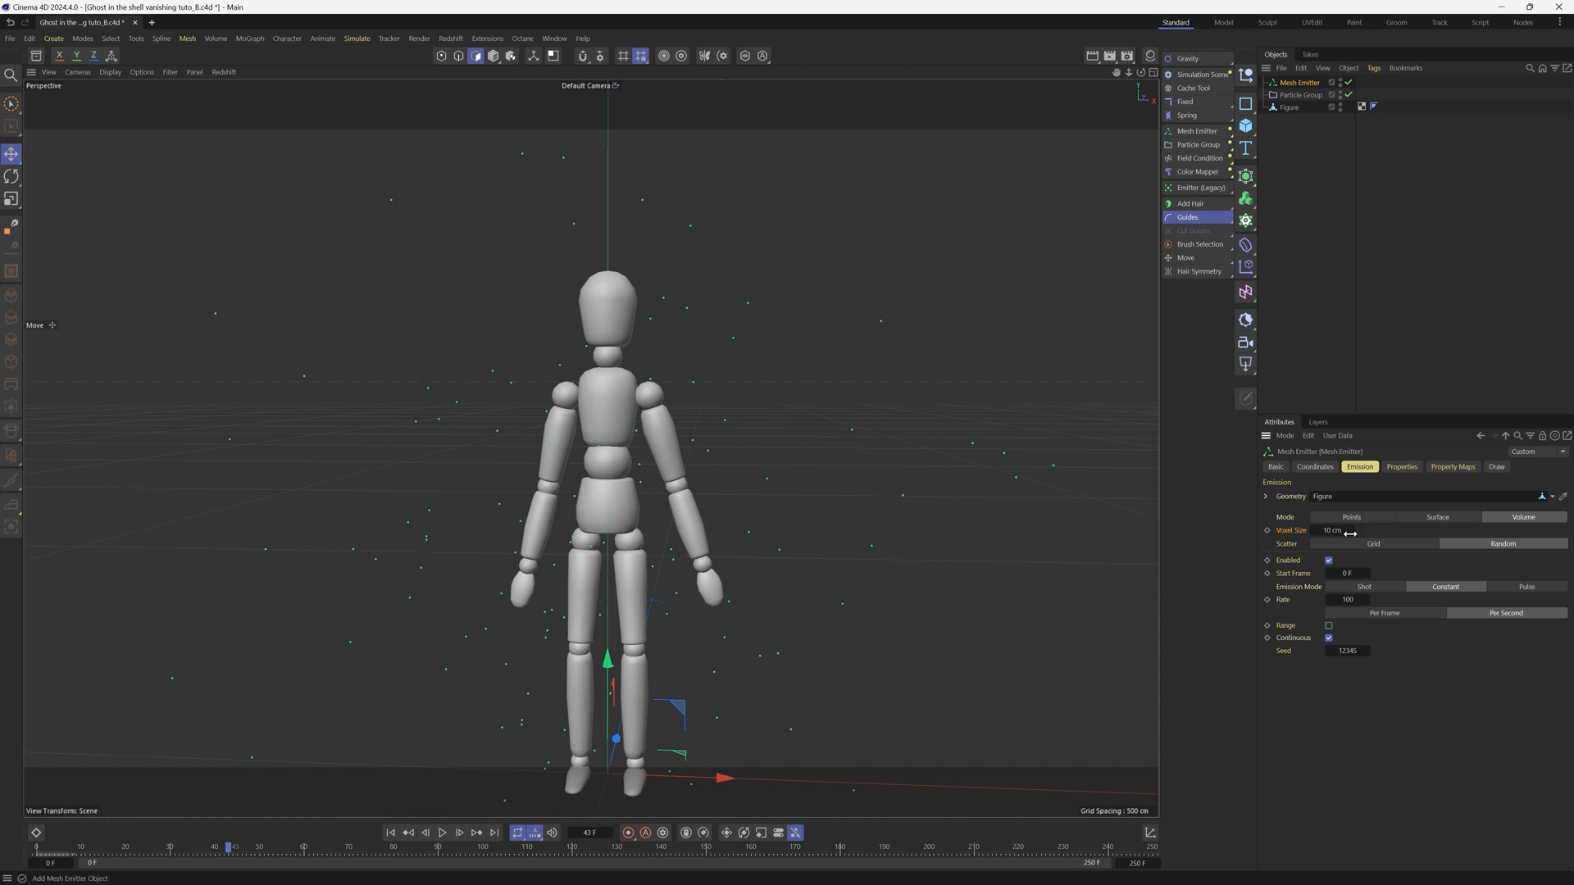
{"action": "mouse_move", "coordinate": [723, 777]}
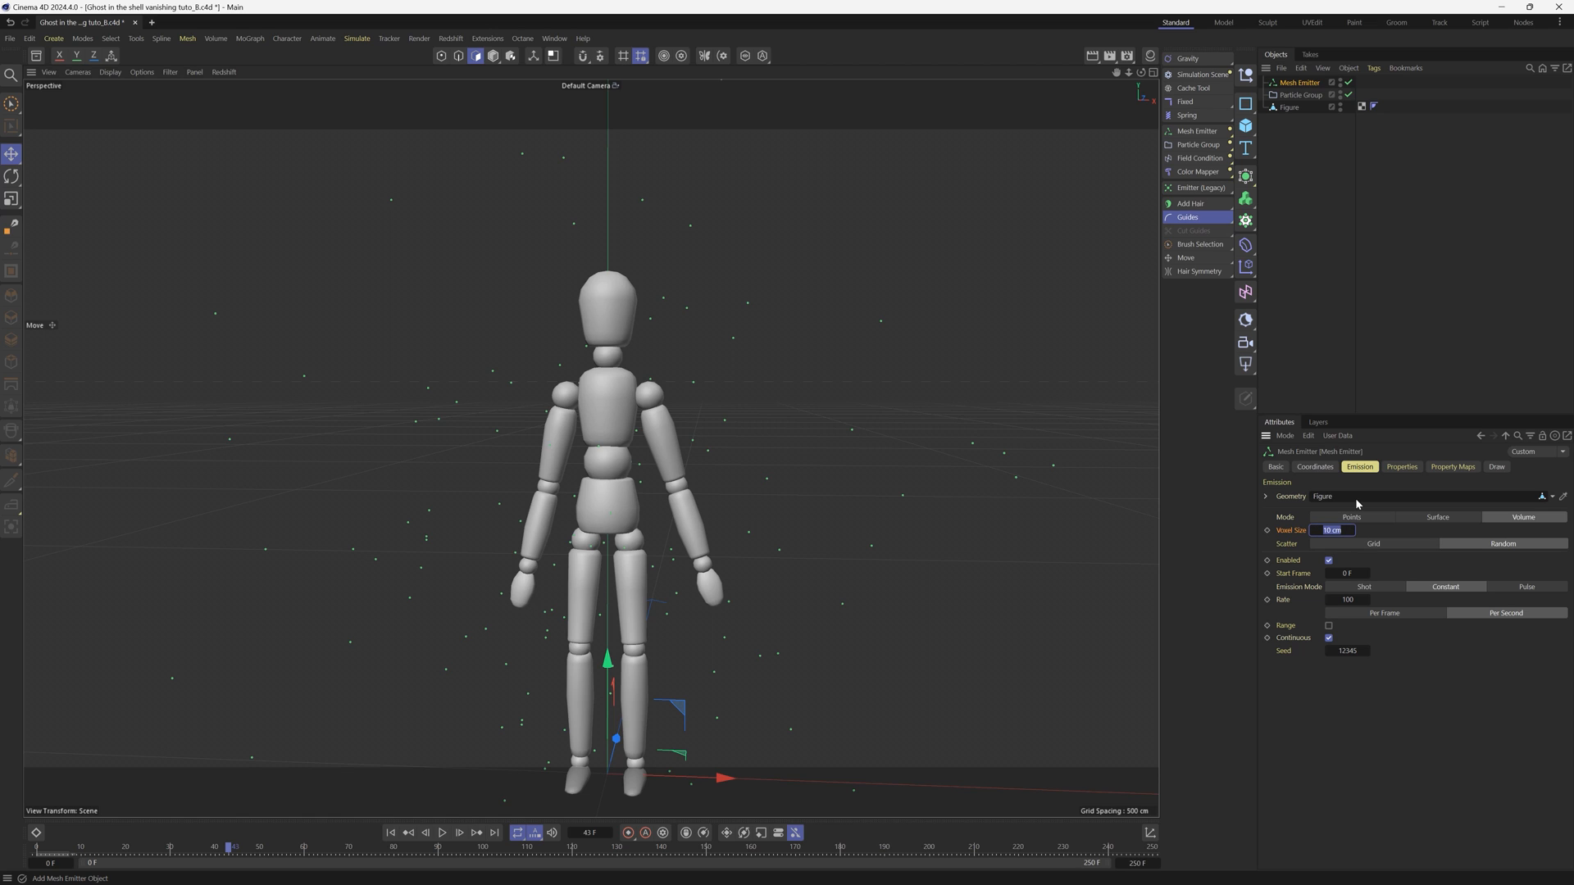
{"action": "type", "text": "1 cm"}
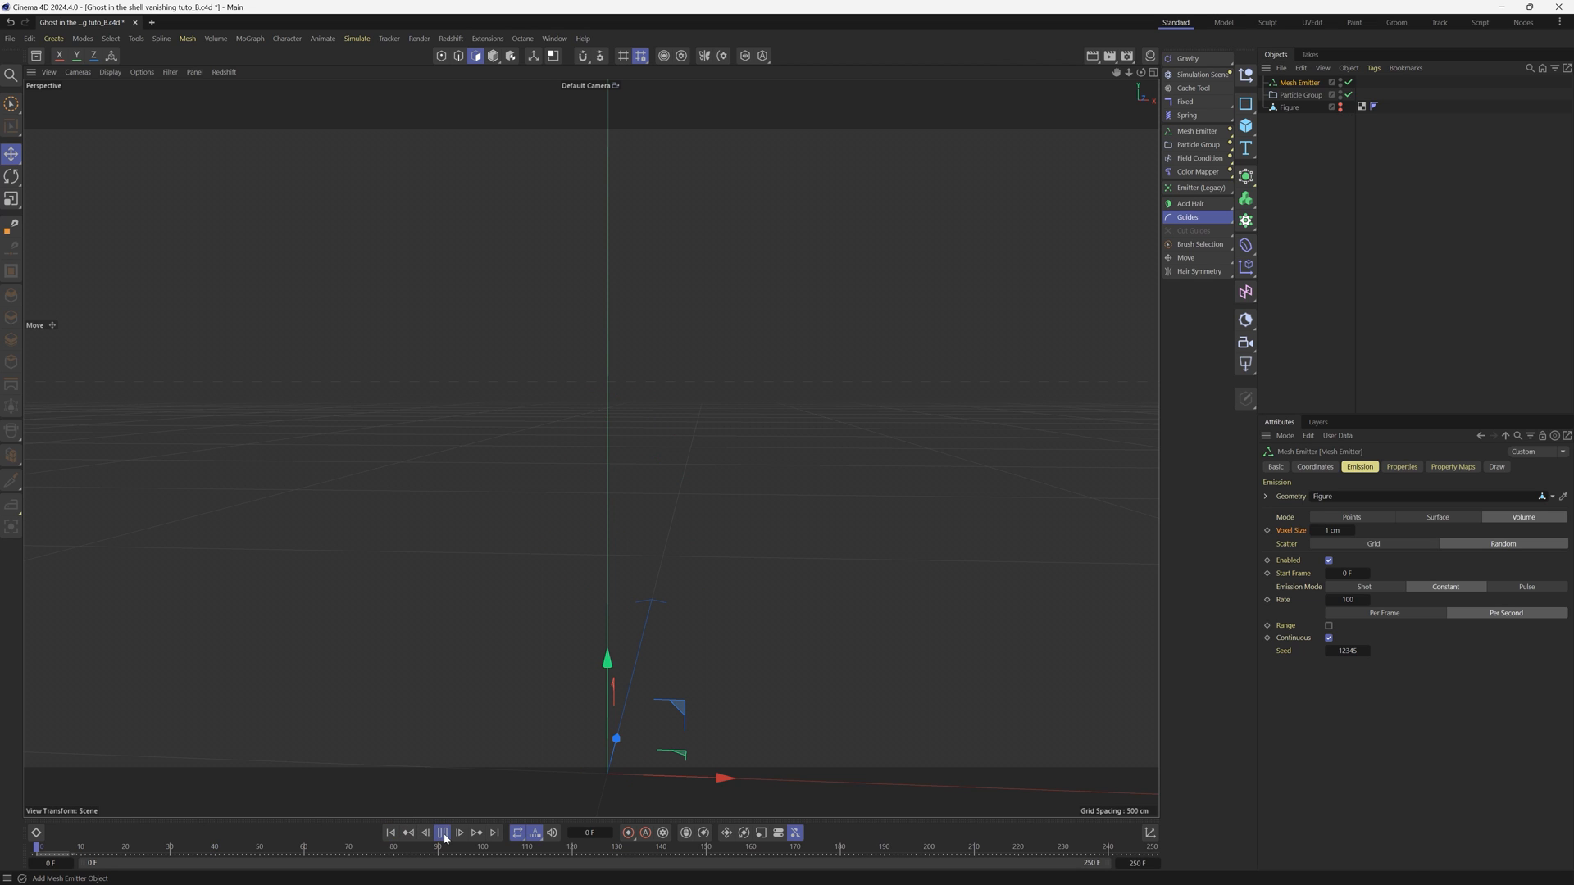
Switch emission to Shot mode with a count of 1000 and preview the particle mannequin
{"action": "left_click", "coordinate": [459, 833]}
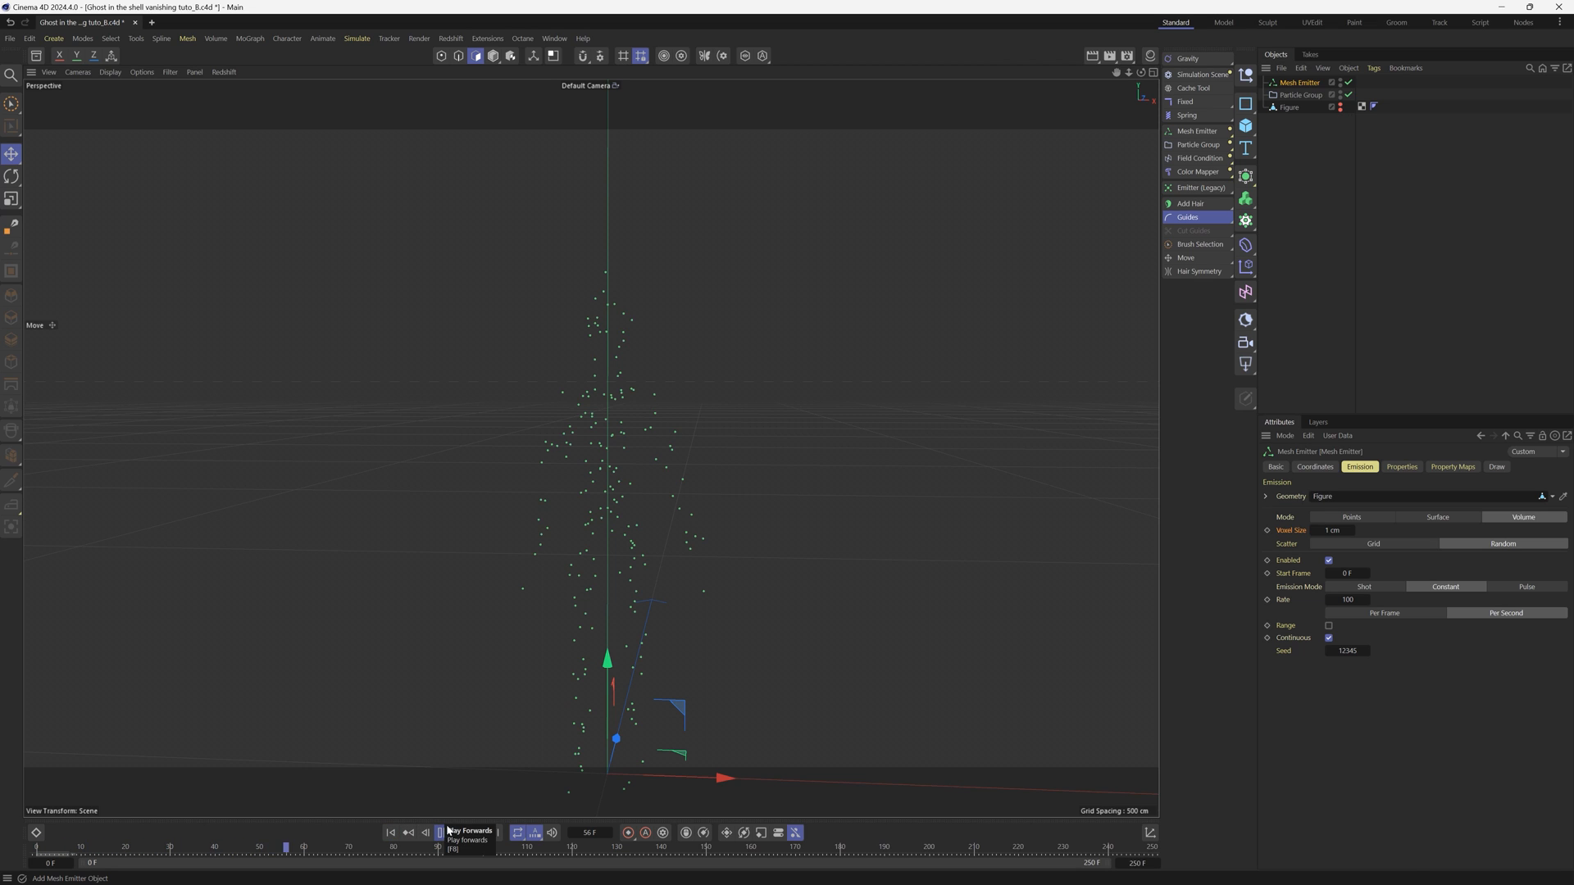
{"action": "left_click", "coordinate": [441, 833]}
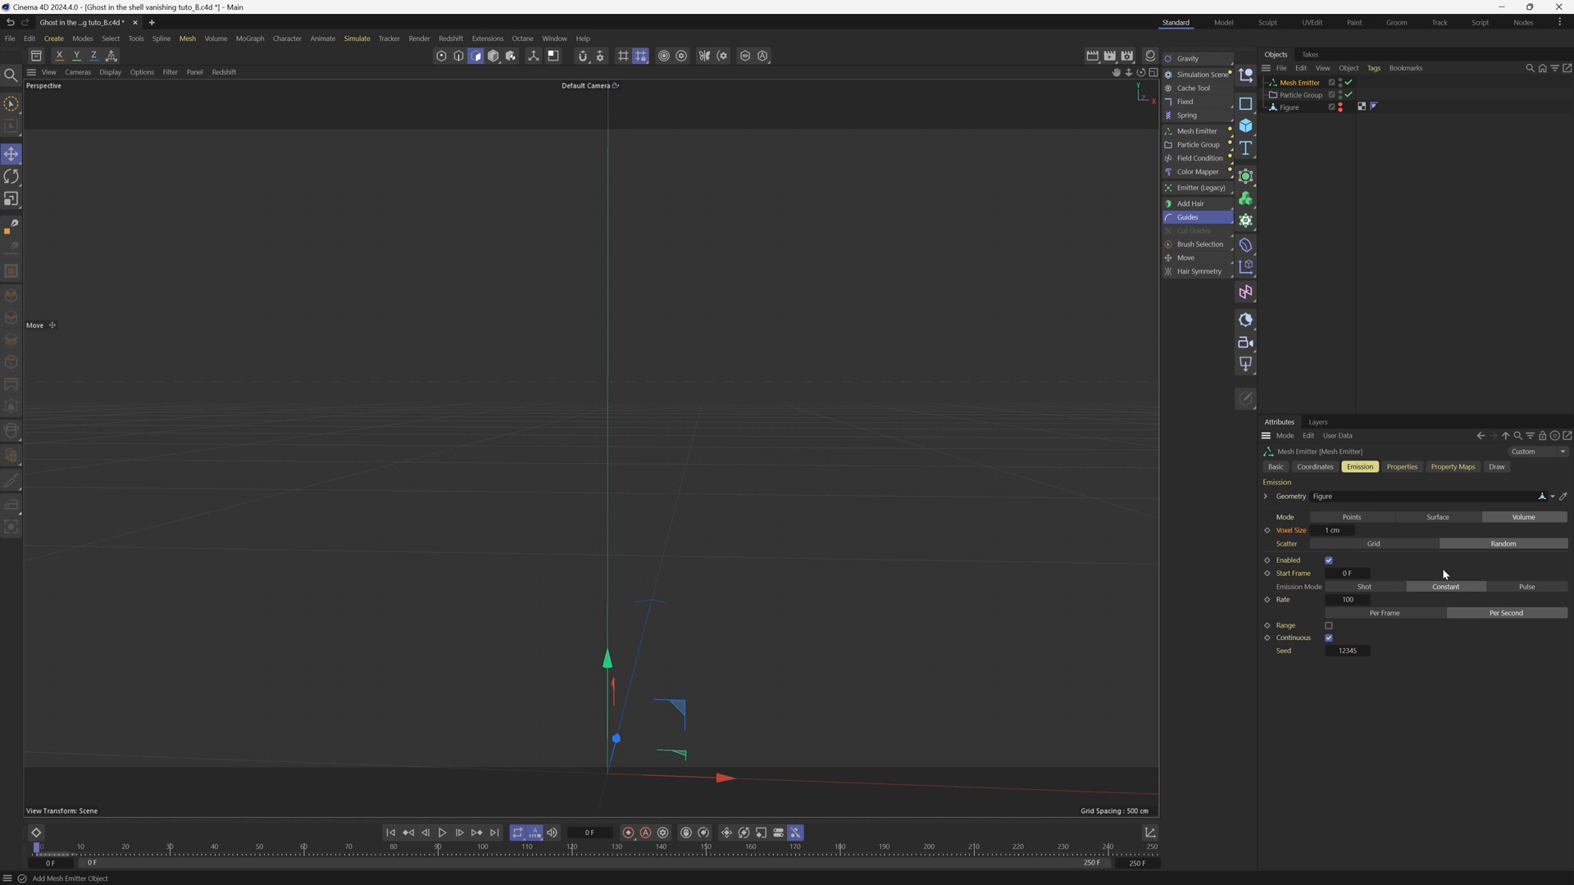
{"action": "left_click", "coordinate": [1363, 587]}
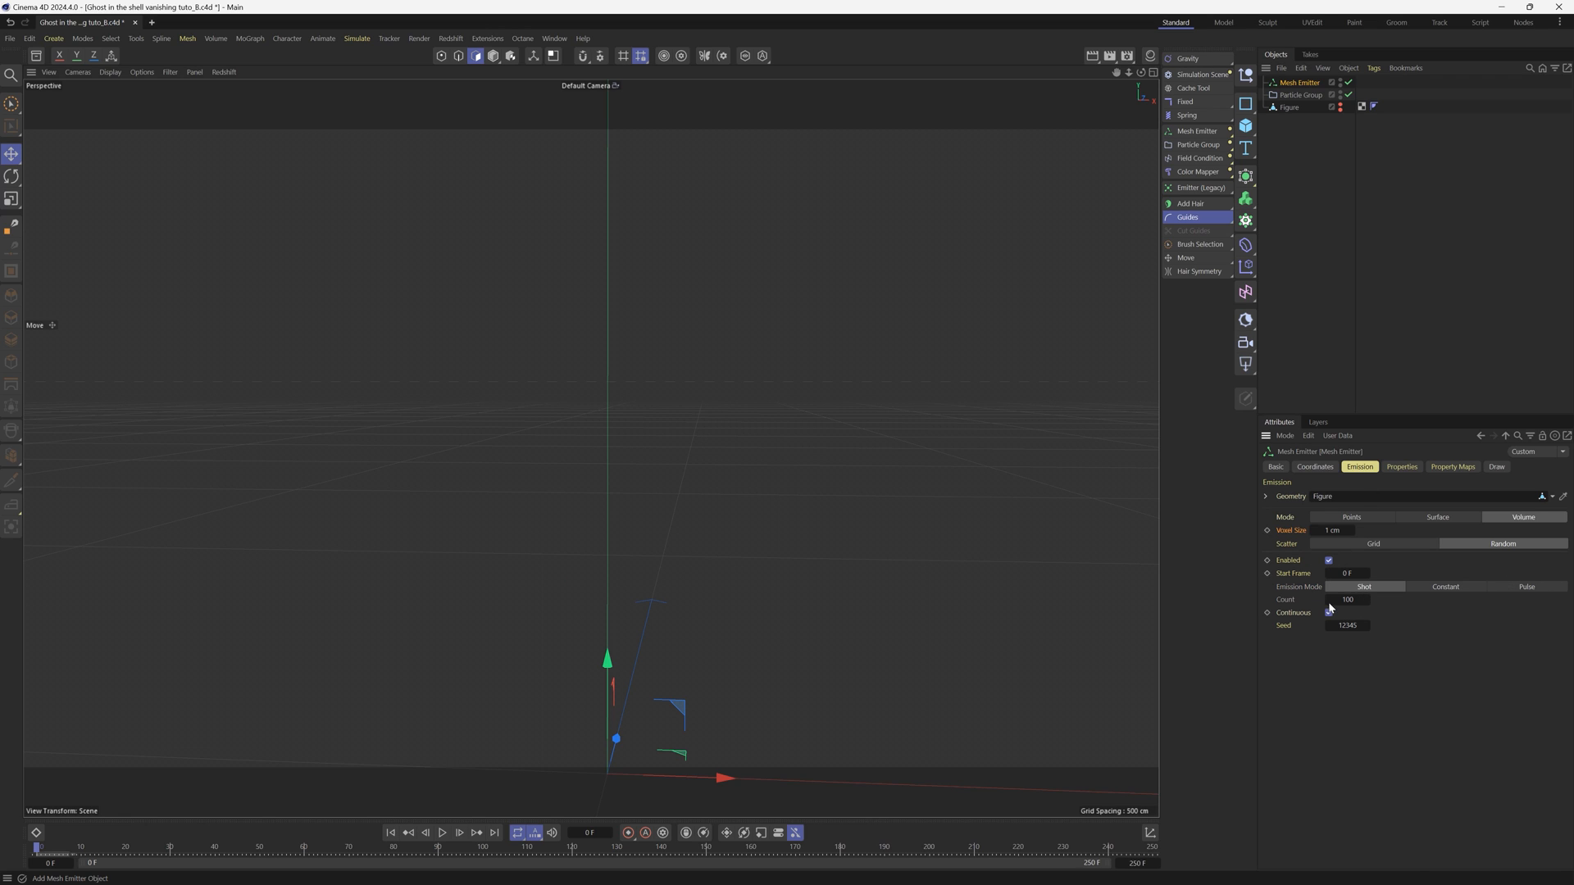
{"action": "left_click", "coordinate": [1348, 600]}
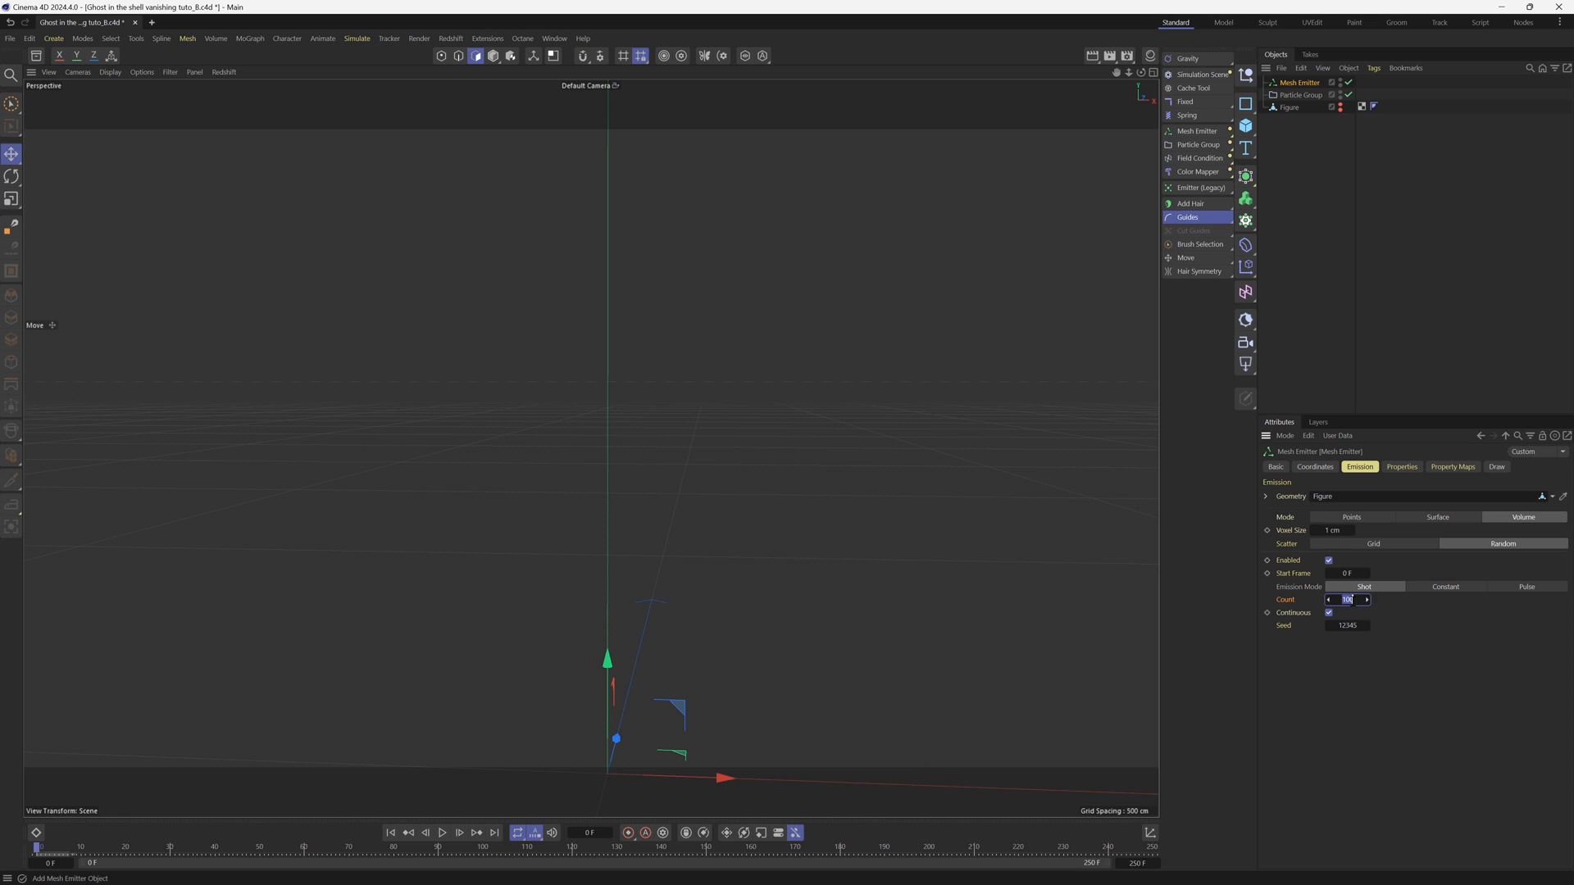
{"action": "type", "text": "1000"}
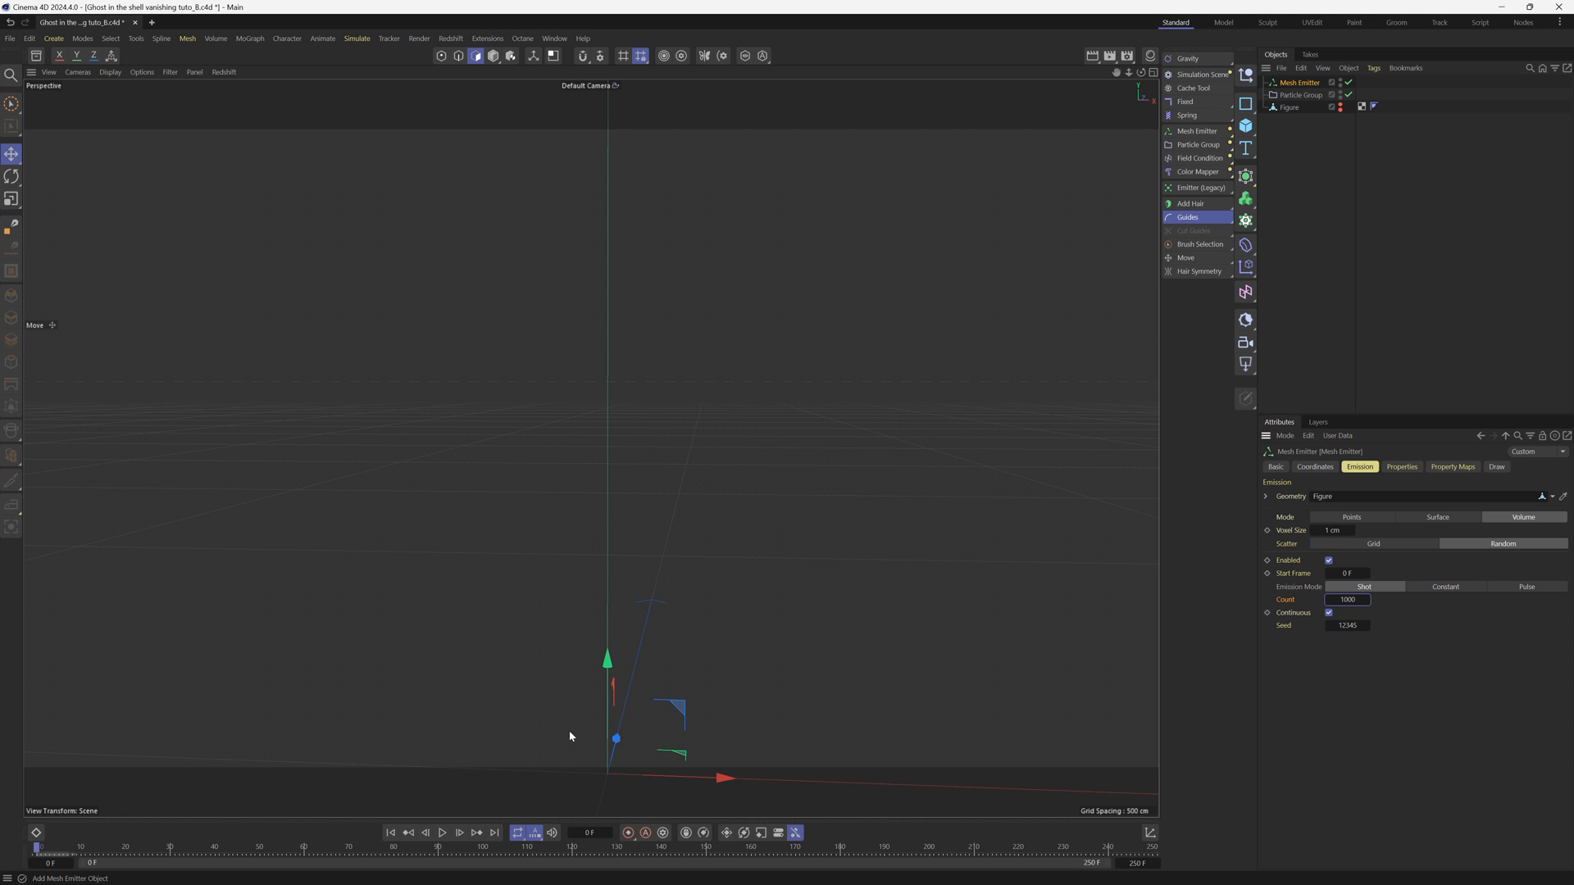
{"action": "left_click", "coordinate": [441, 833]}
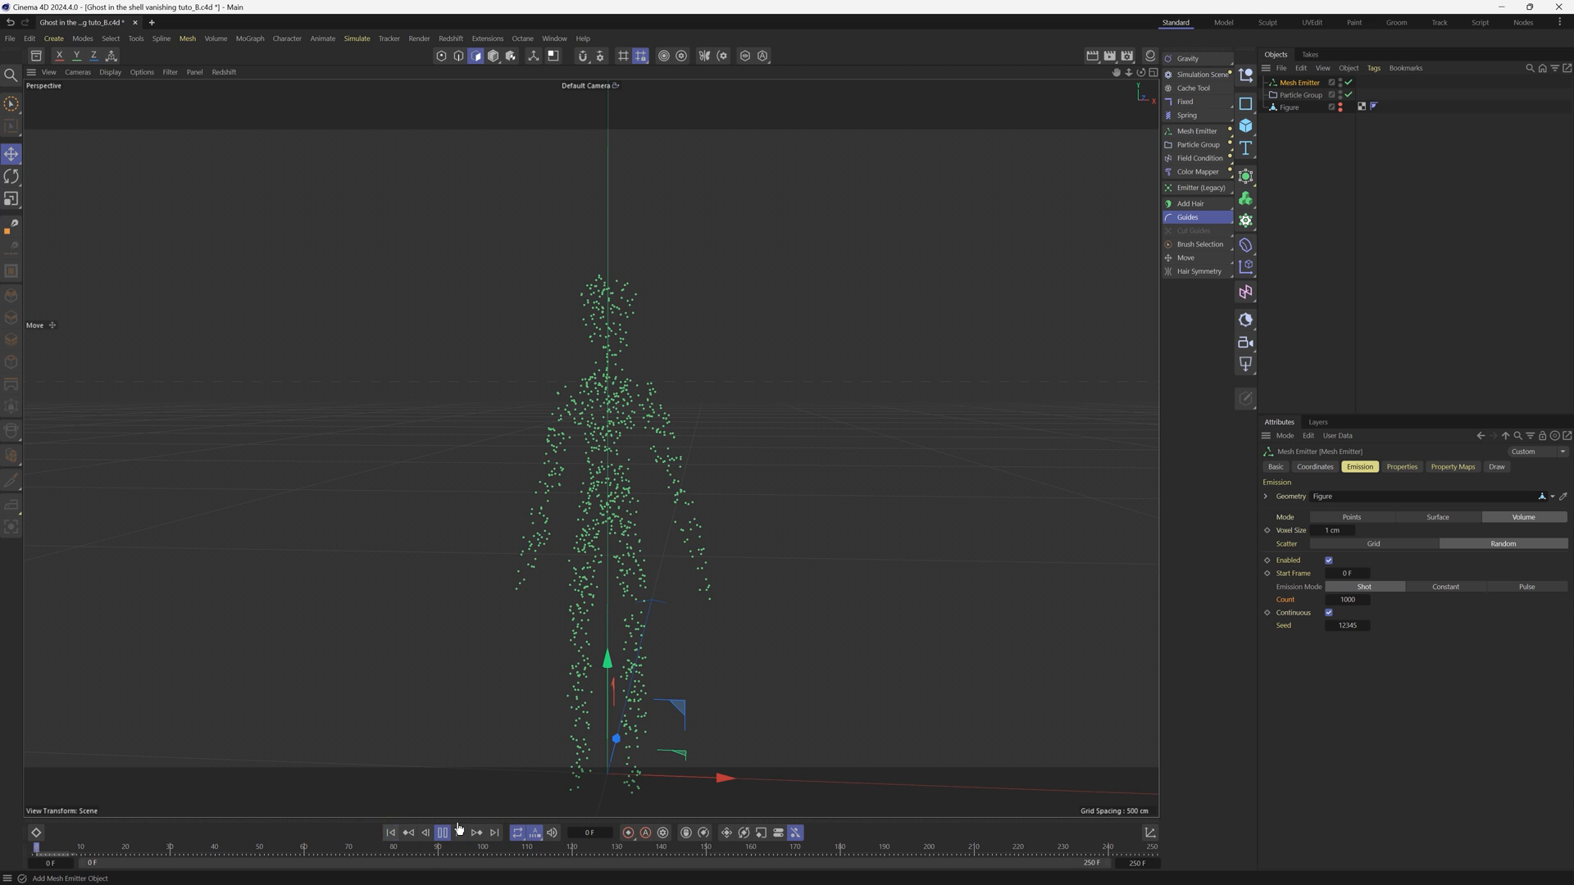
{"action": "left_click", "coordinate": [442, 833]}
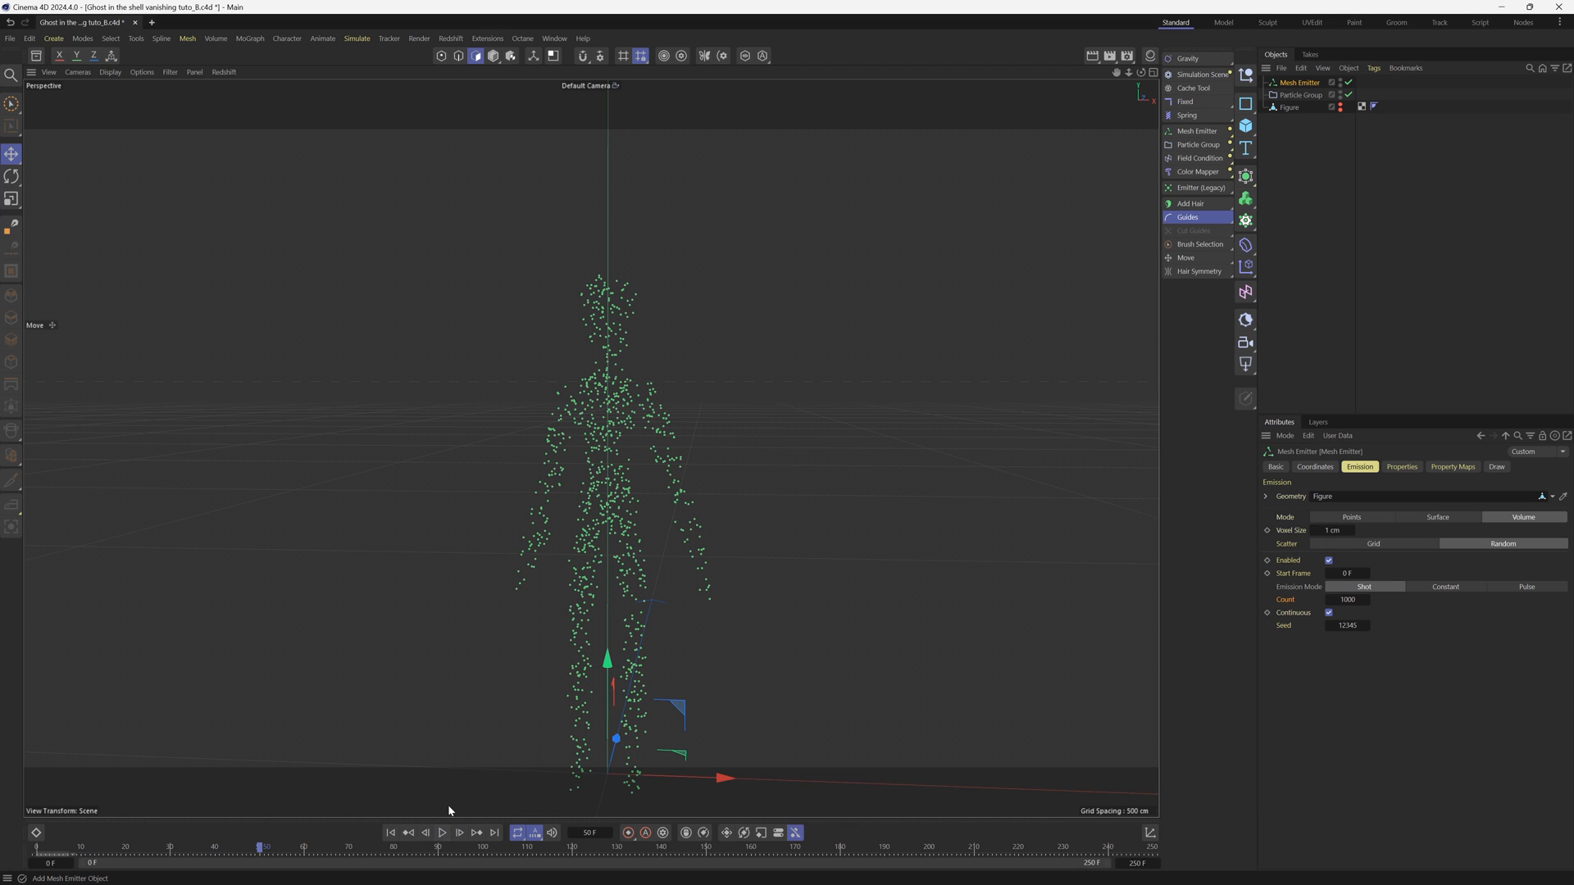
{"action": "mouse_move", "coordinate": [597, 534]}
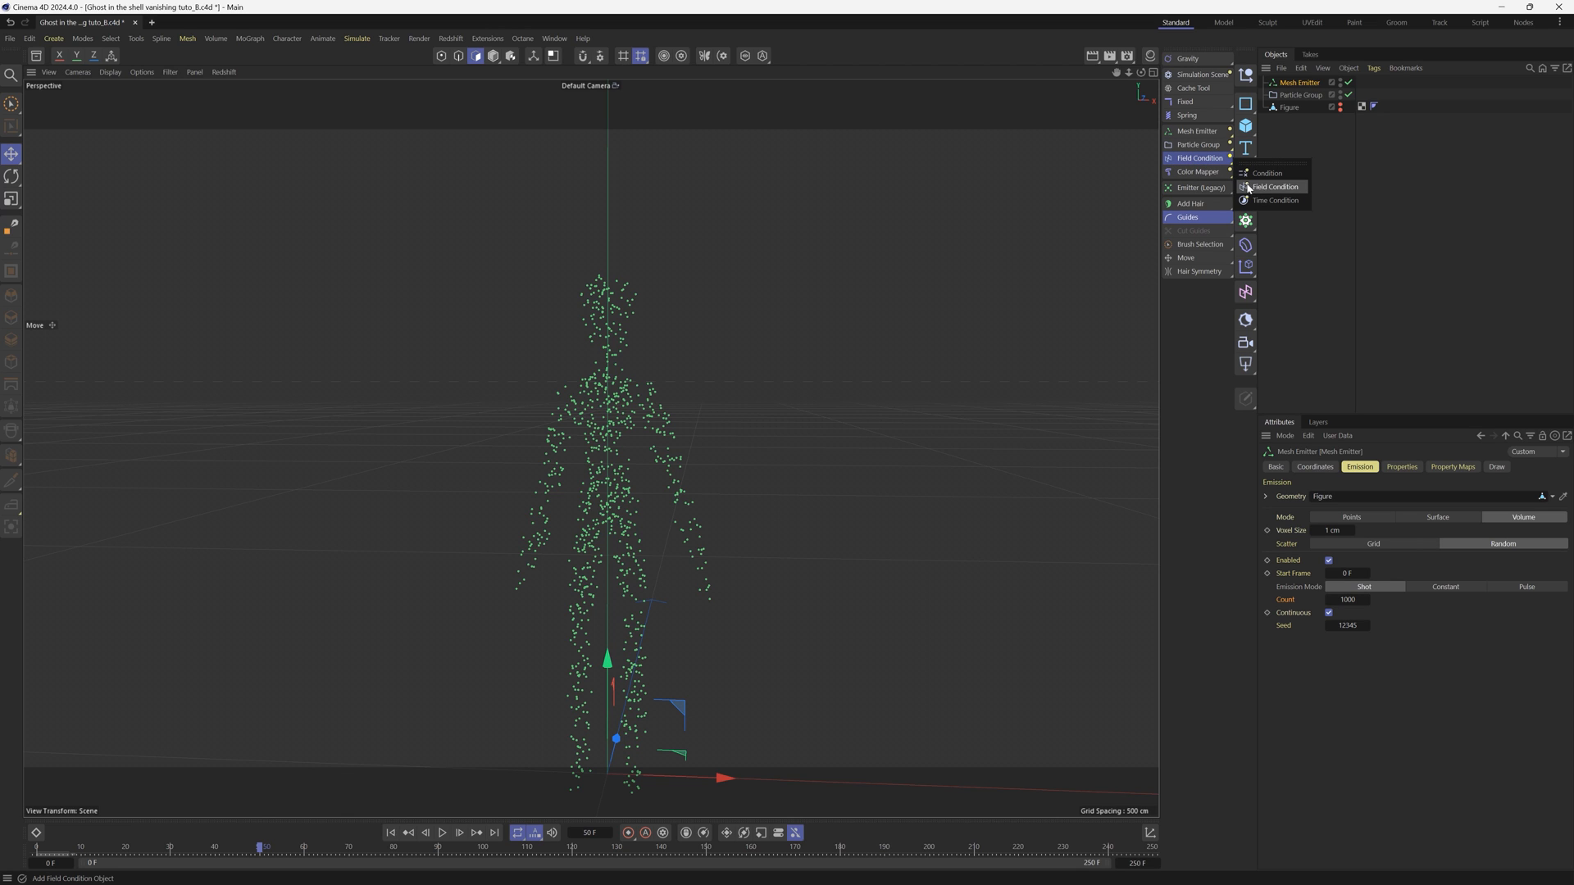
Add a Field Condition object to the scene with an empty field list
{"action": "left_click", "coordinate": [1276, 187]}
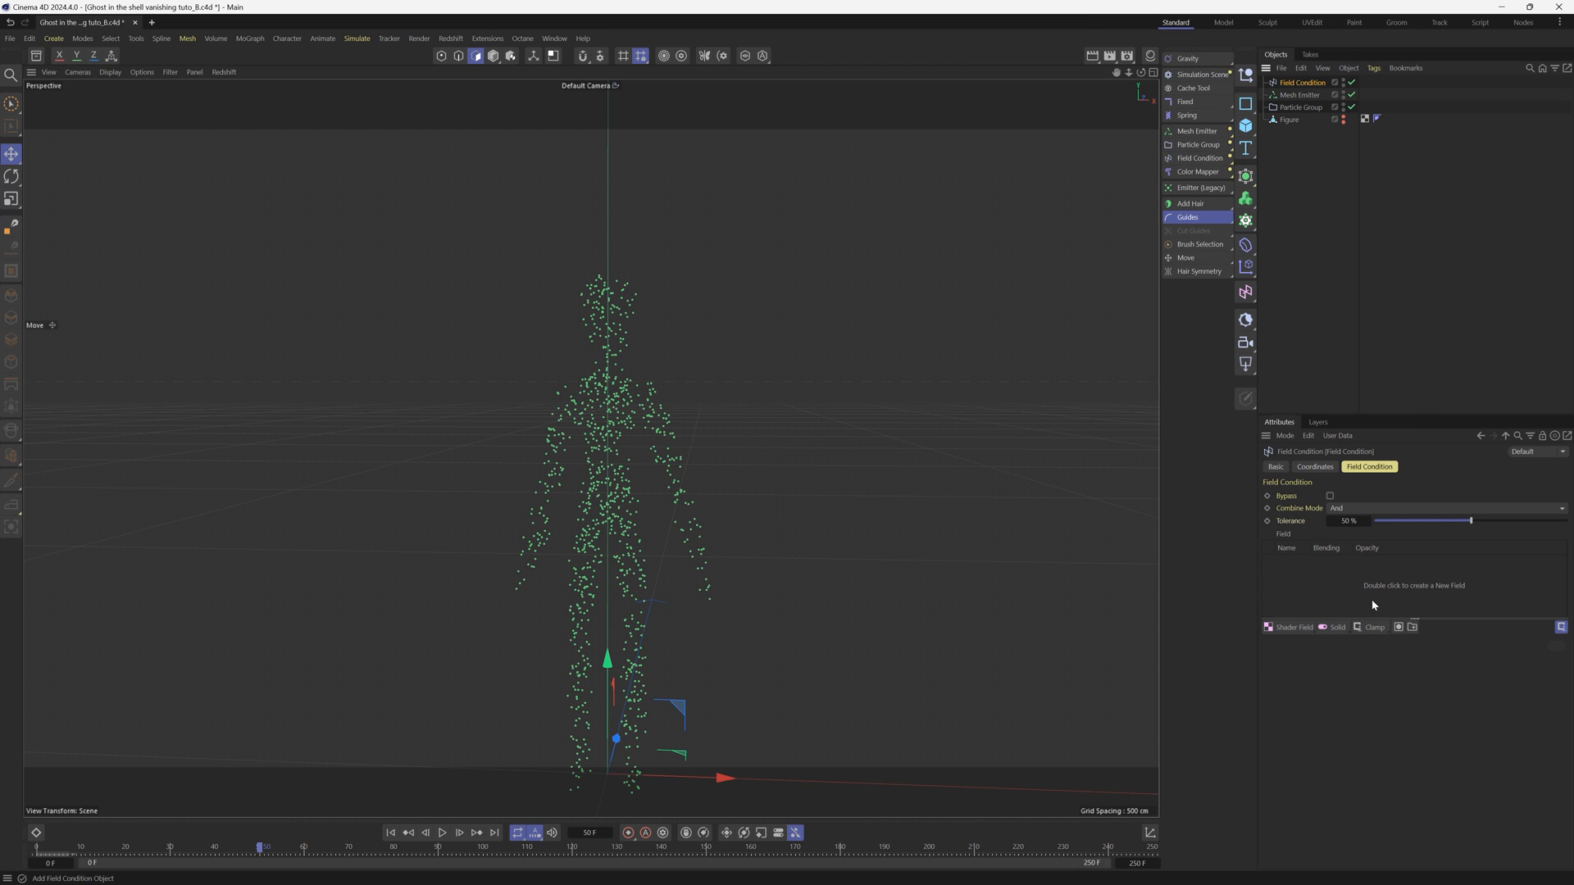
{"action": "left_click", "coordinate": [1294, 627]}
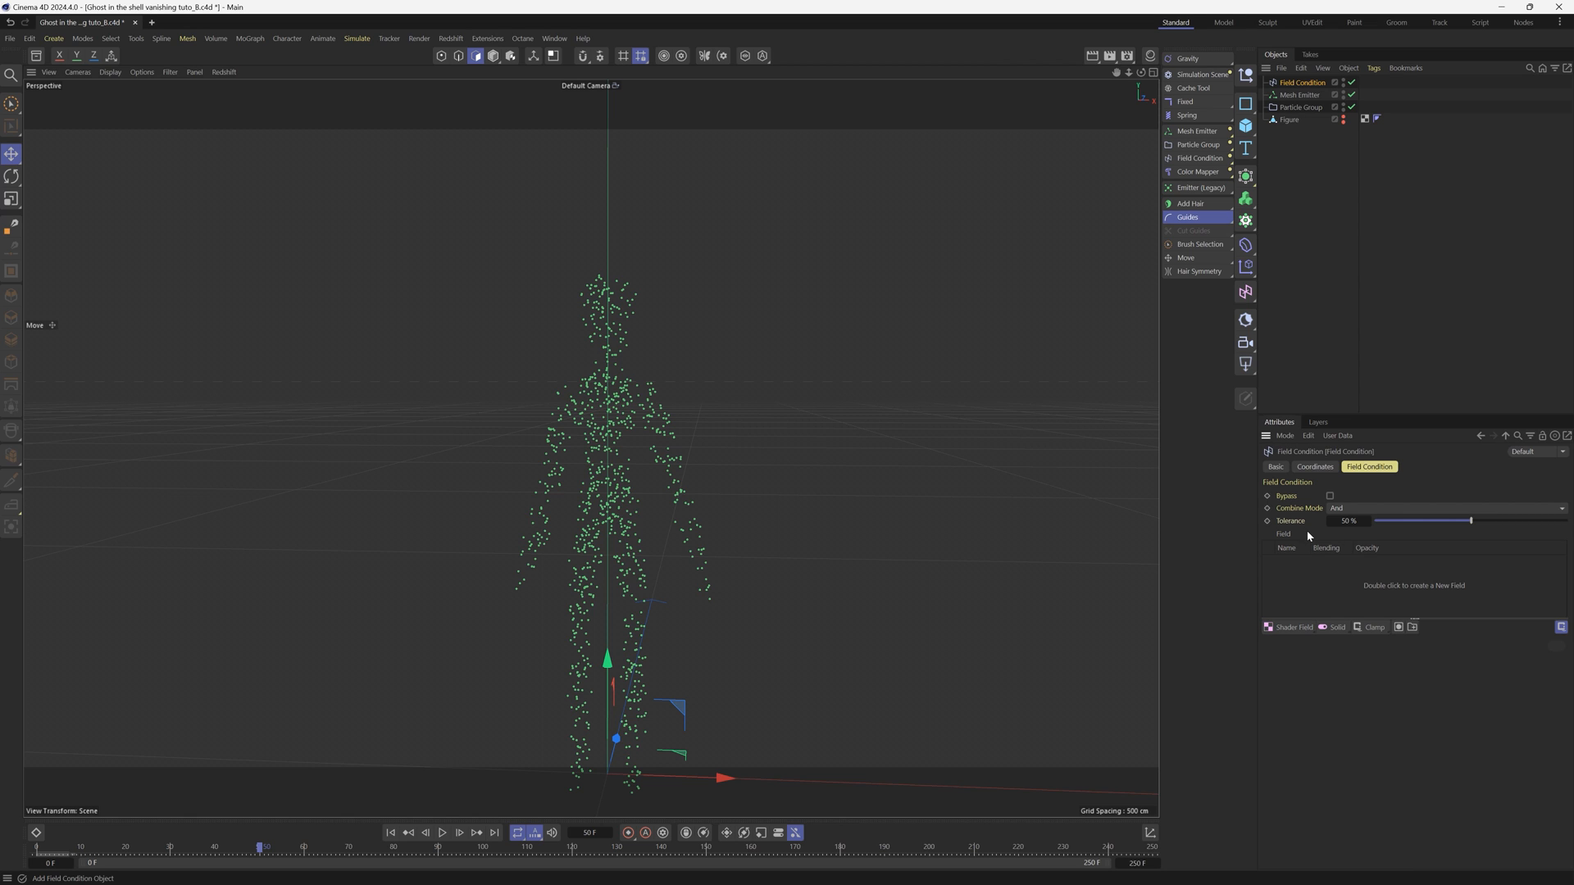
{"action": "mouse_move", "coordinate": [1202, 74]}
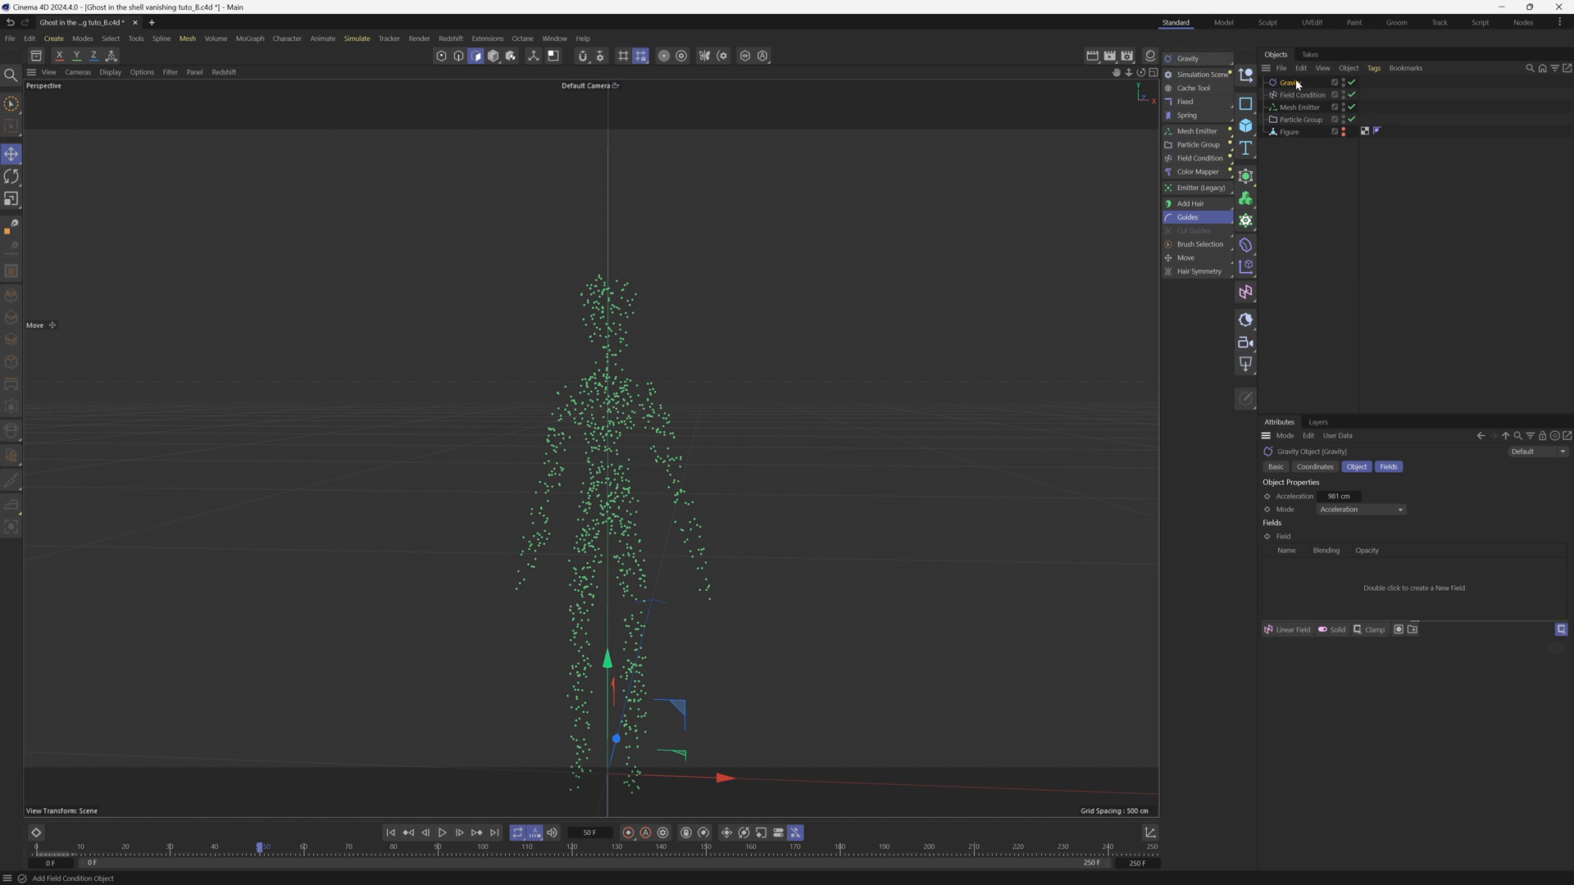
Reduce Gravity's acceleration to 50 cm, preview it, and rewind to frame 0
{"action": "left_click", "coordinate": [1339, 495]}
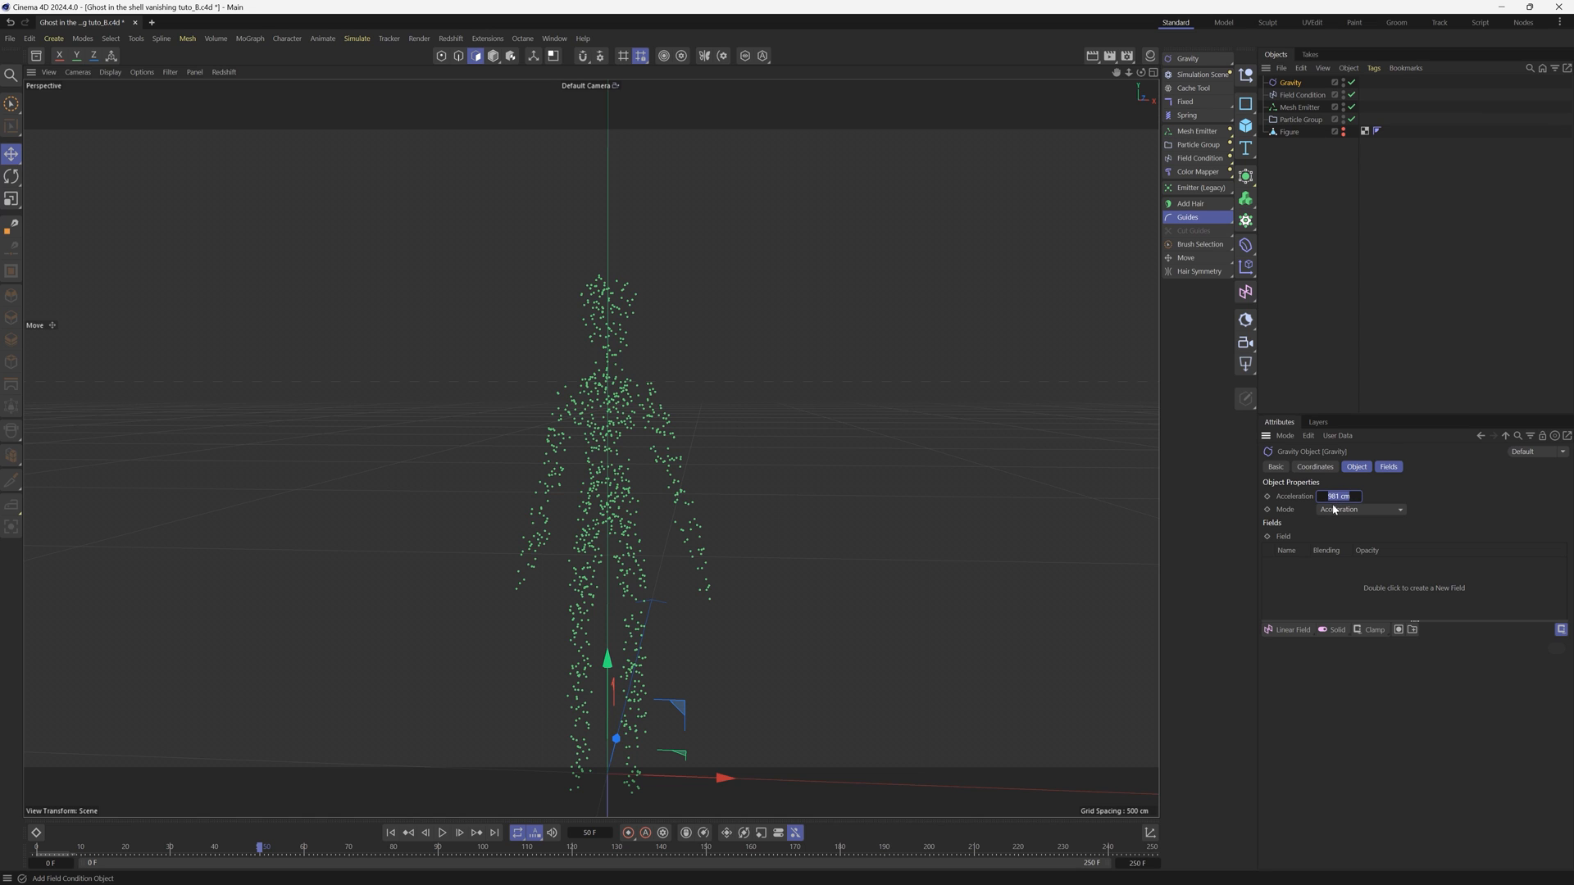
{"action": "type", "text": "50 cm"}
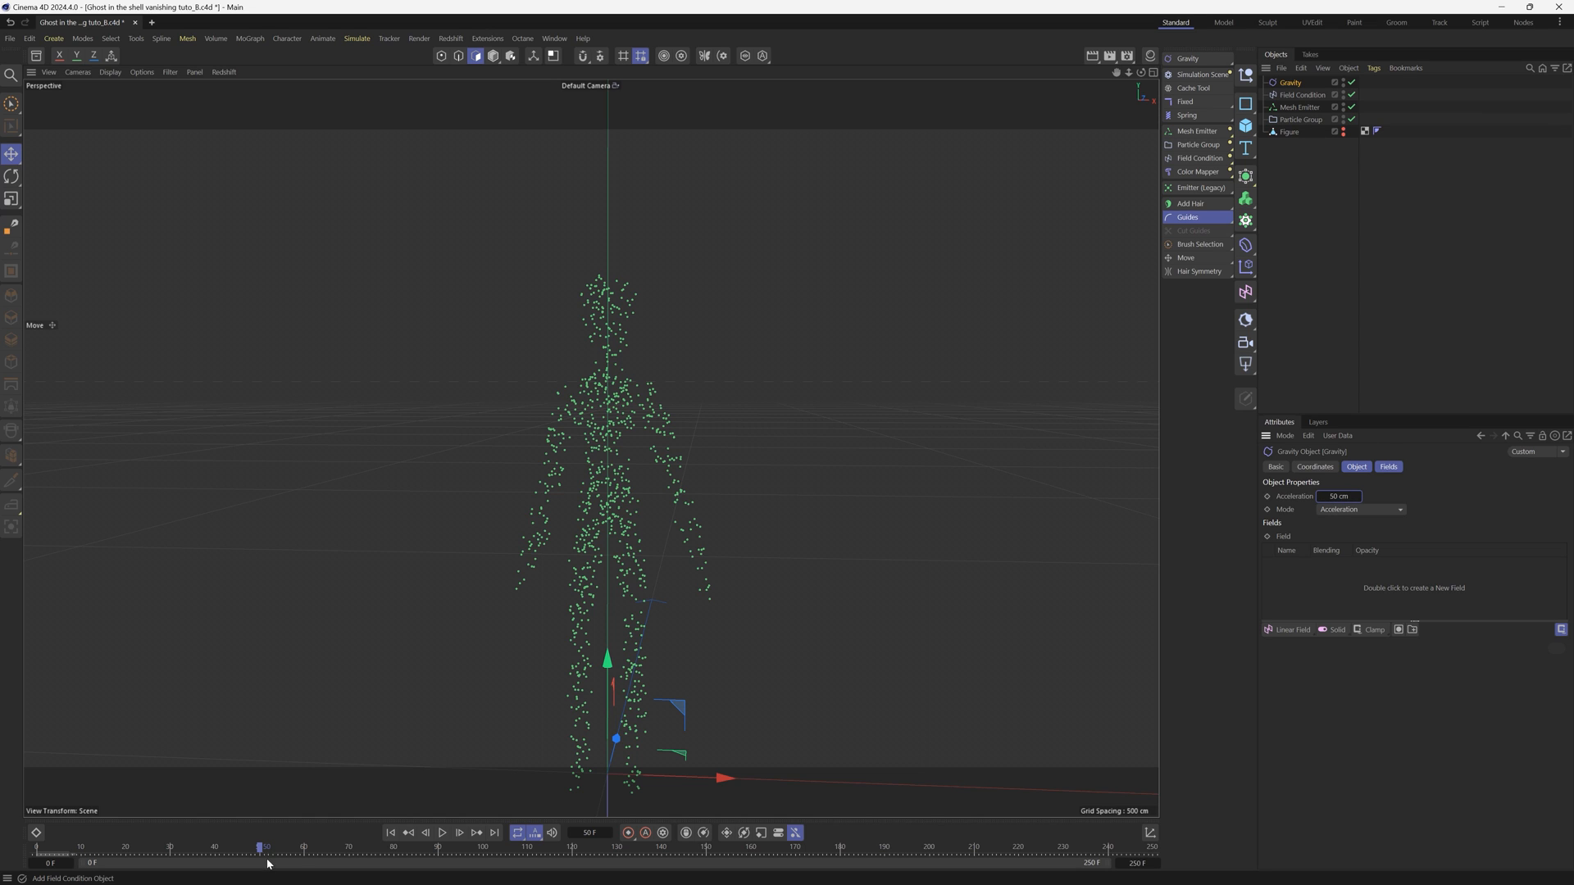
{"action": "left_click", "coordinate": [441, 833]}
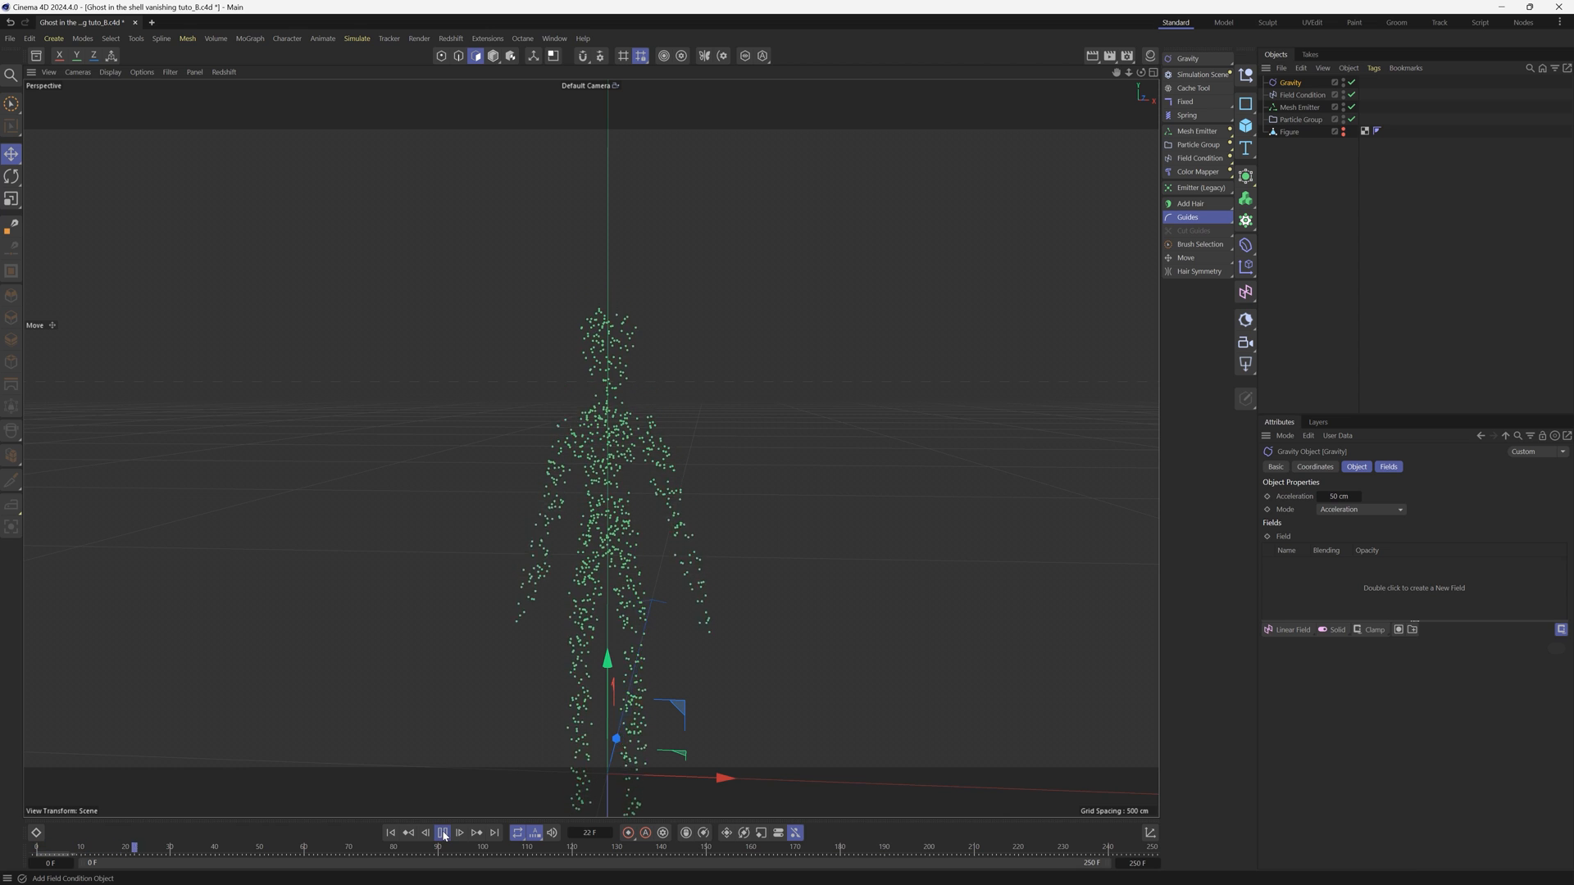
{"action": "left_click", "coordinate": [390, 833]}
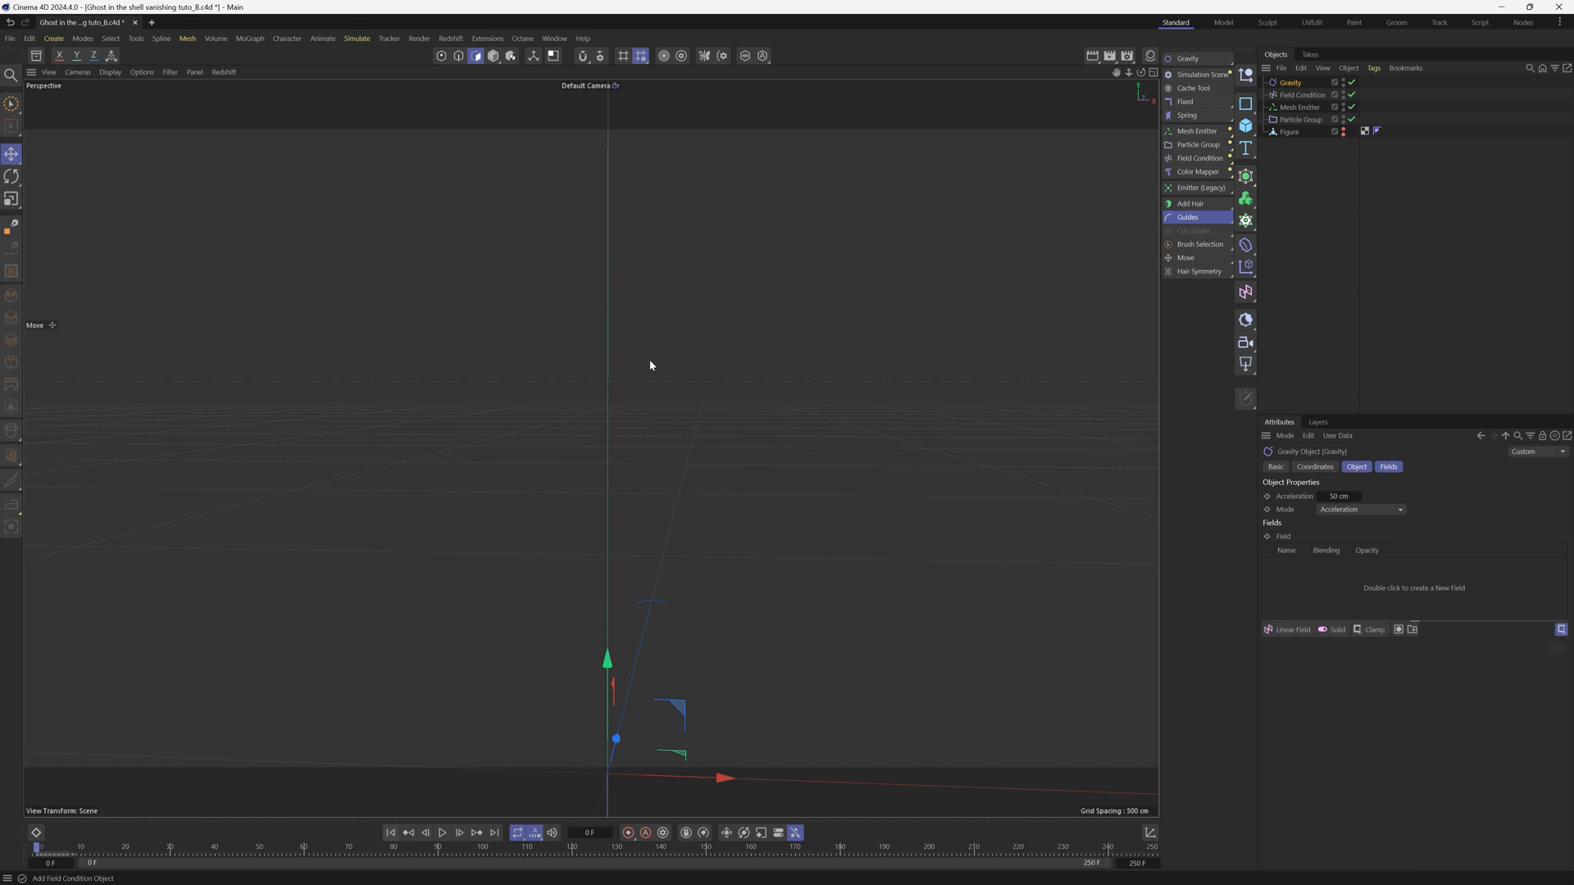
Give the Field Condition a Linear Field pointing along +Y and shorten its length to 34 cm
{"action": "left_click", "coordinate": [1302, 95]}
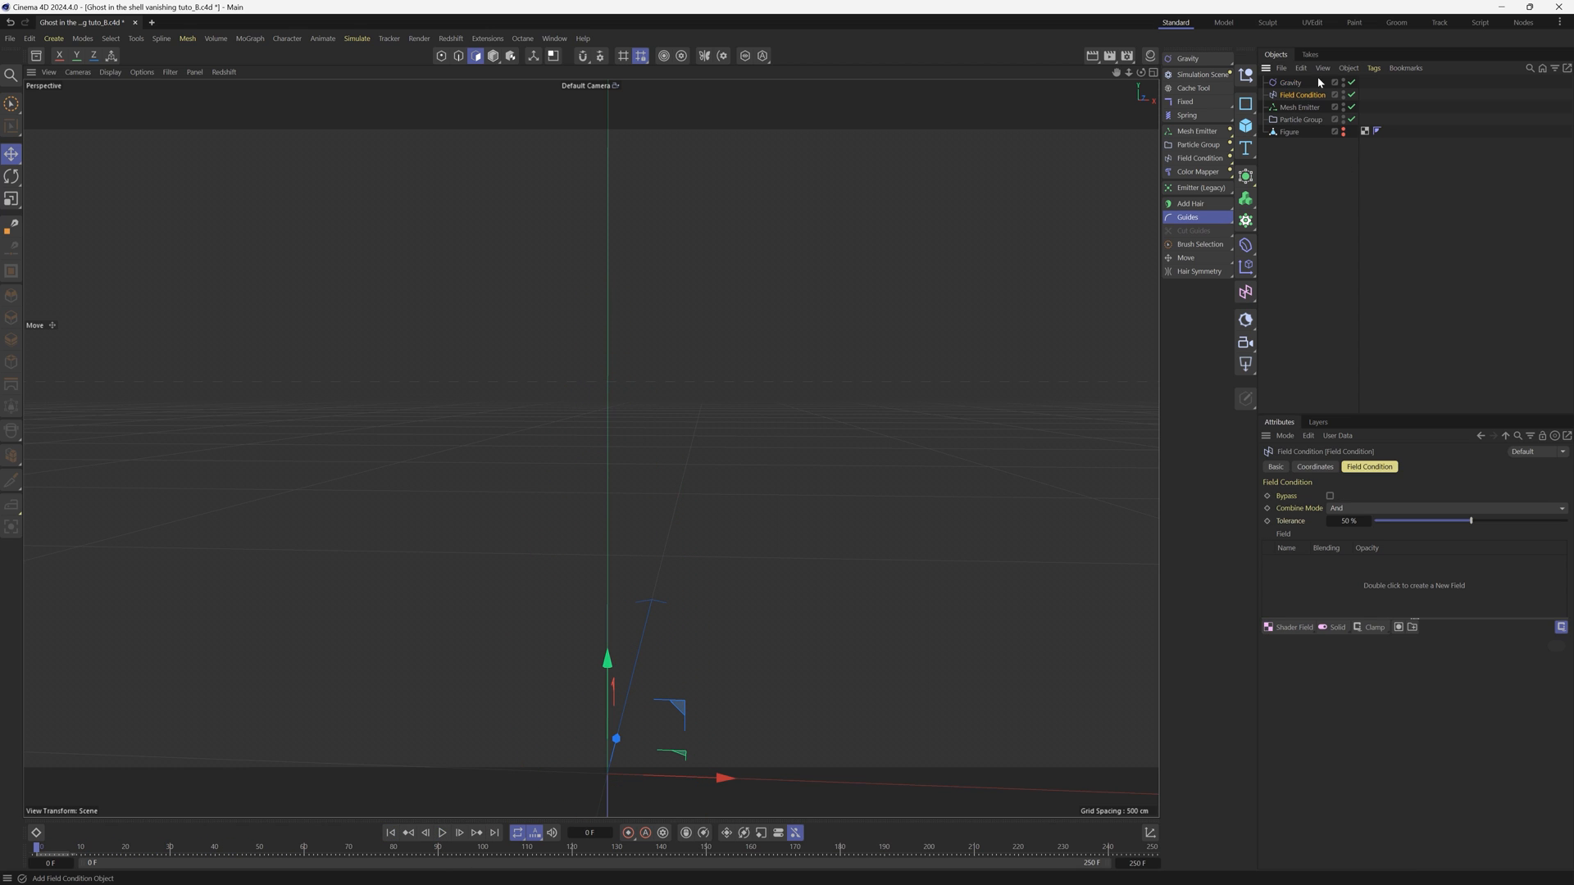
{"action": "mouse_move", "coordinate": [1300, 86]}
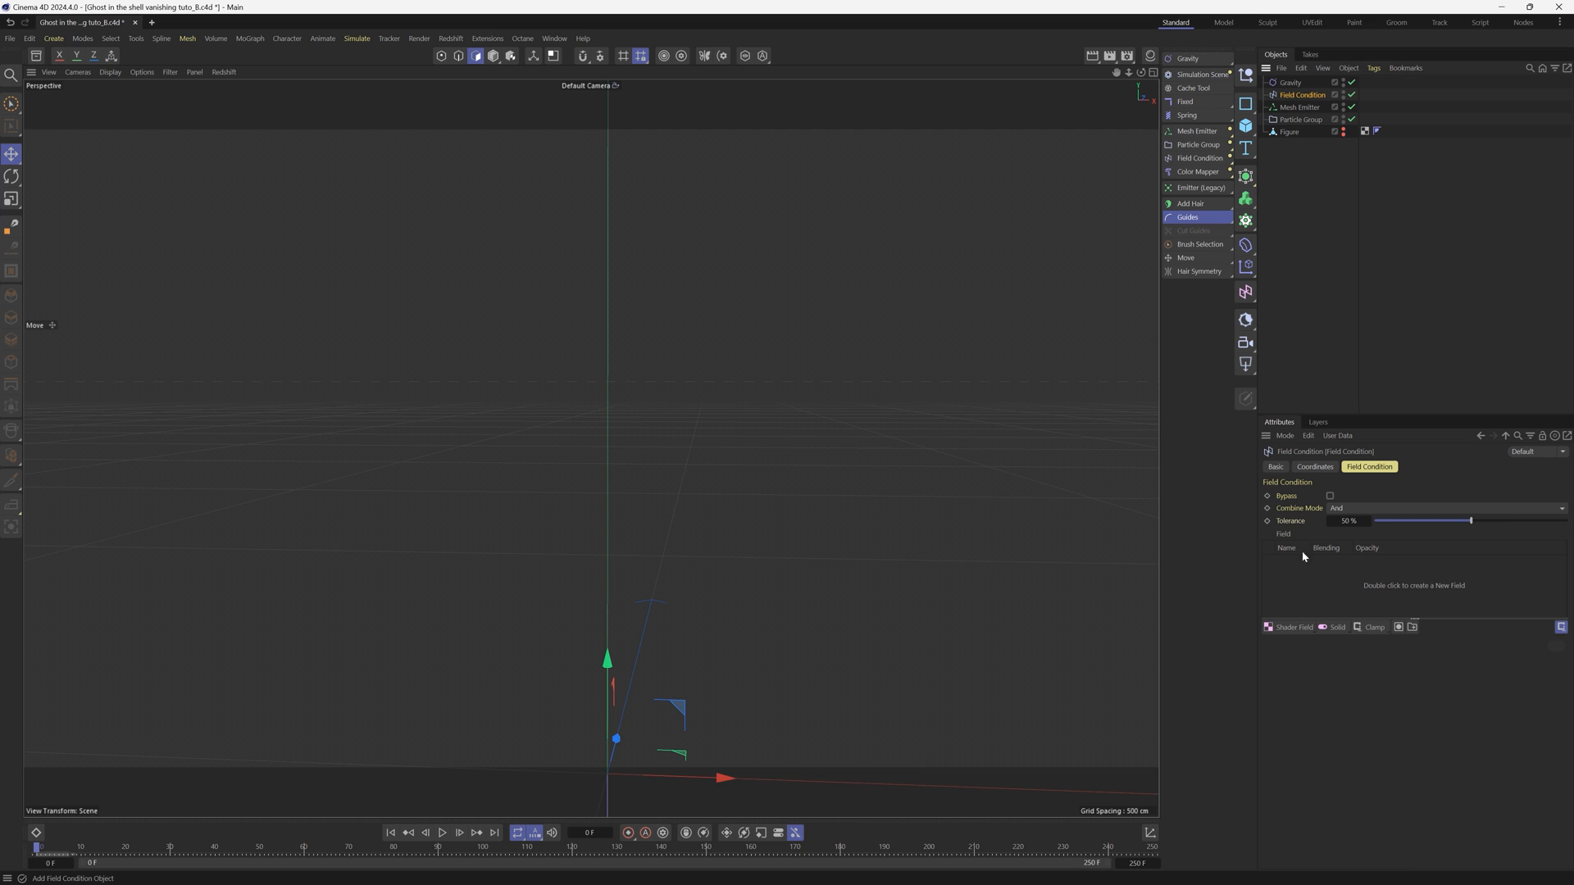
{"action": "left_click", "coordinate": [1294, 628]}
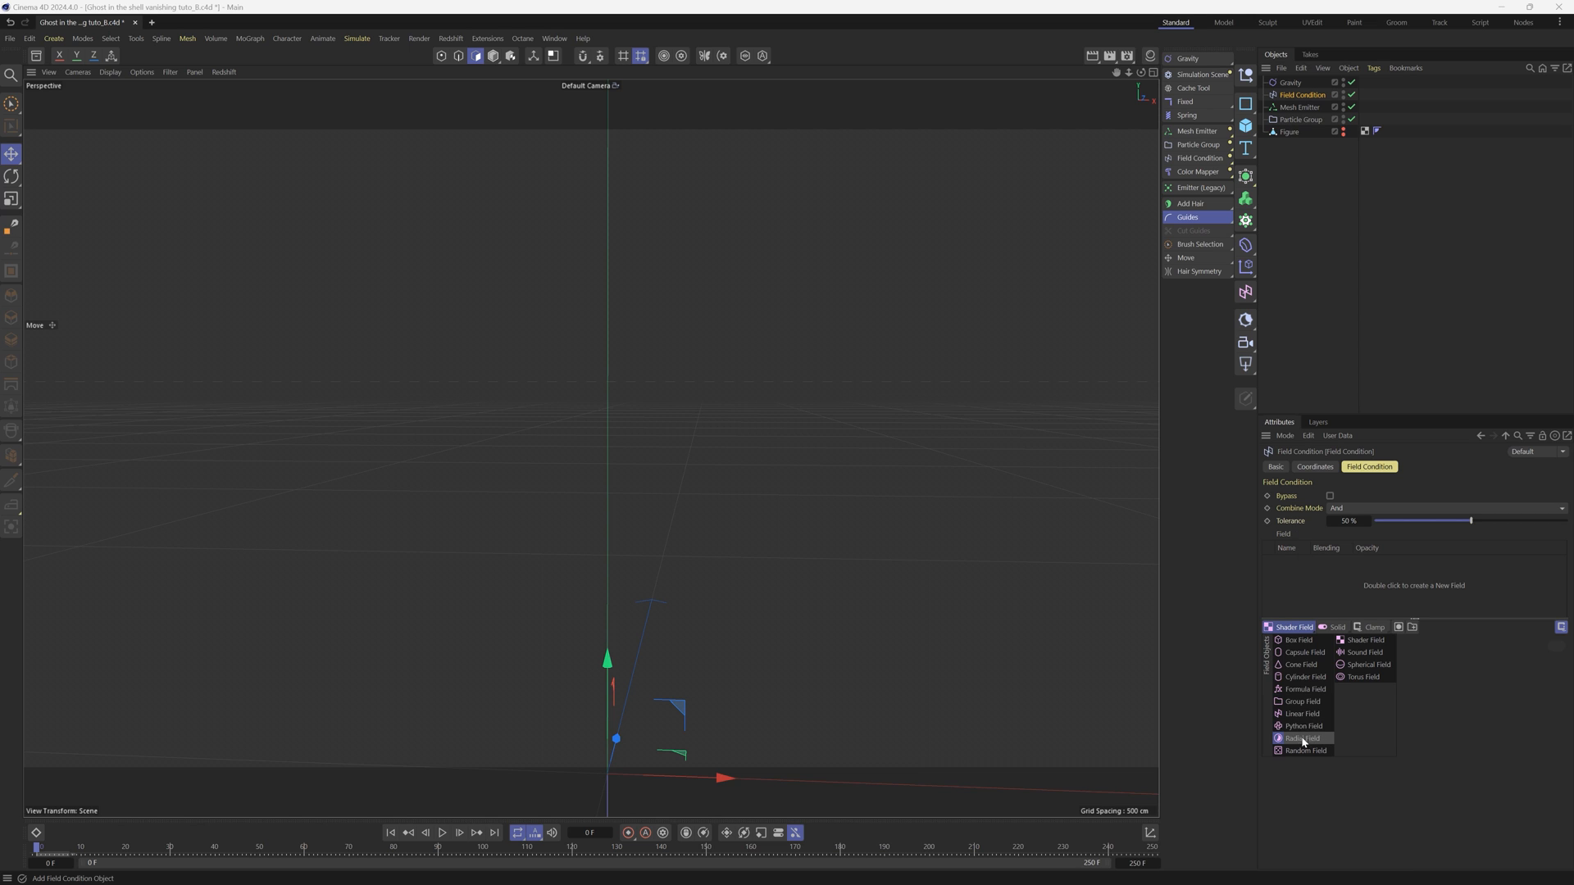
{"action": "left_click", "coordinate": [1300, 713]}
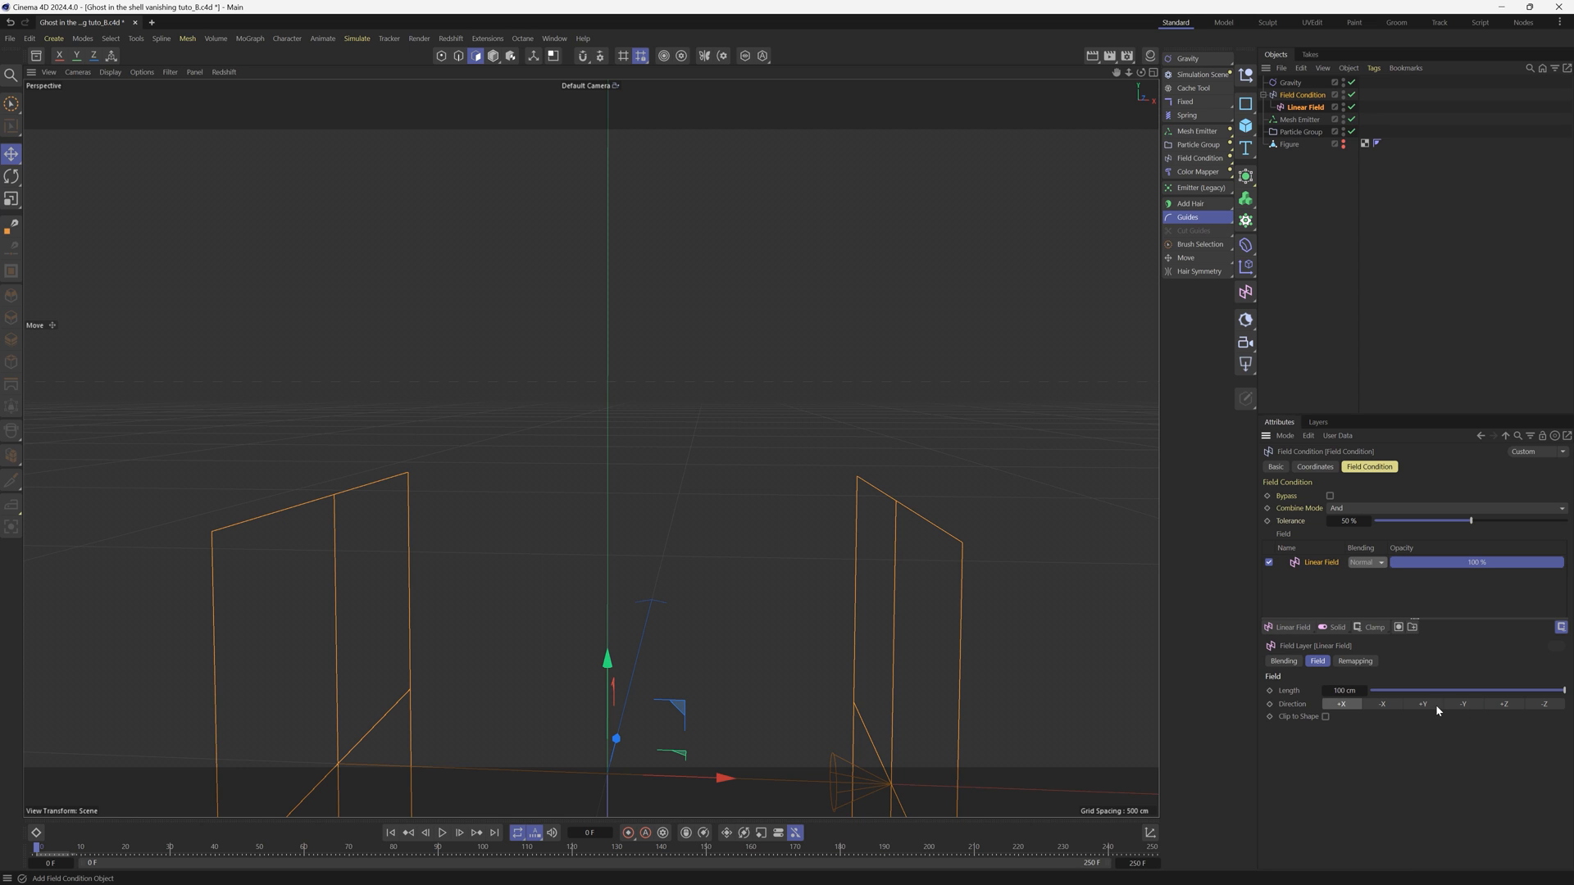
{"action": "left_click", "coordinate": [1424, 704]}
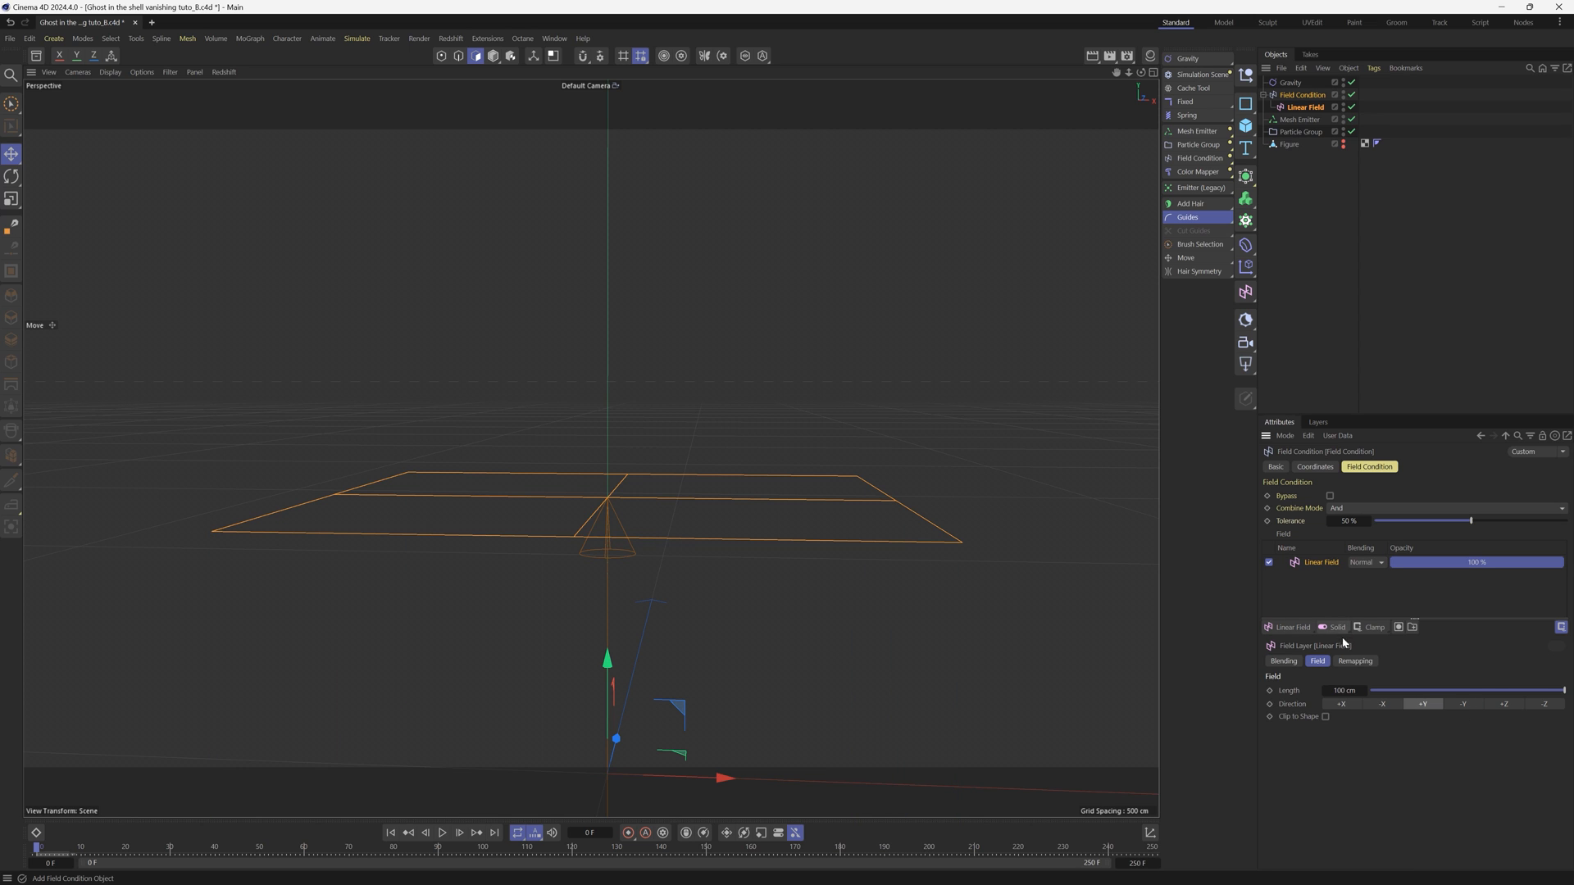
{"action": "left_click_drag", "start_coordinate": [1563, 690], "coordinate": [1433, 690]}
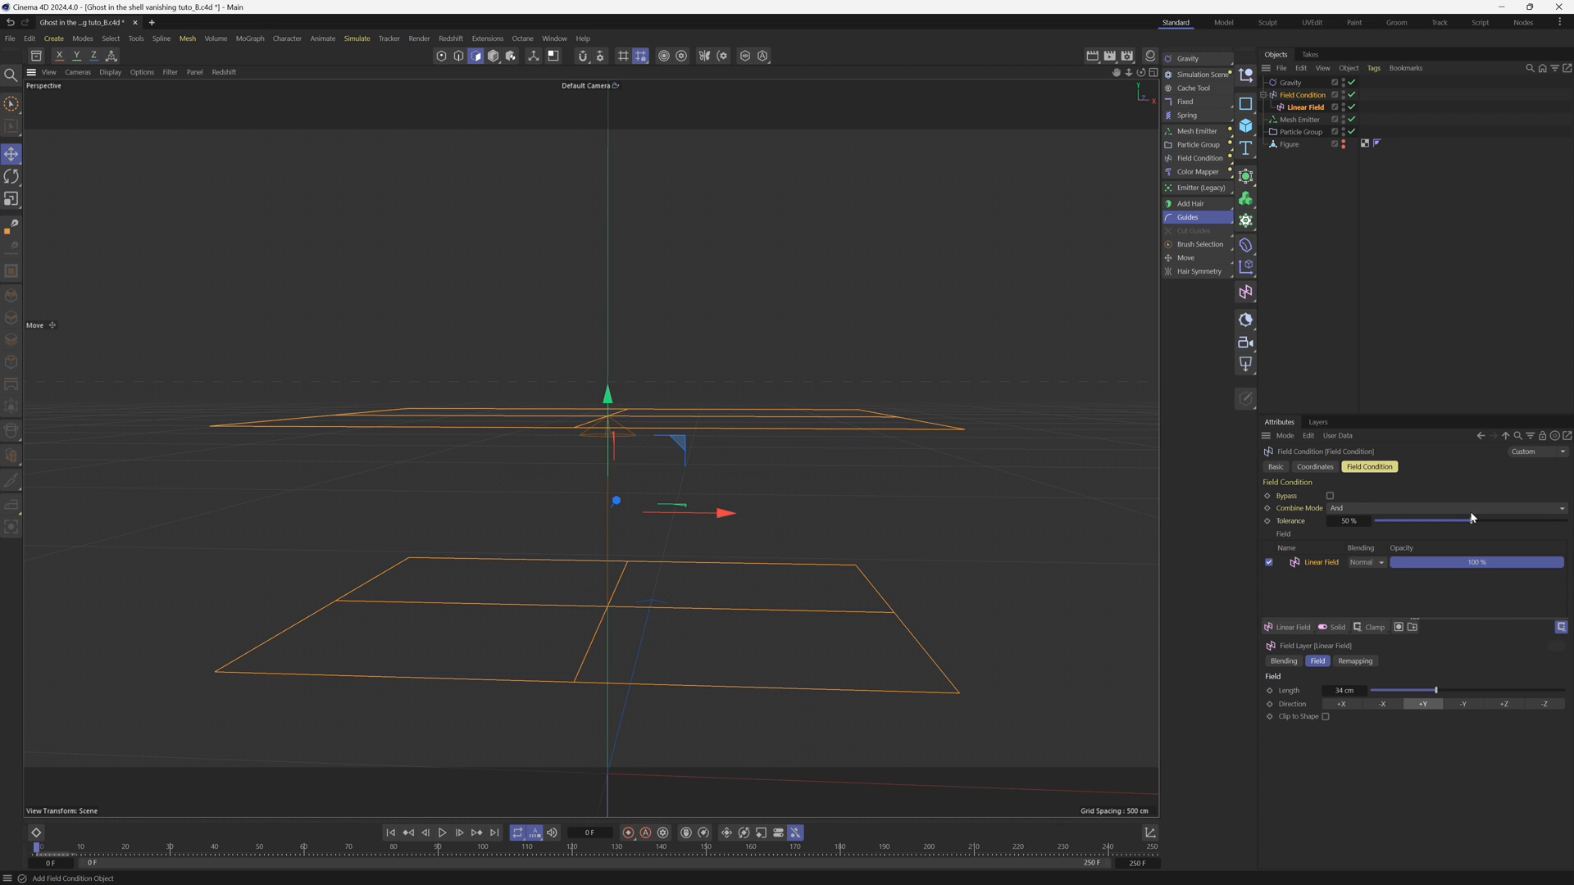
{"action": "left_click_drag", "start_coordinate": [1430, 690], "coordinate": [1378, 691]}
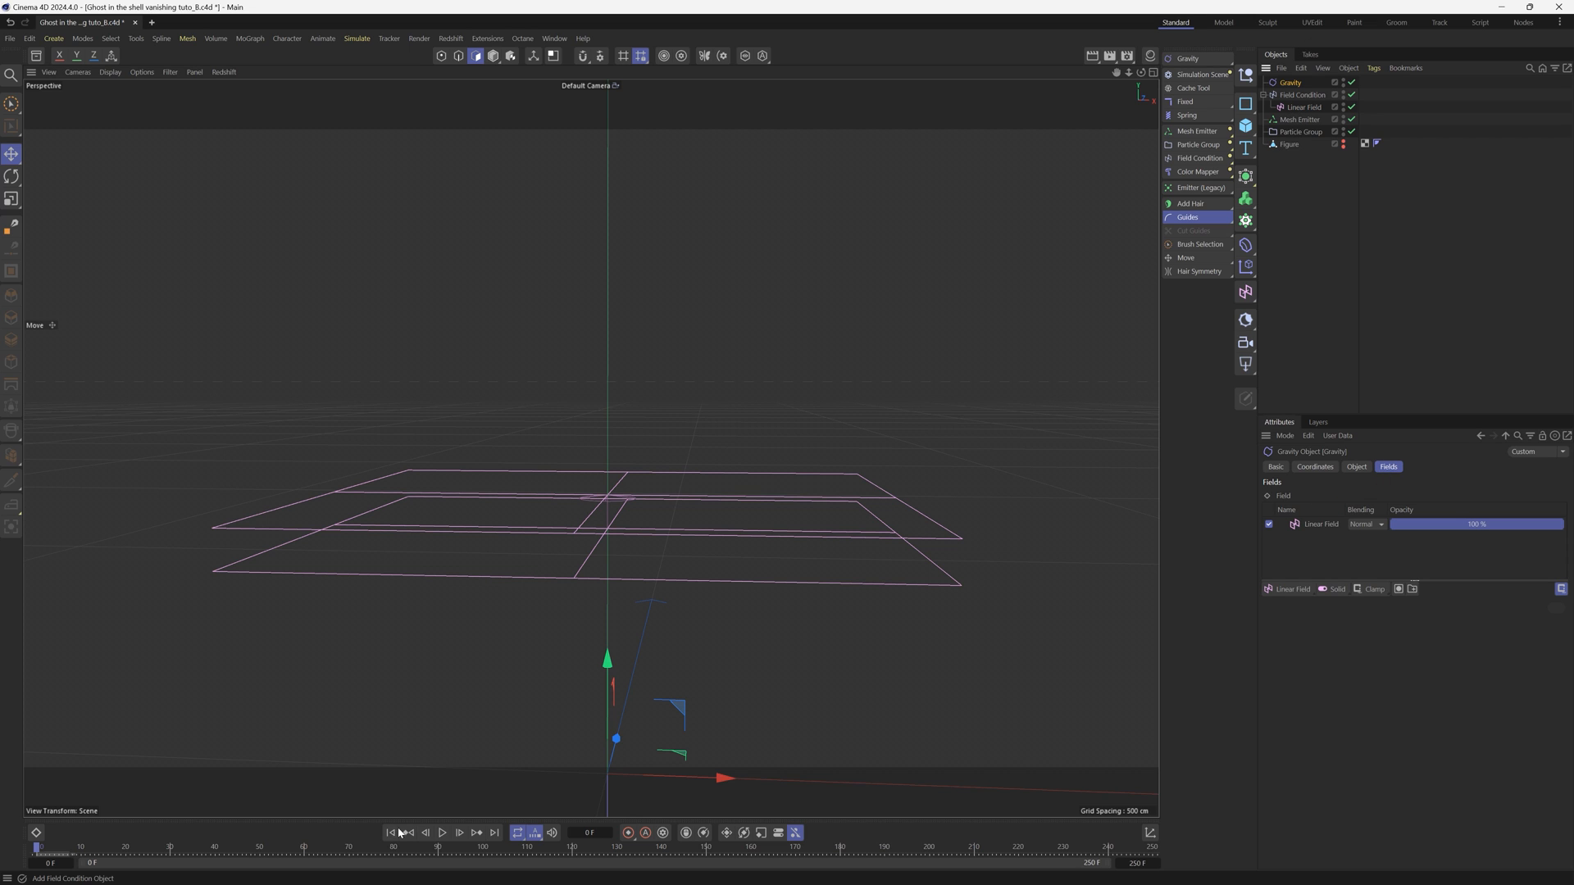
Preview the particles dripping under the gravity-linked Linear Field, then rewind
{"action": "left_click", "coordinate": [441, 833]}
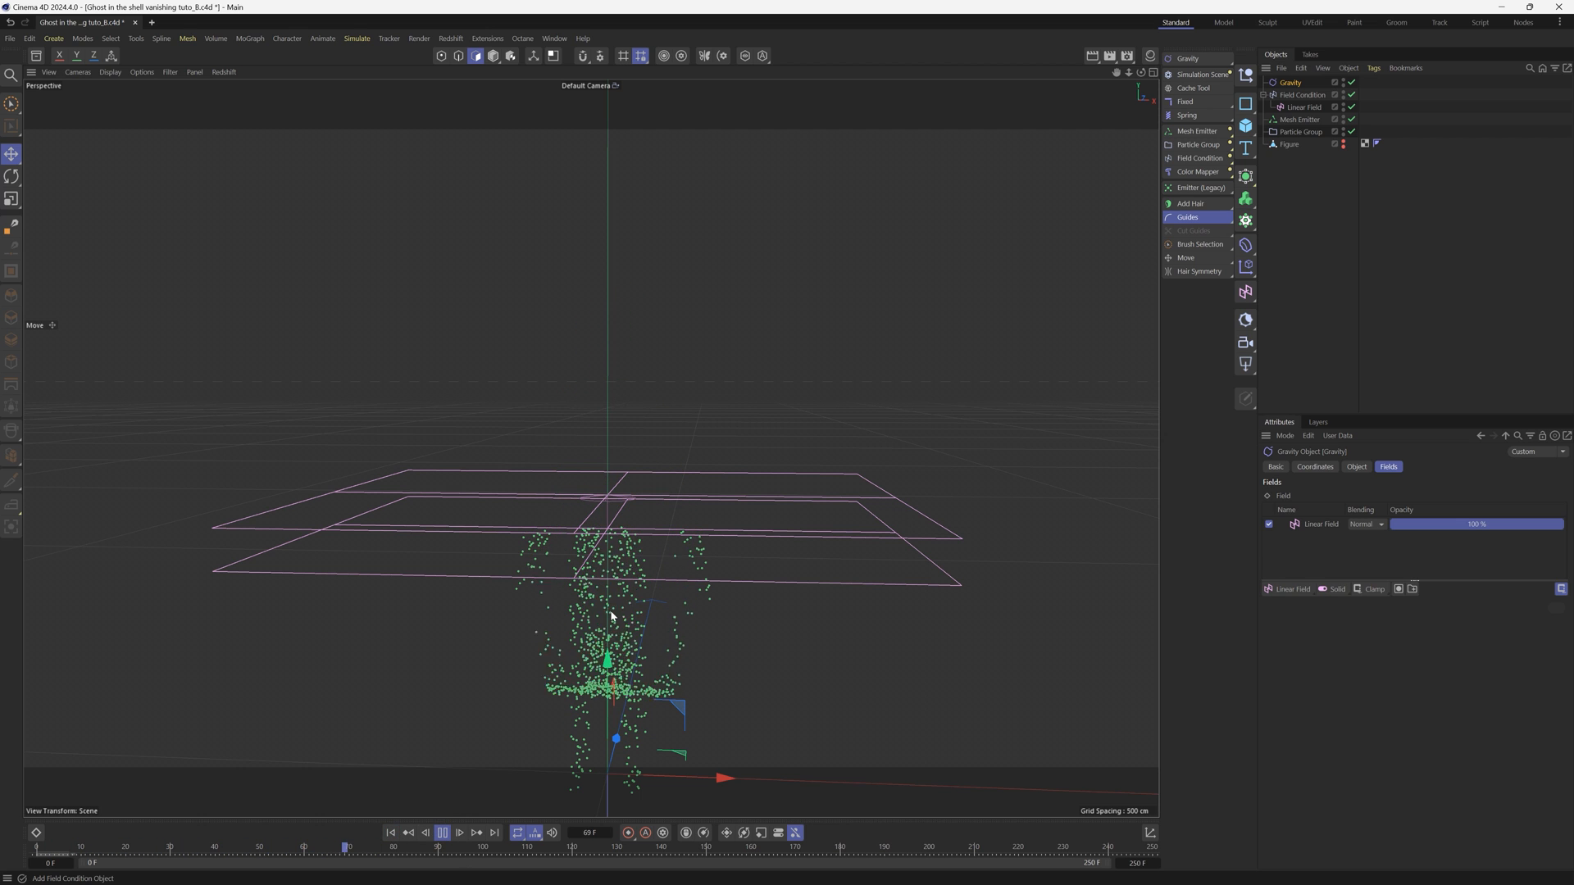
{"action": "left_click", "coordinate": [441, 833]}
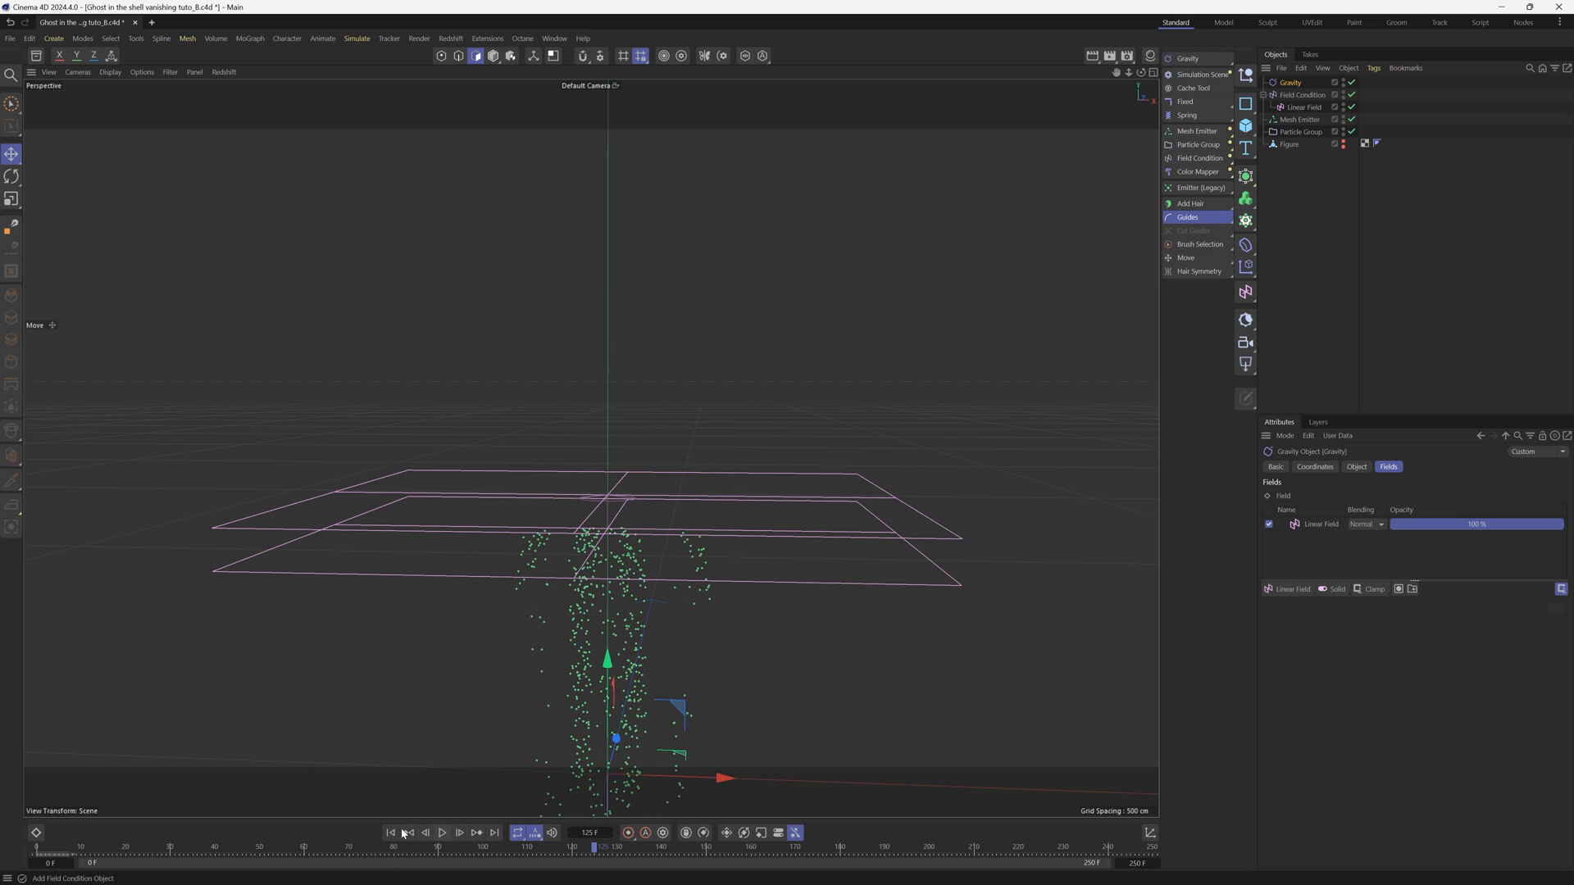
{"action": "left_click", "coordinate": [391, 833]}
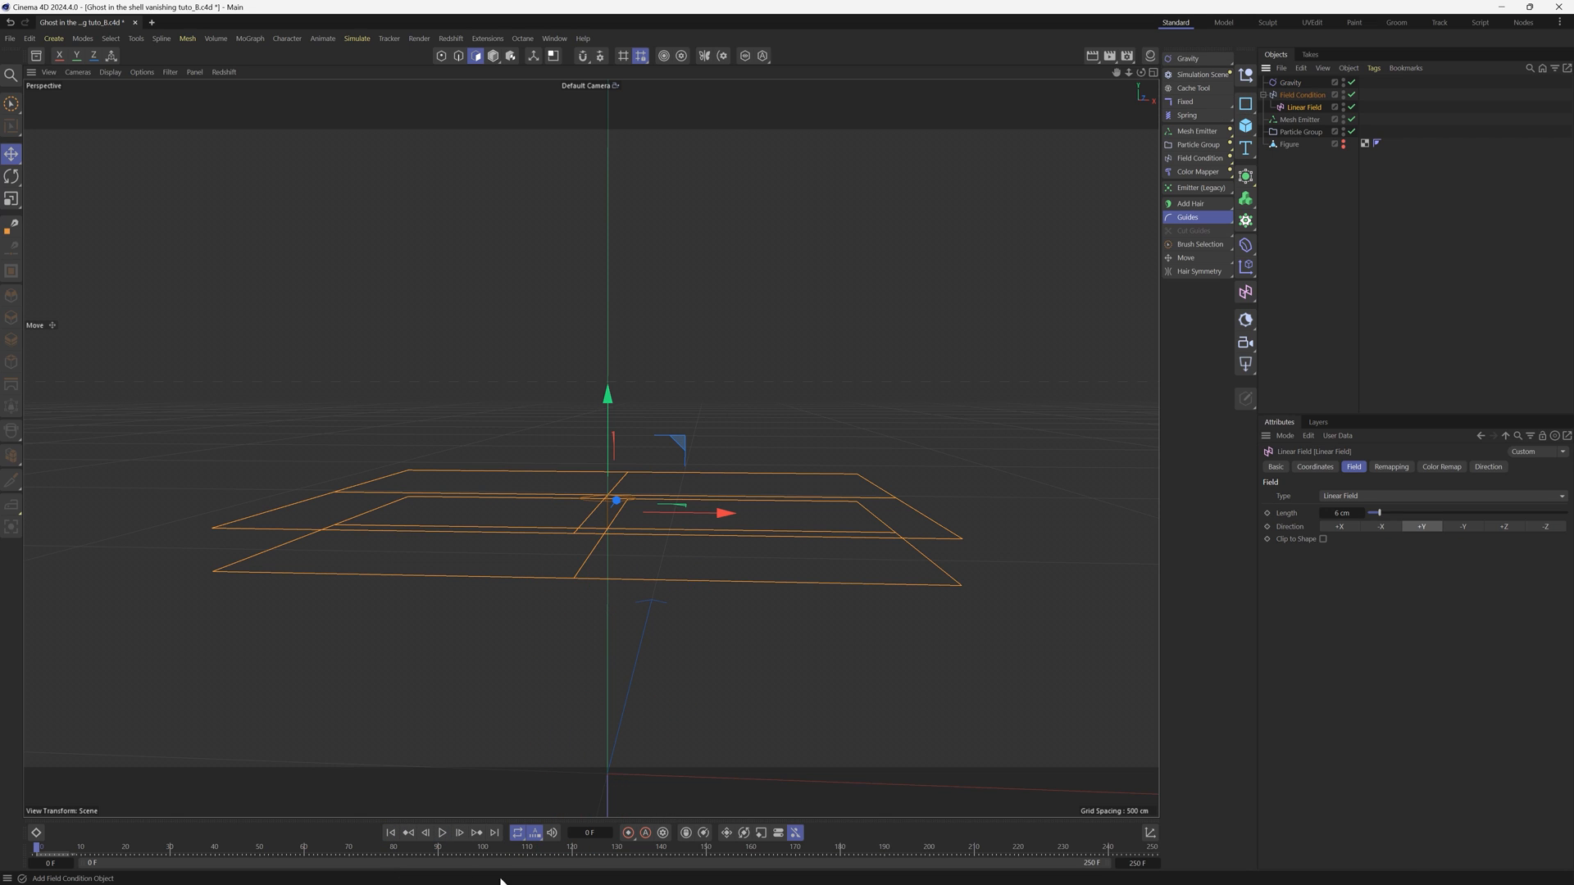
{"action": "mouse_move", "coordinate": [590, 482]}
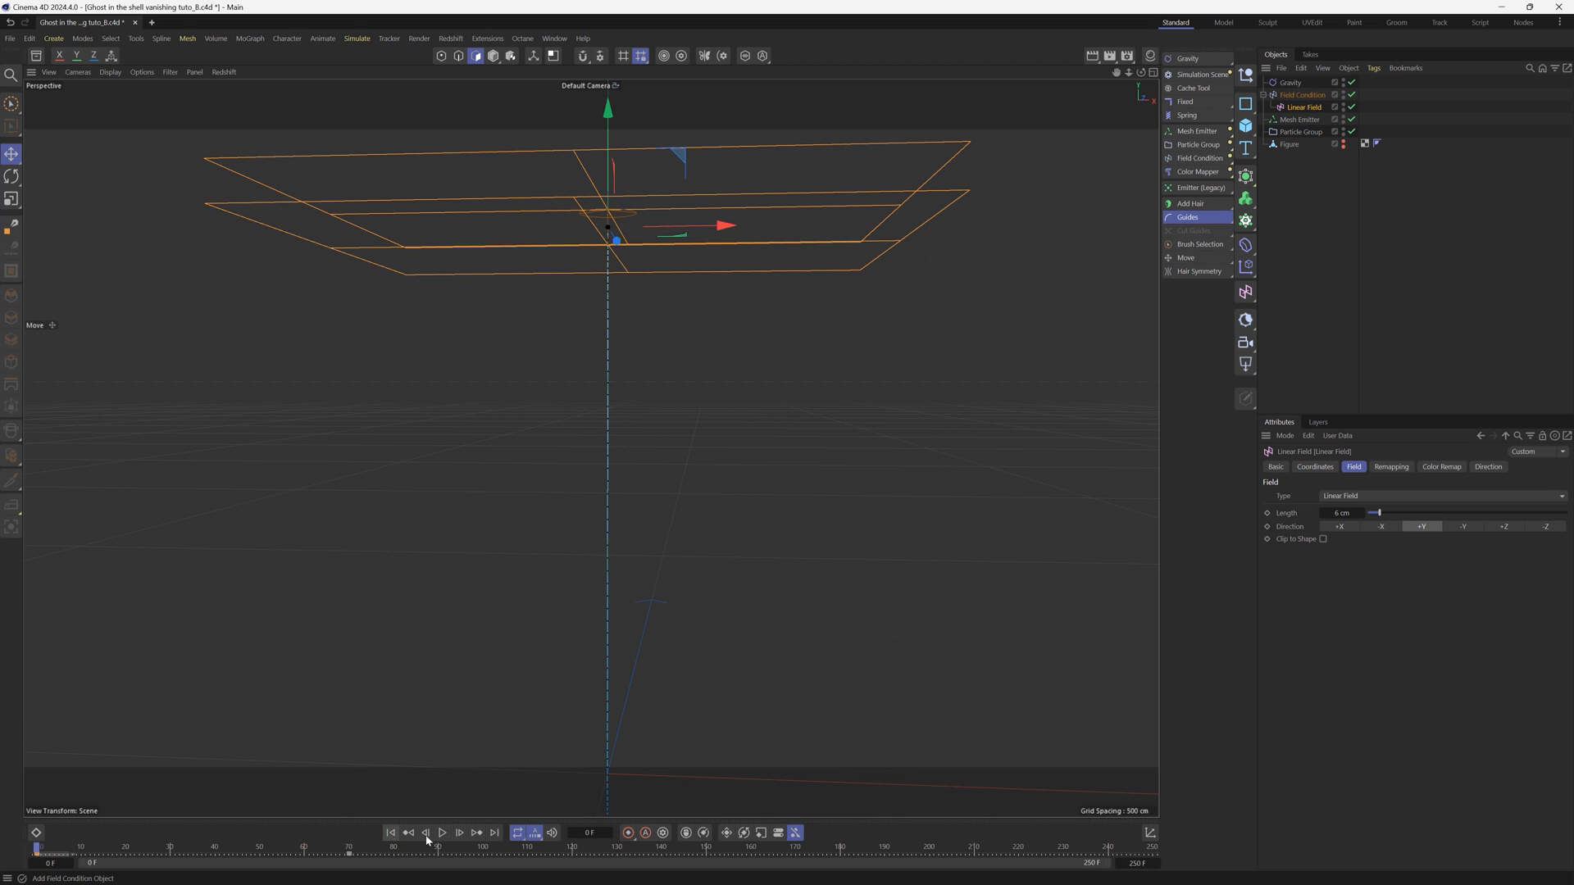
Play back the 6 cm Linear Field sweeping down through the particle figure
{"action": "left_click", "coordinate": [441, 833]}
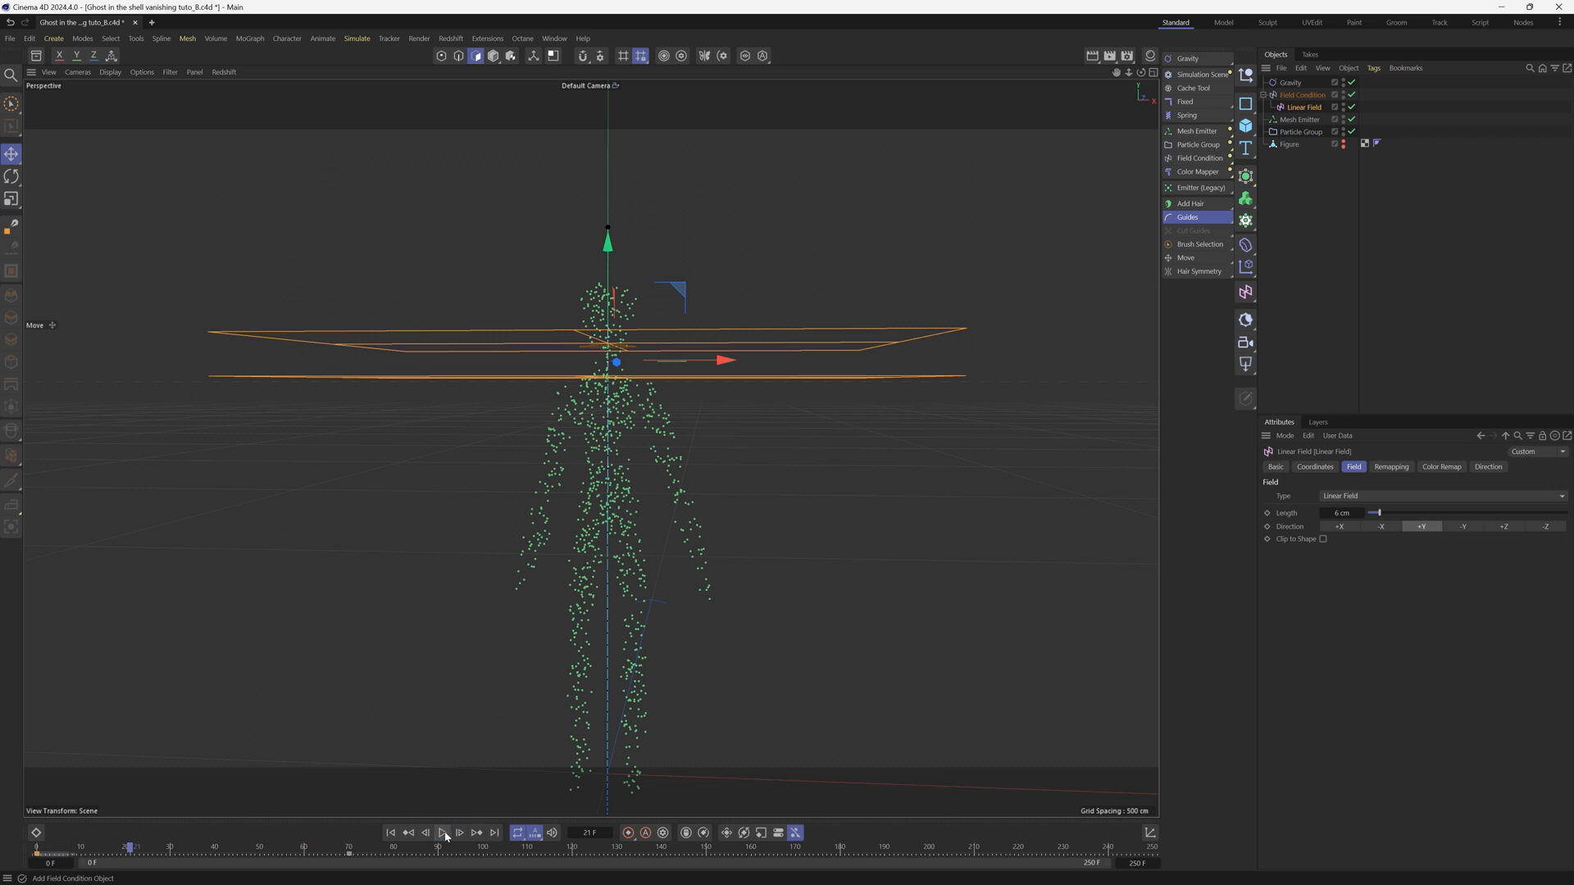
{"action": "left_click", "coordinate": [442, 833]}
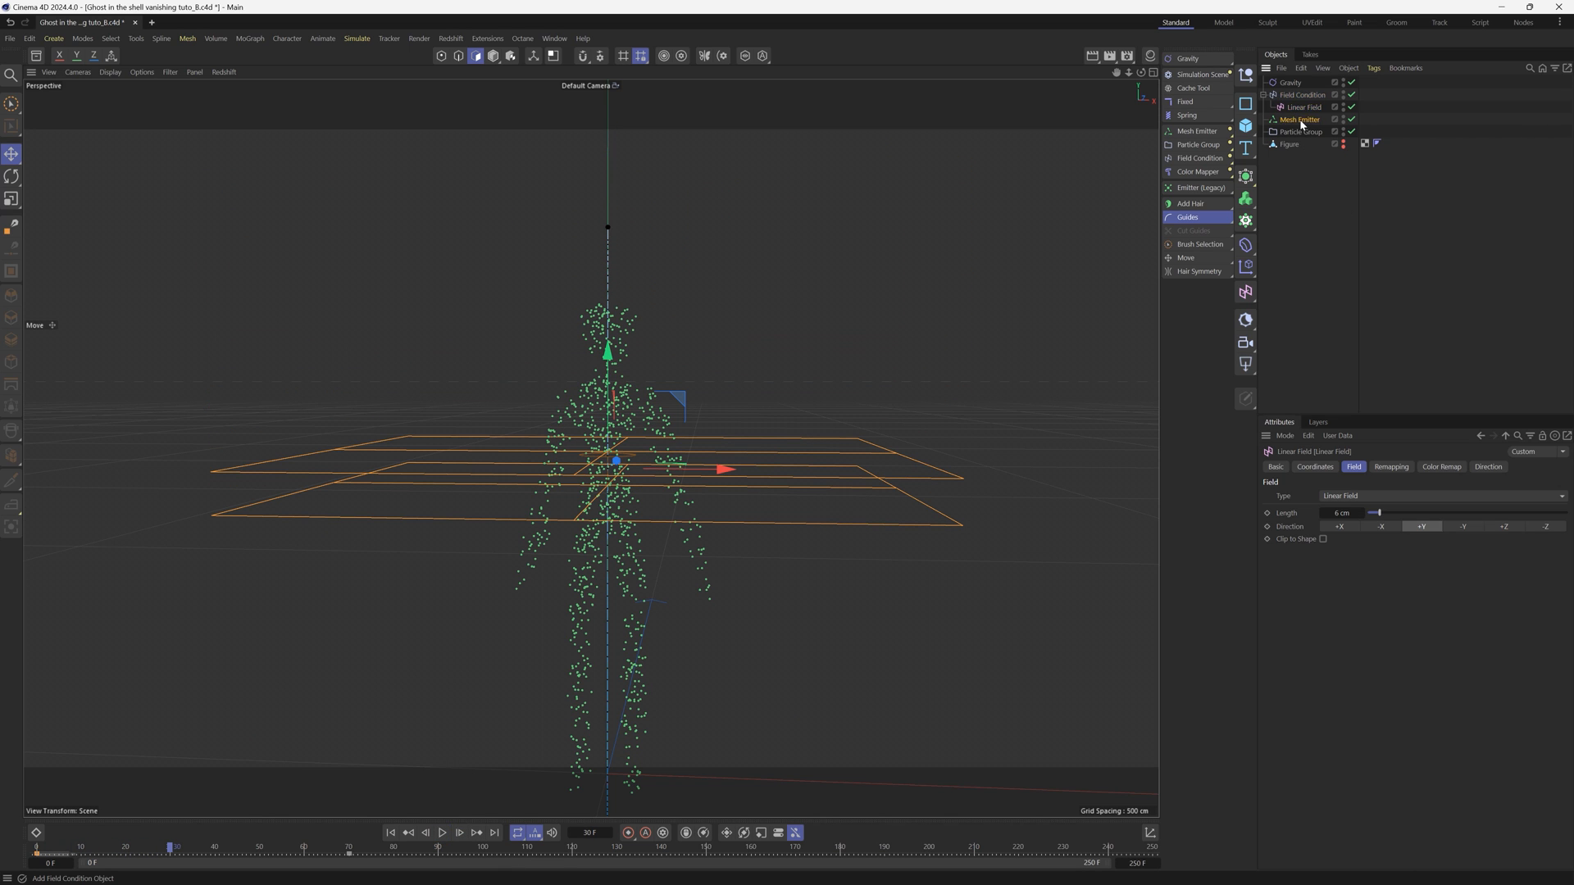
Add a MoGraph Tracer linked to the Particle Group and play to see orange trails
{"action": "left_click", "coordinate": [1298, 118]}
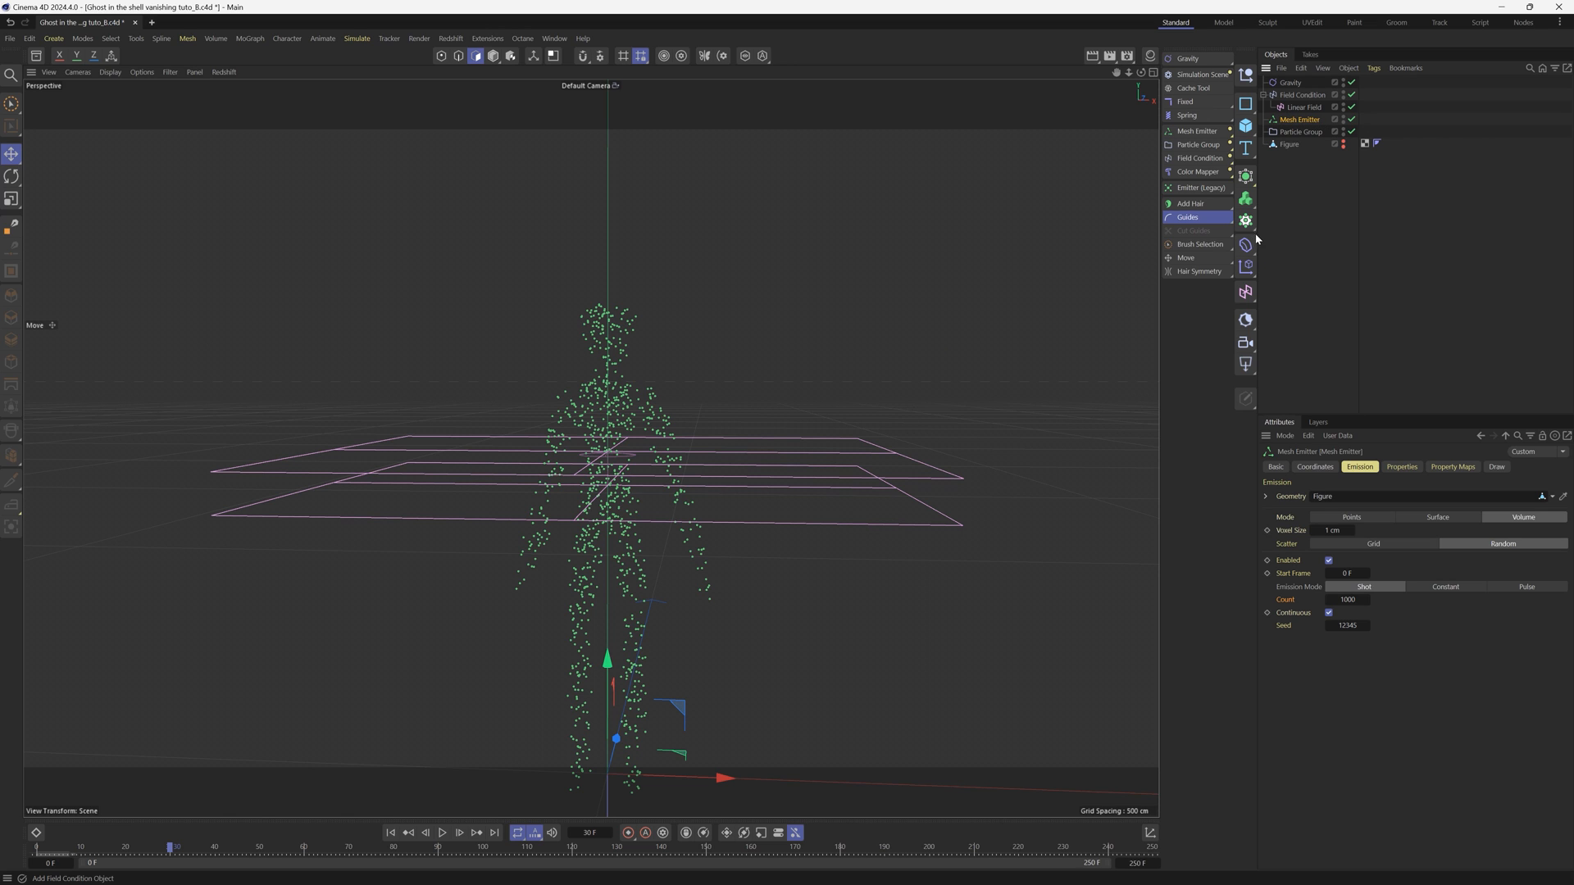
{"action": "left_click", "coordinate": [1246, 219]}
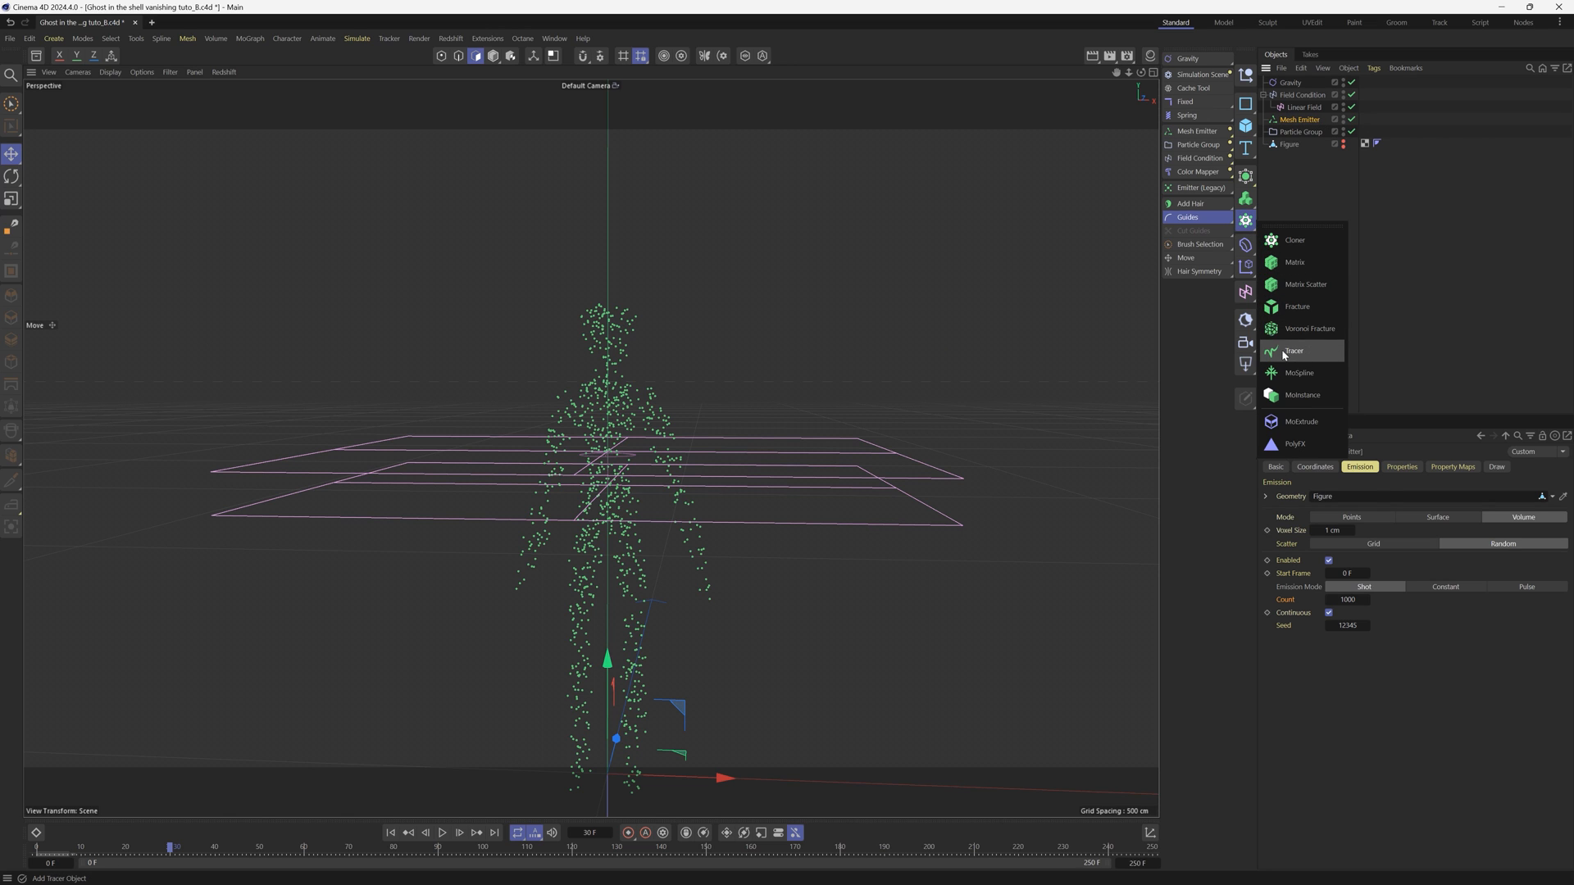
{"action": "left_click", "coordinate": [1295, 351]}
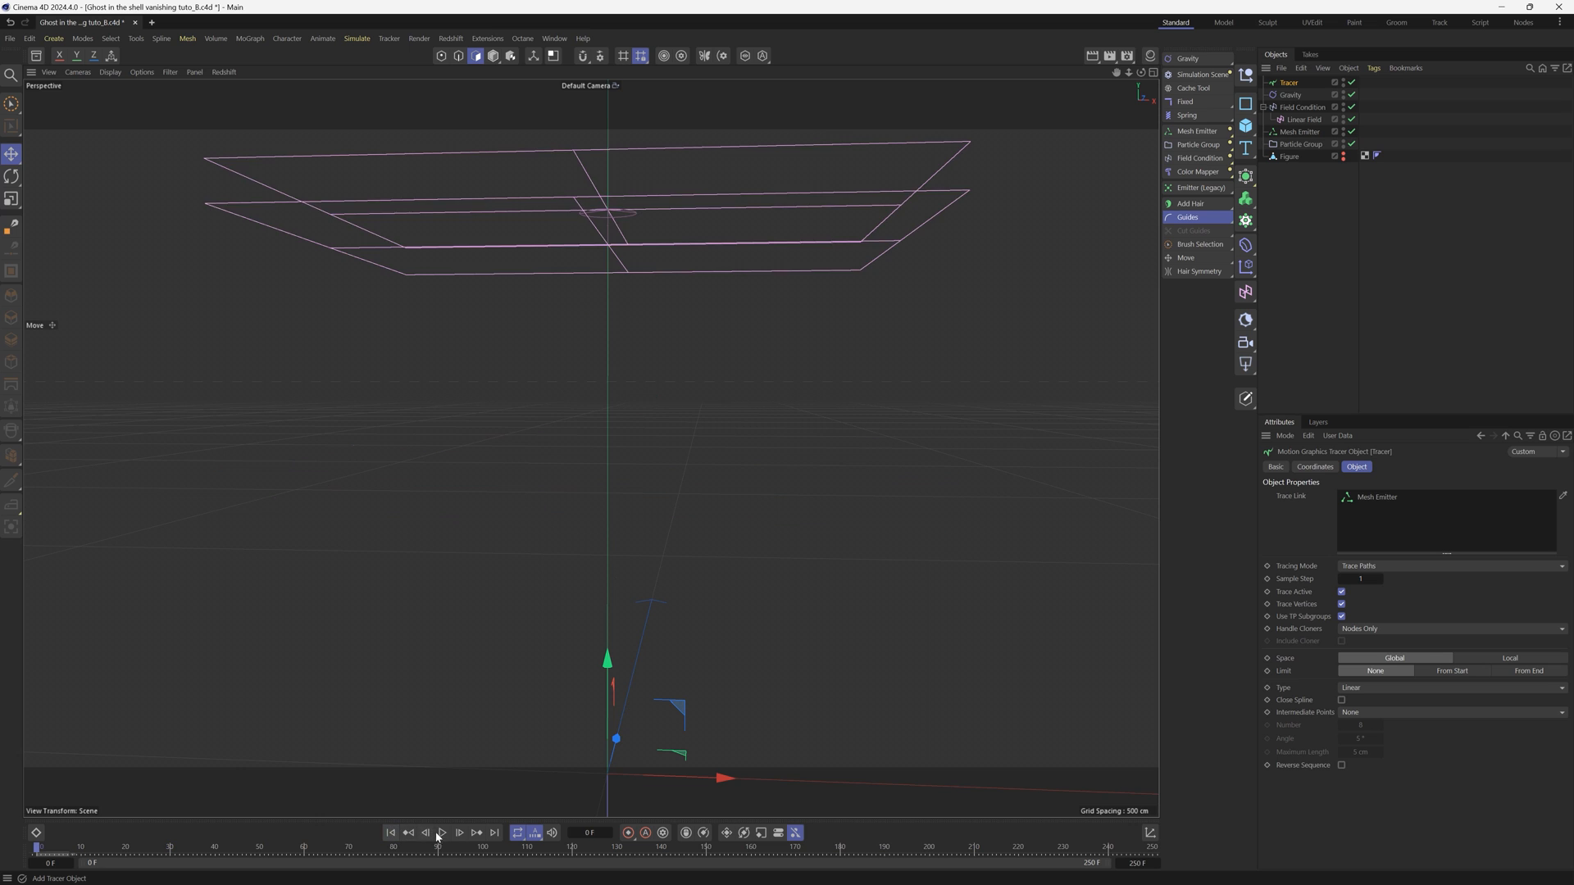
{"action": "left_click", "coordinate": [441, 833]}
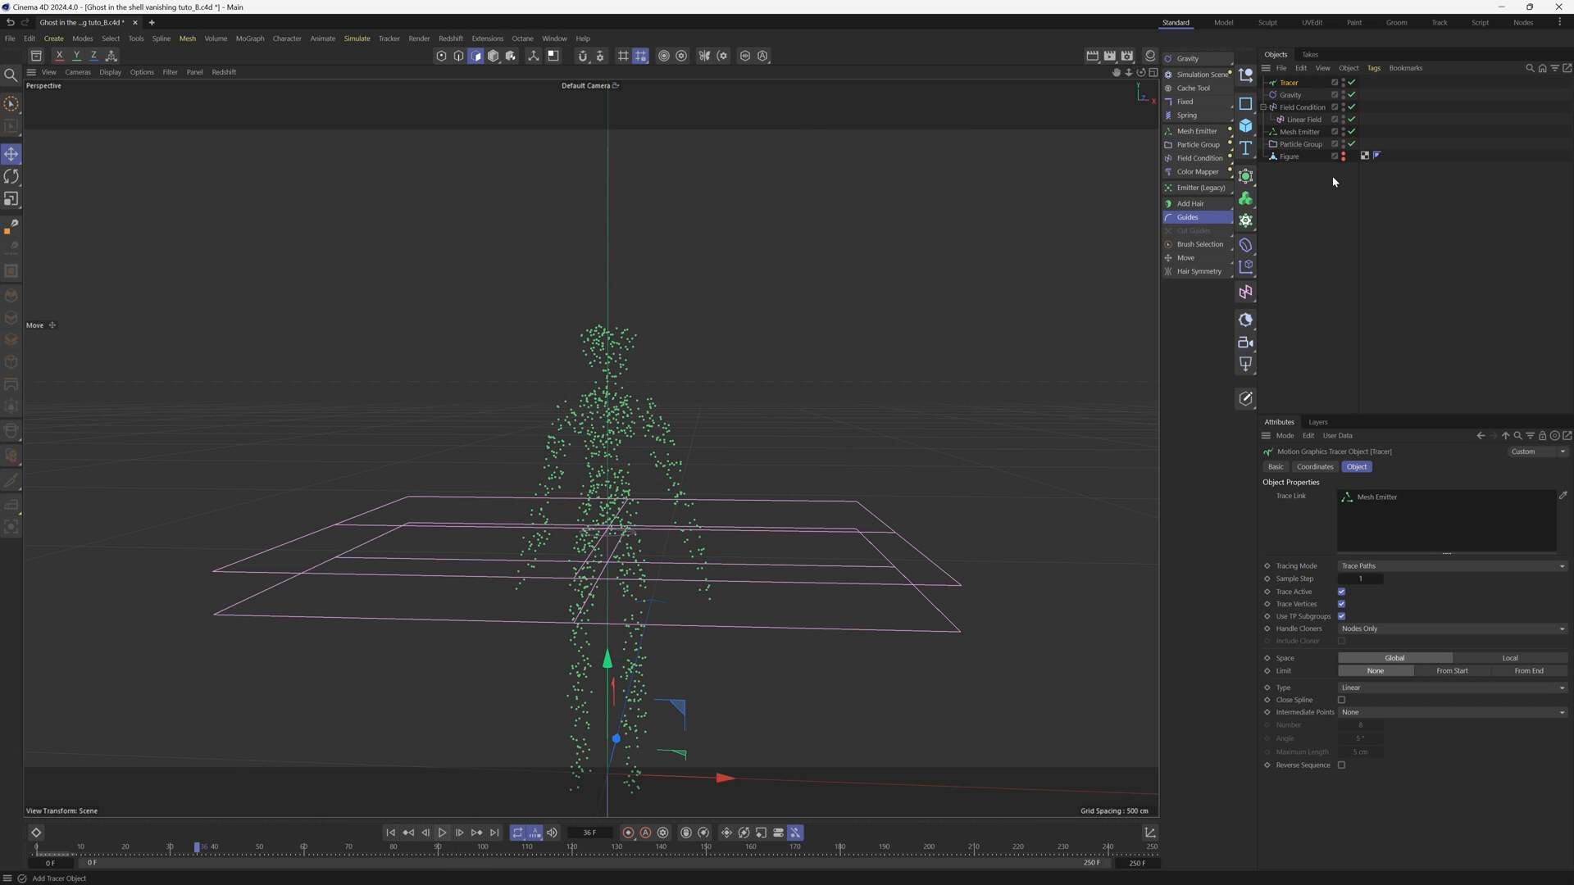
{"action": "mouse_move", "coordinate": [1358, 529]}
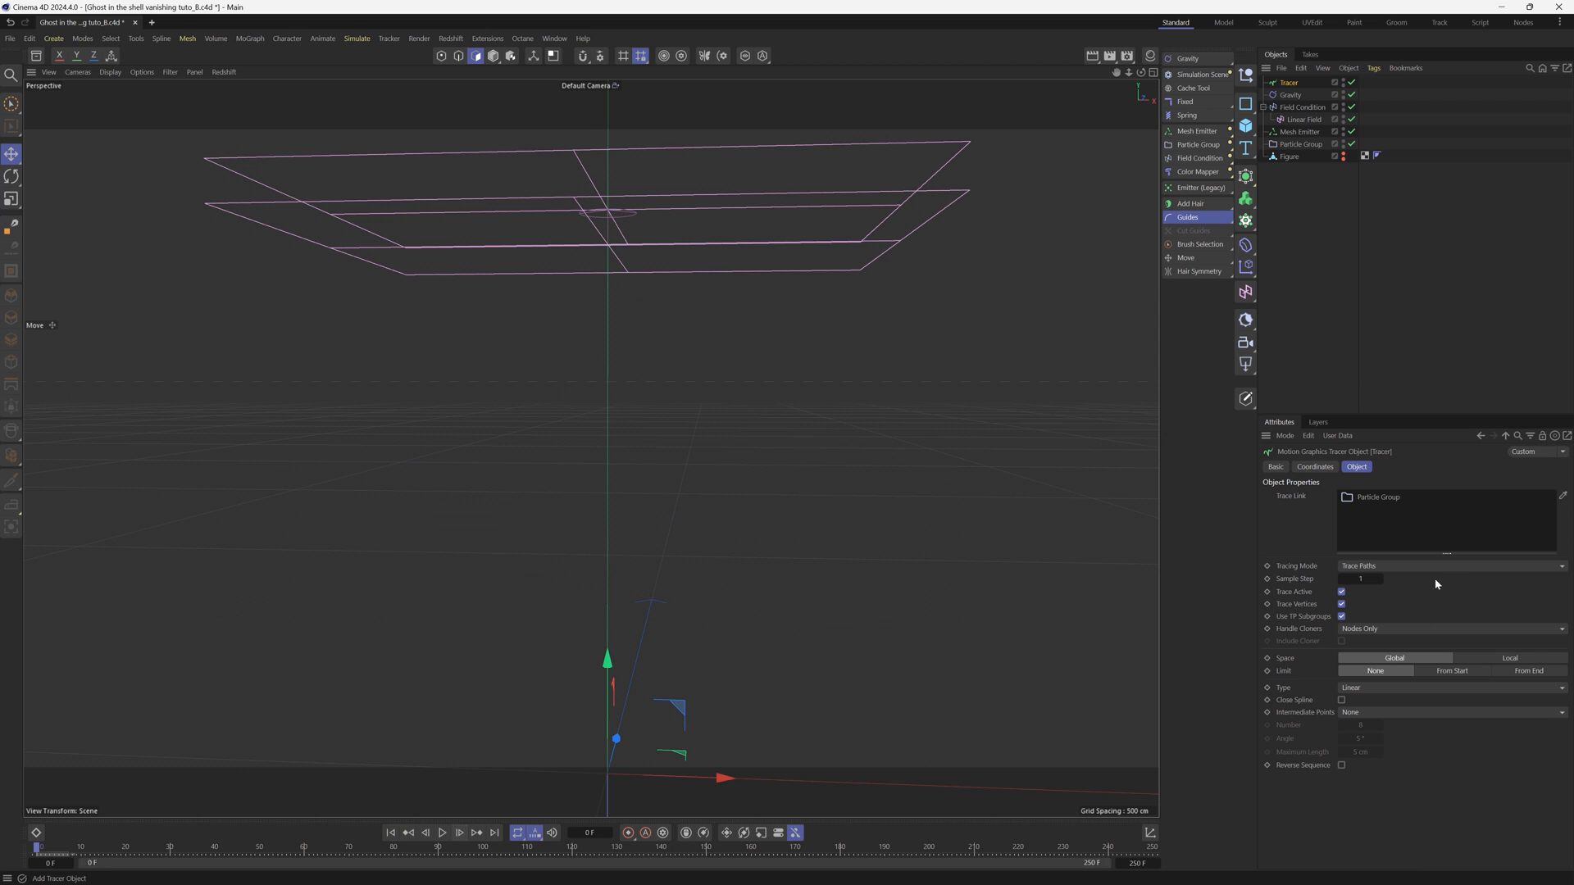
{"action": "left_click", "coordinate": [441, 833]}
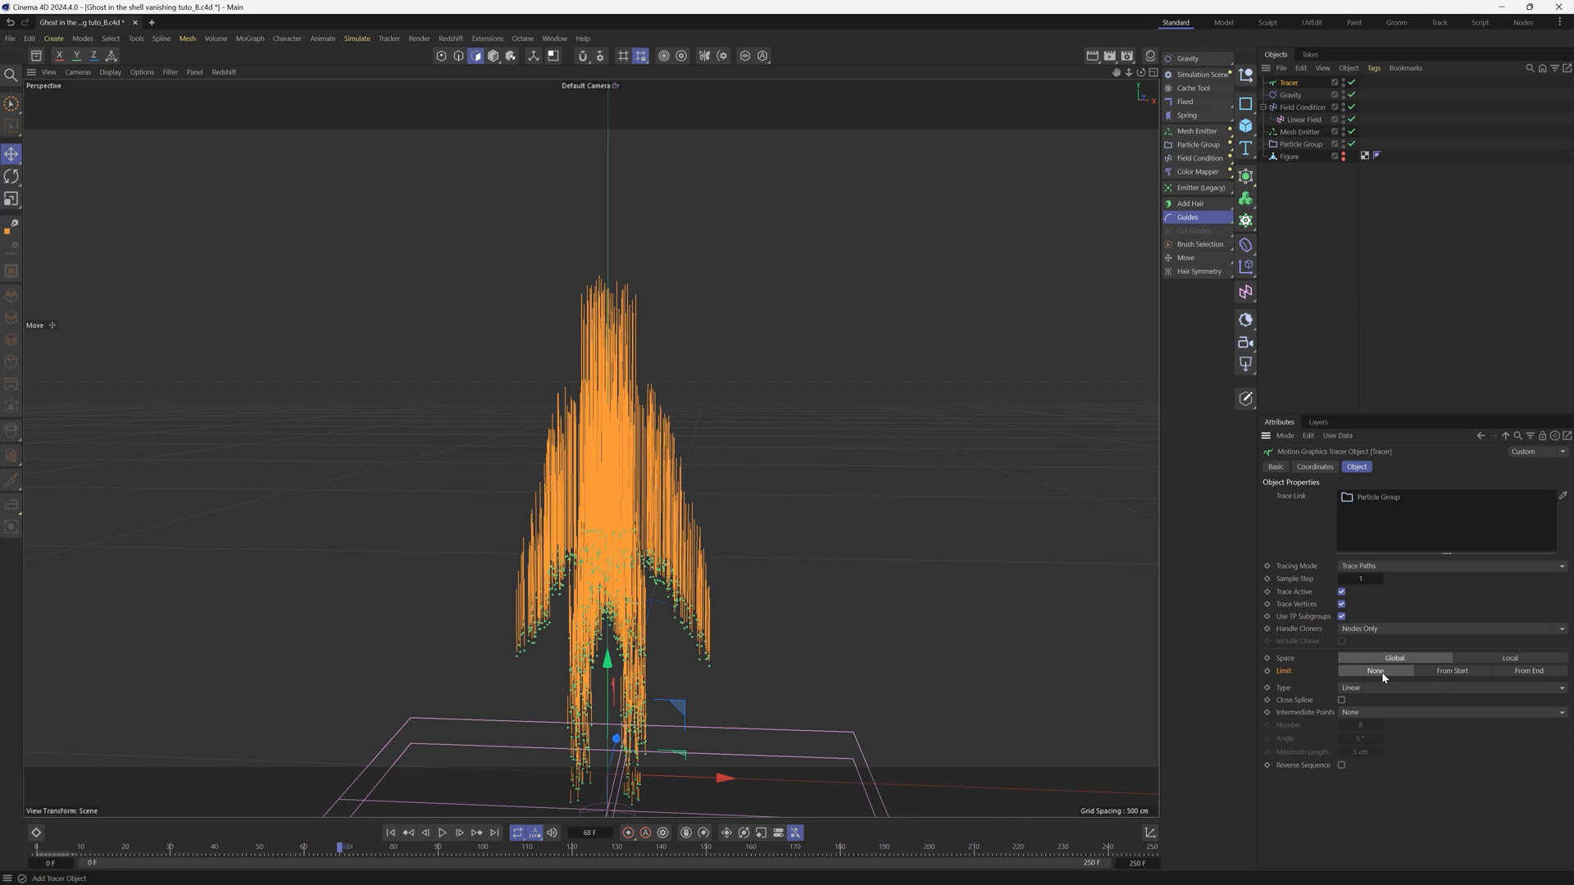
Limit the Tracer to 6 frames From End and preview the short trails
{"action": "left_click", "coordinate": [1528, 671]}
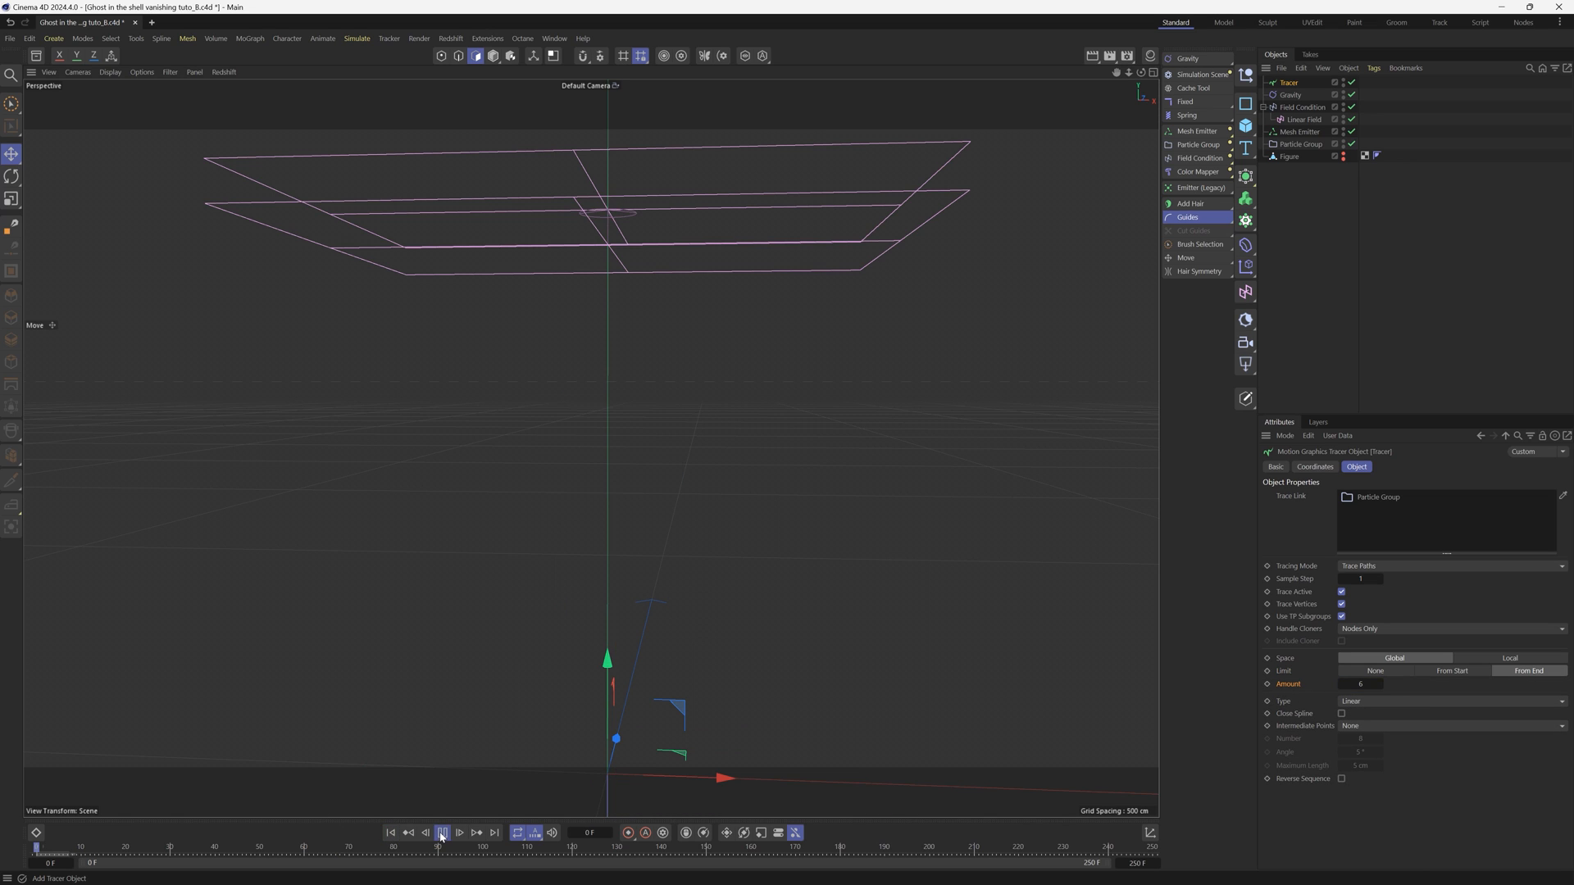
{"action": "left_click", "coordinate": [441, 833]}
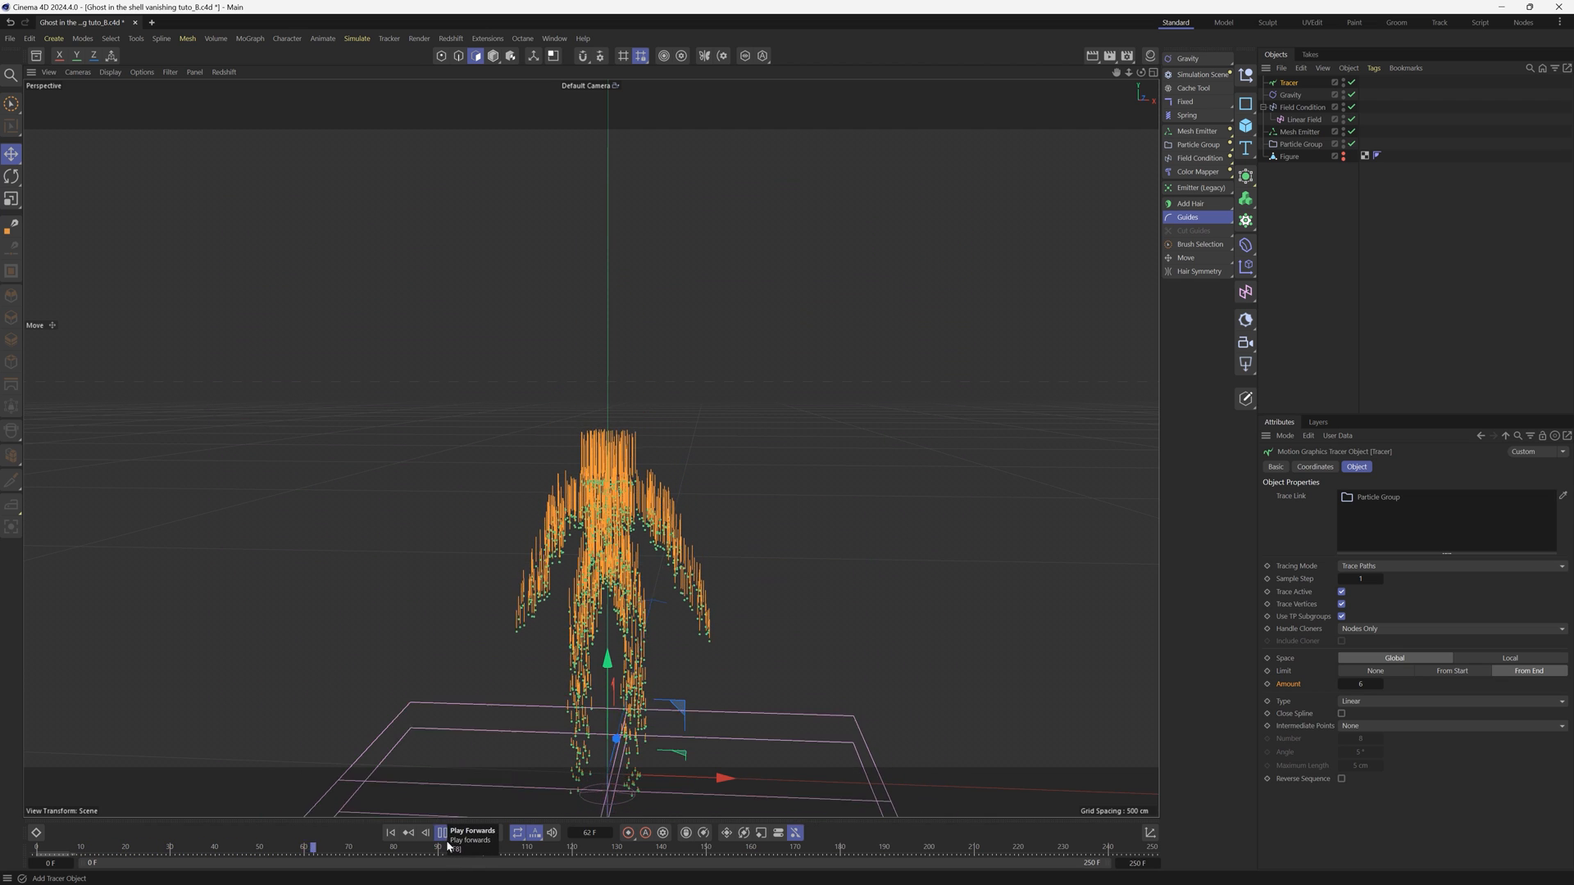
{"action": "left_click", "coordinate": [441, 833]}
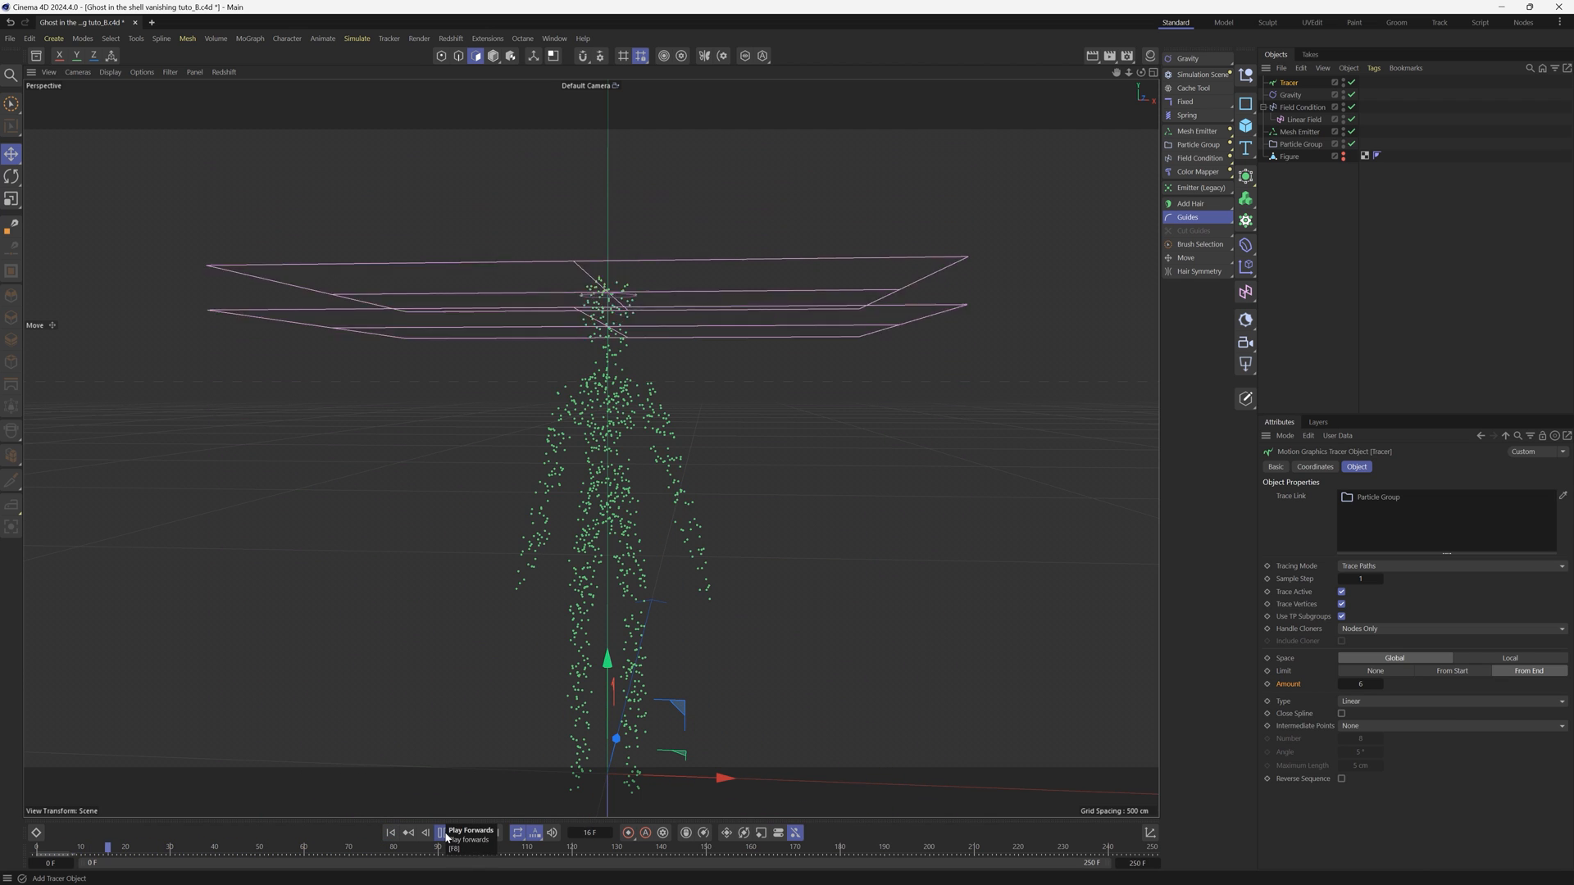
{"action": "left_click", "coordinate": [439, 833]}
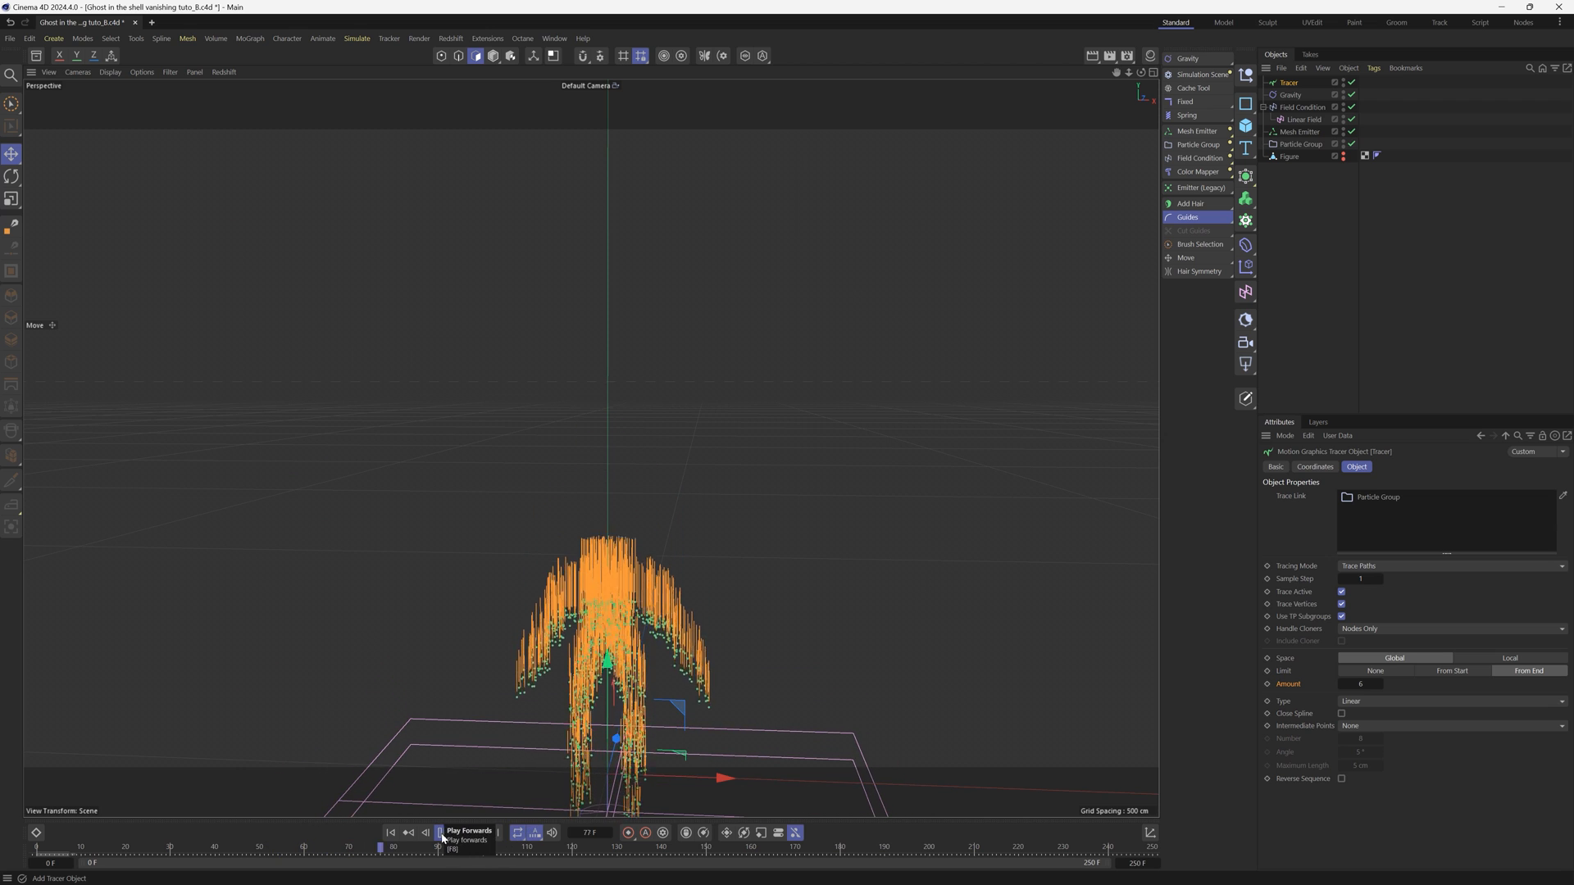
{"action": "left_click", "coordinate": [441, 833]}
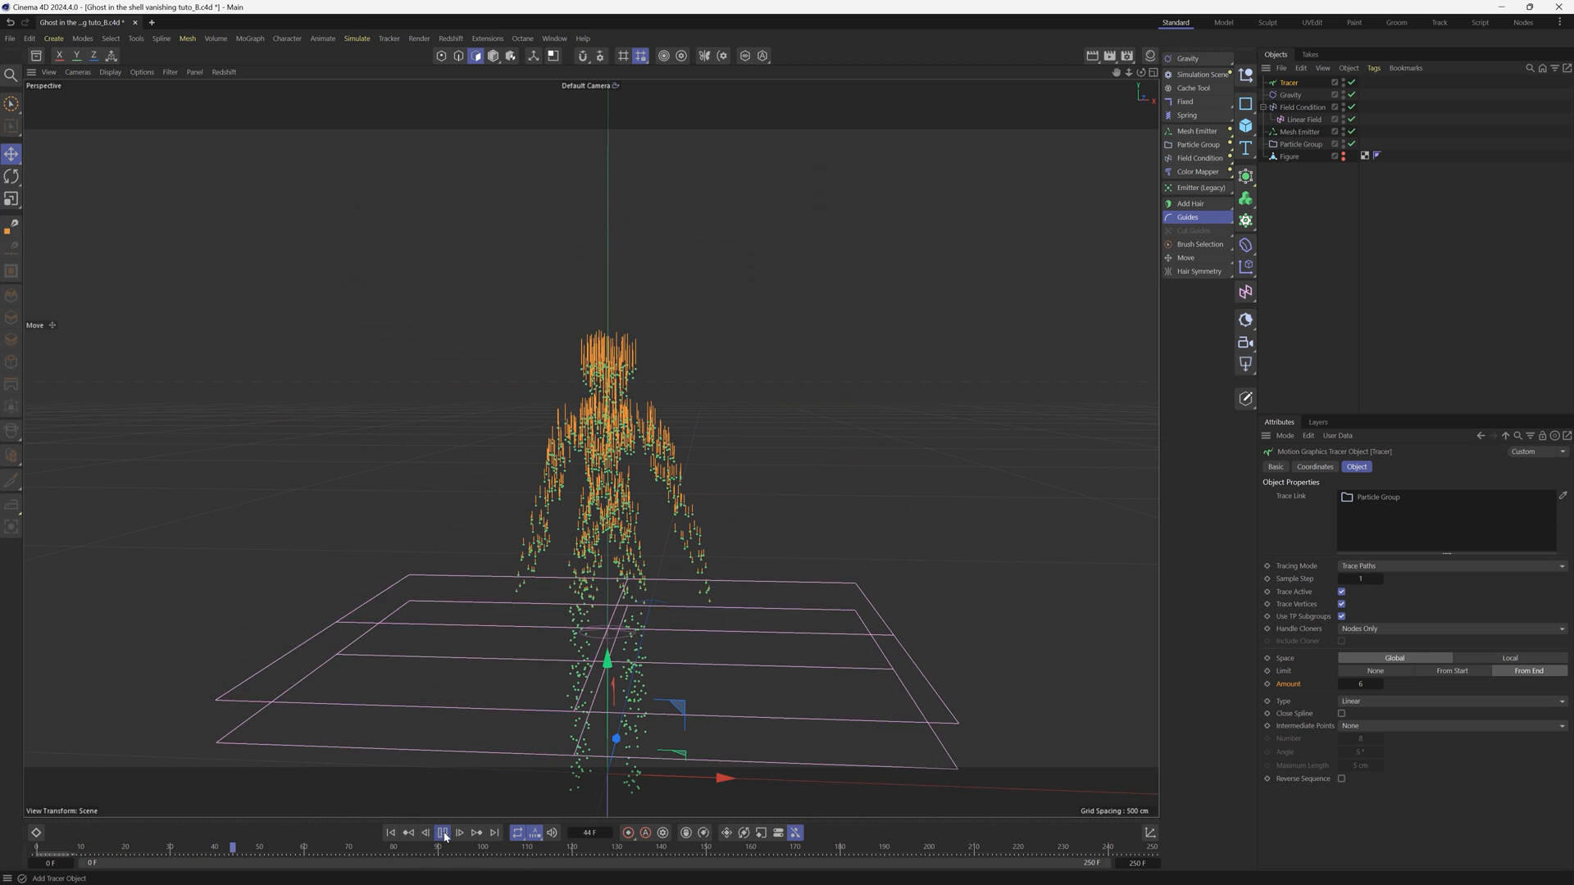
{"action": "left_click", "coordinate": [1307, 119]}
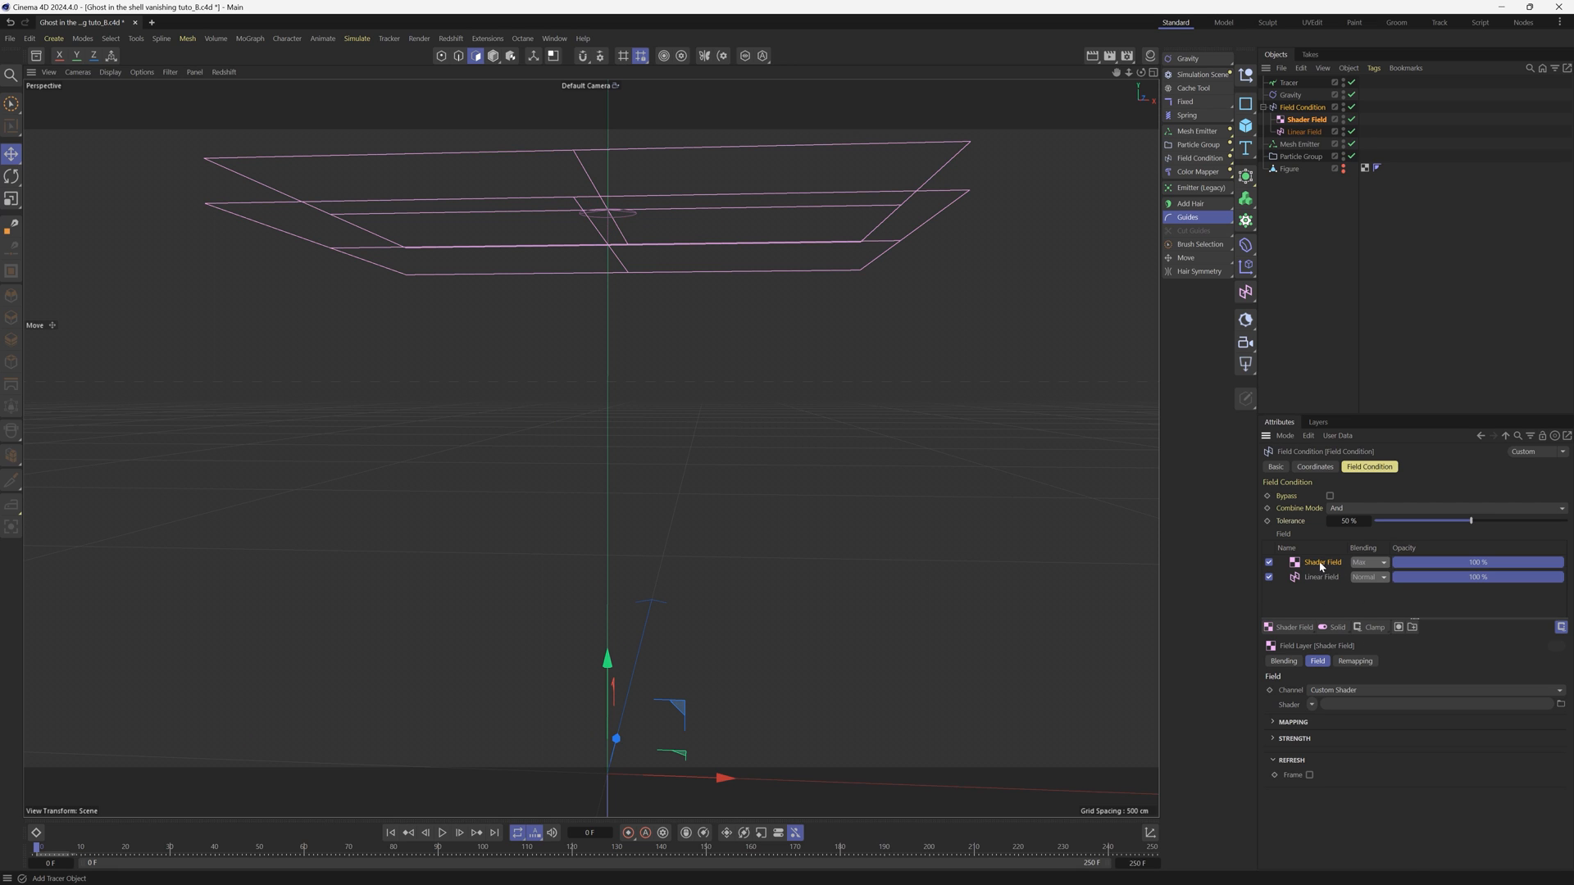
Give the Shader Field a Noise shader set to Cell Noise
{"action": "left_click", "coordinate": [1312, 703]}
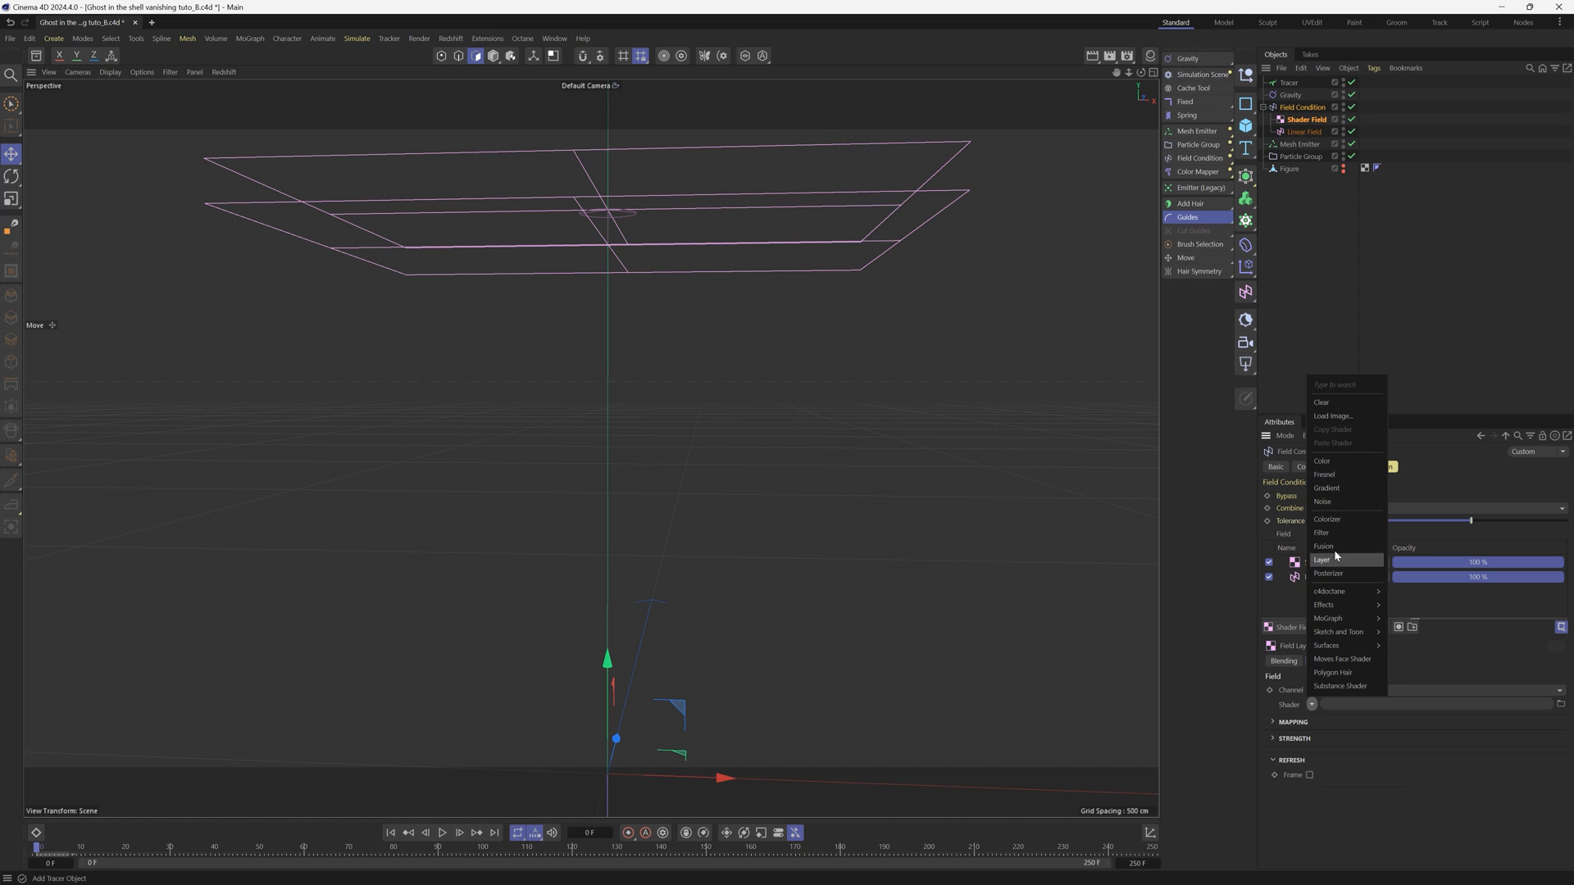
{"action": "left_click", "coordinate": [1323, 501]}
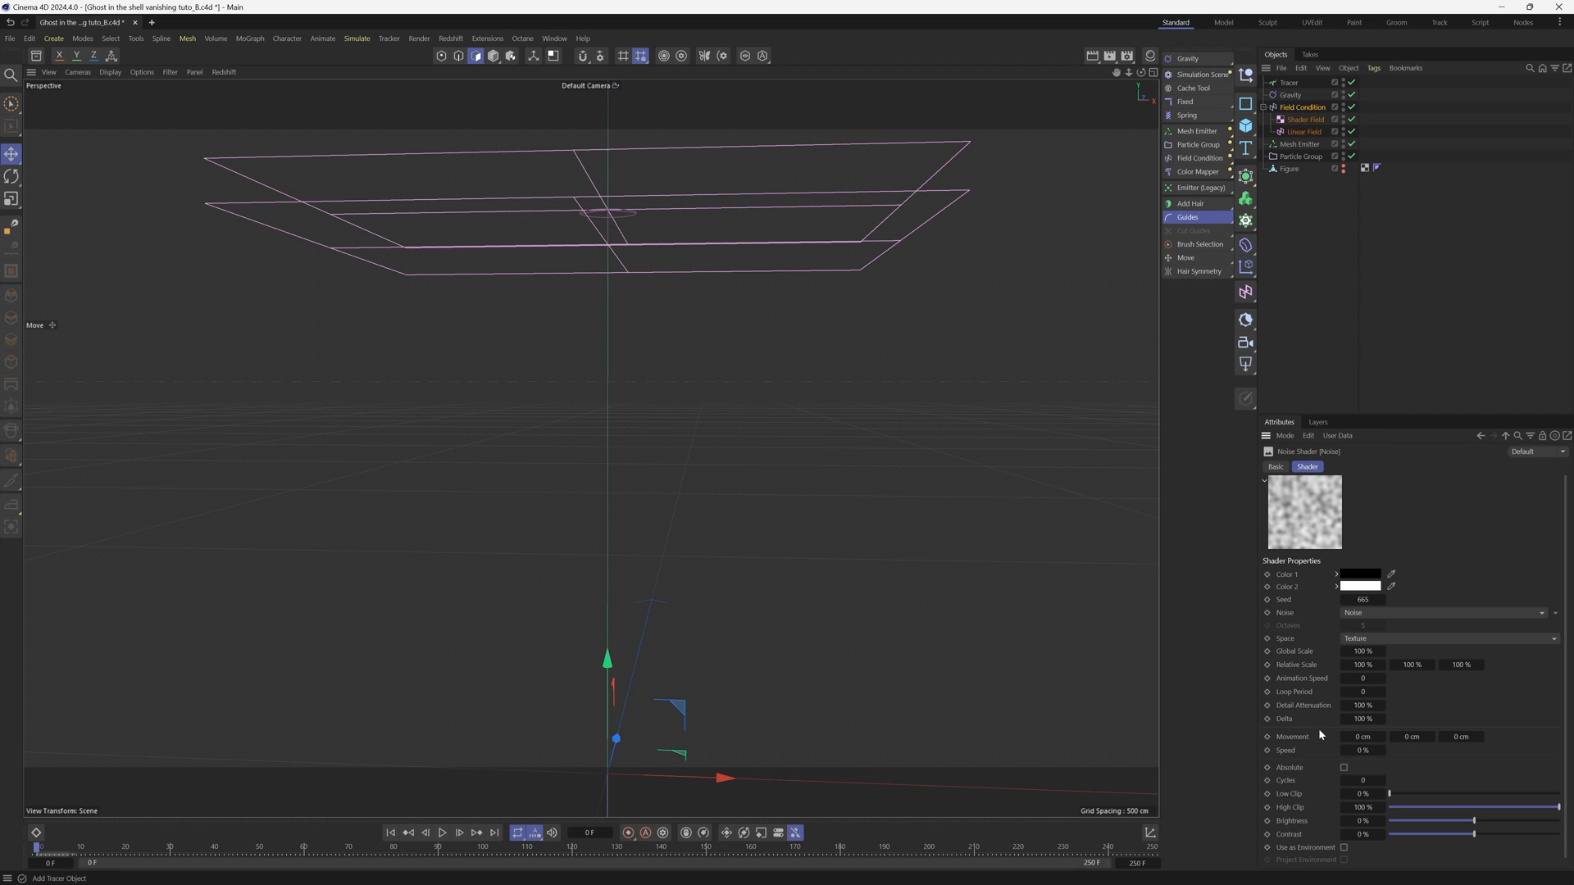
{"action": "mouse_move", "coordinate": [1360, 619]}
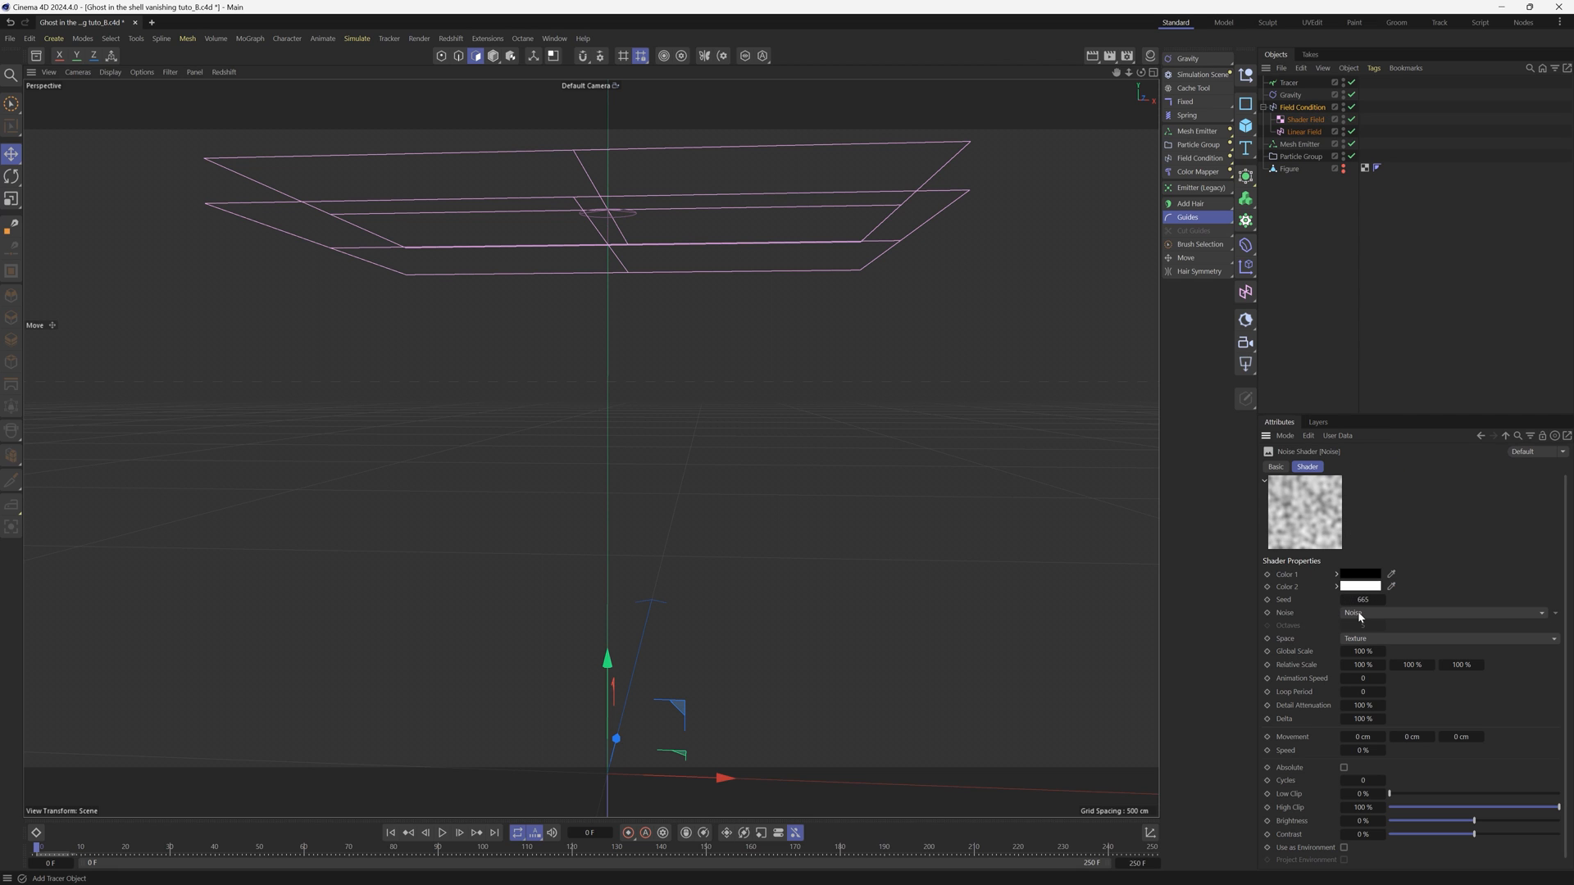
{"action": "left_click", "coordinate": [1446, 612]}
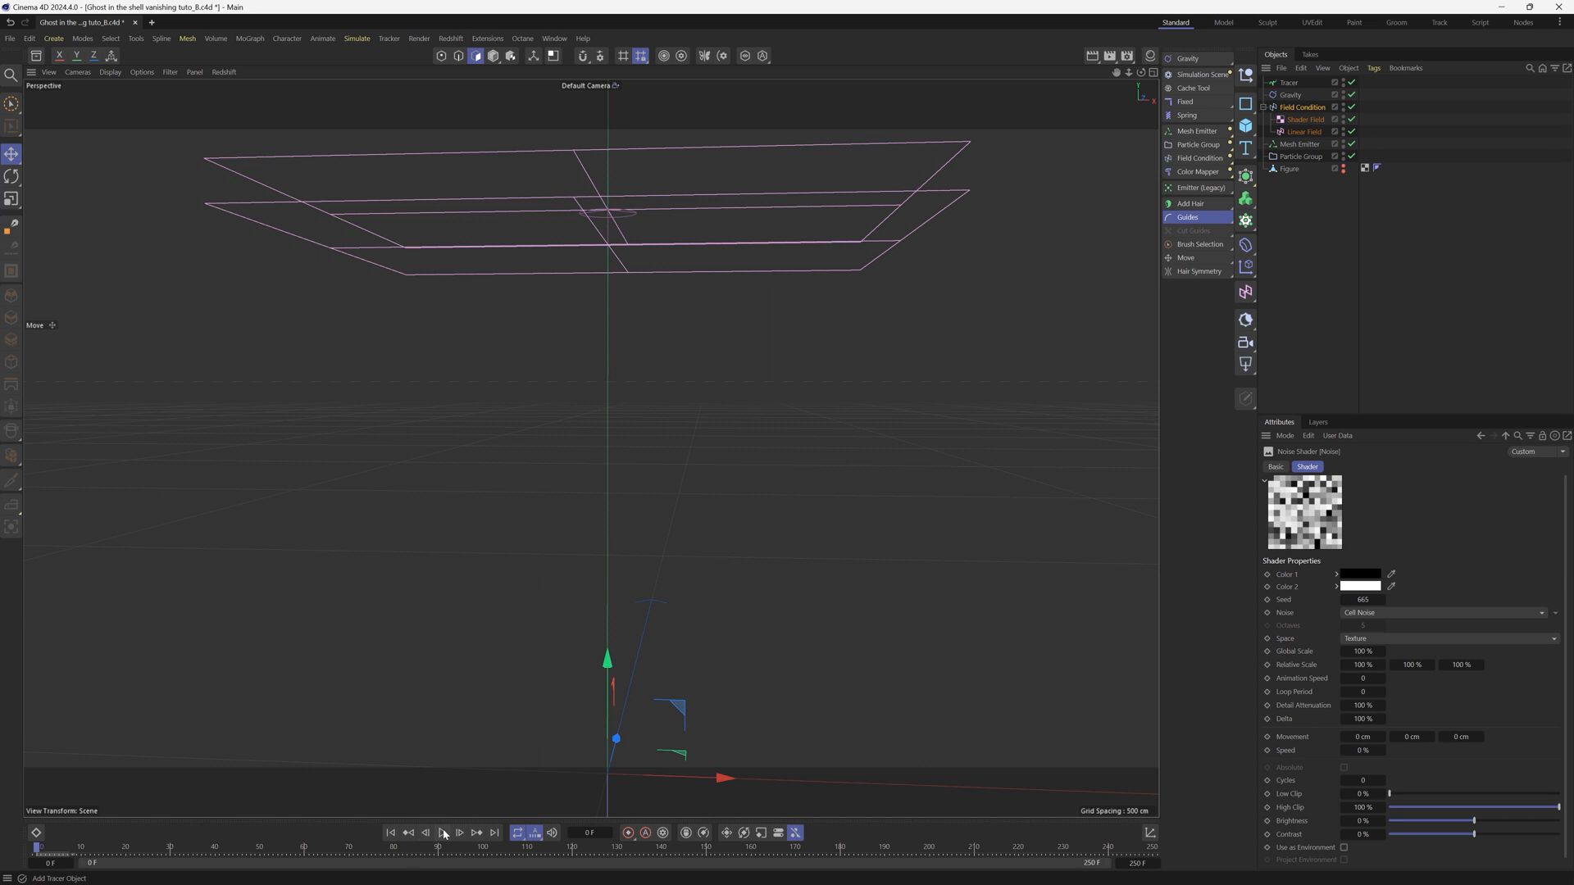
{"action": "left_click", "coordinate": [443, 833]}
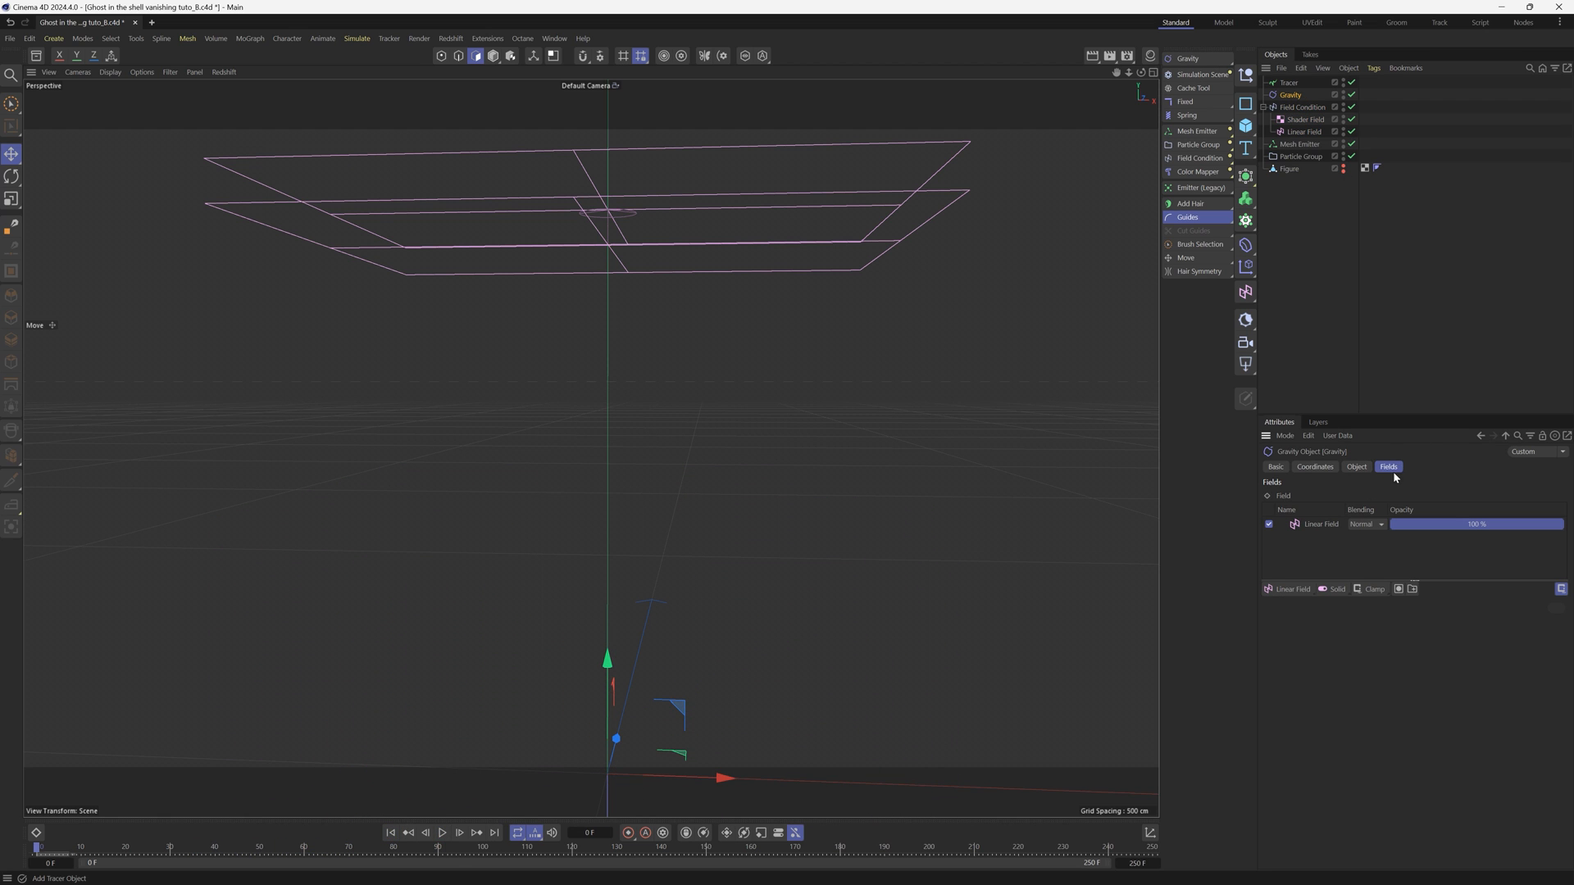
Add the Shader Field to Gravity, blend the Linear Field as Clip, and play the patchy dripping
{"action": "left_click", "coordinate": [1306, 120]}
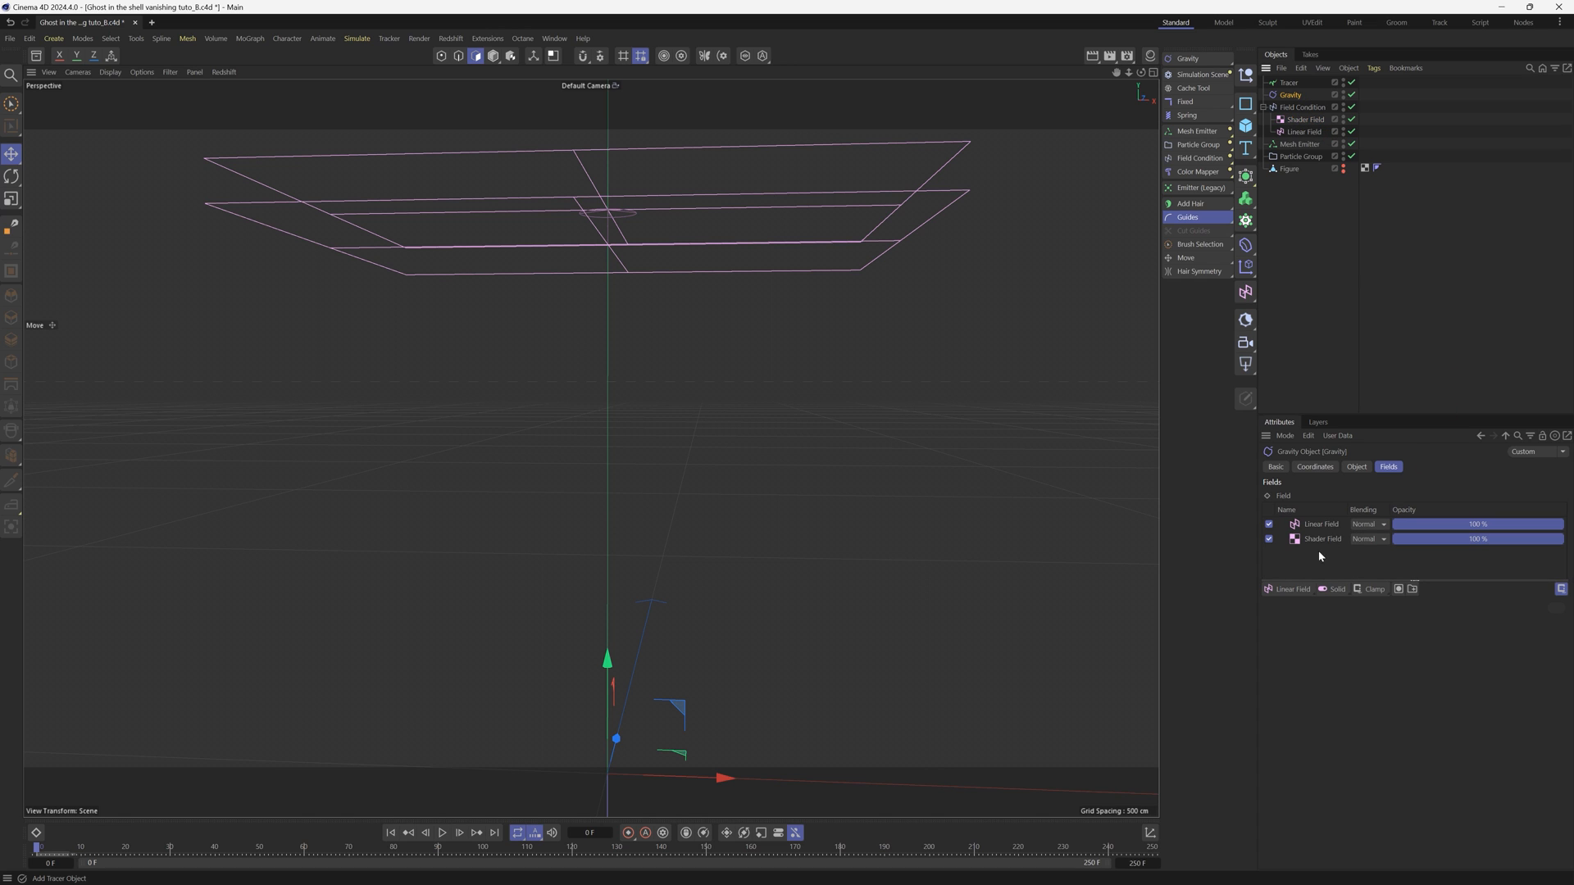
{"action": "left_click", "coordinate": [1367, 524]}
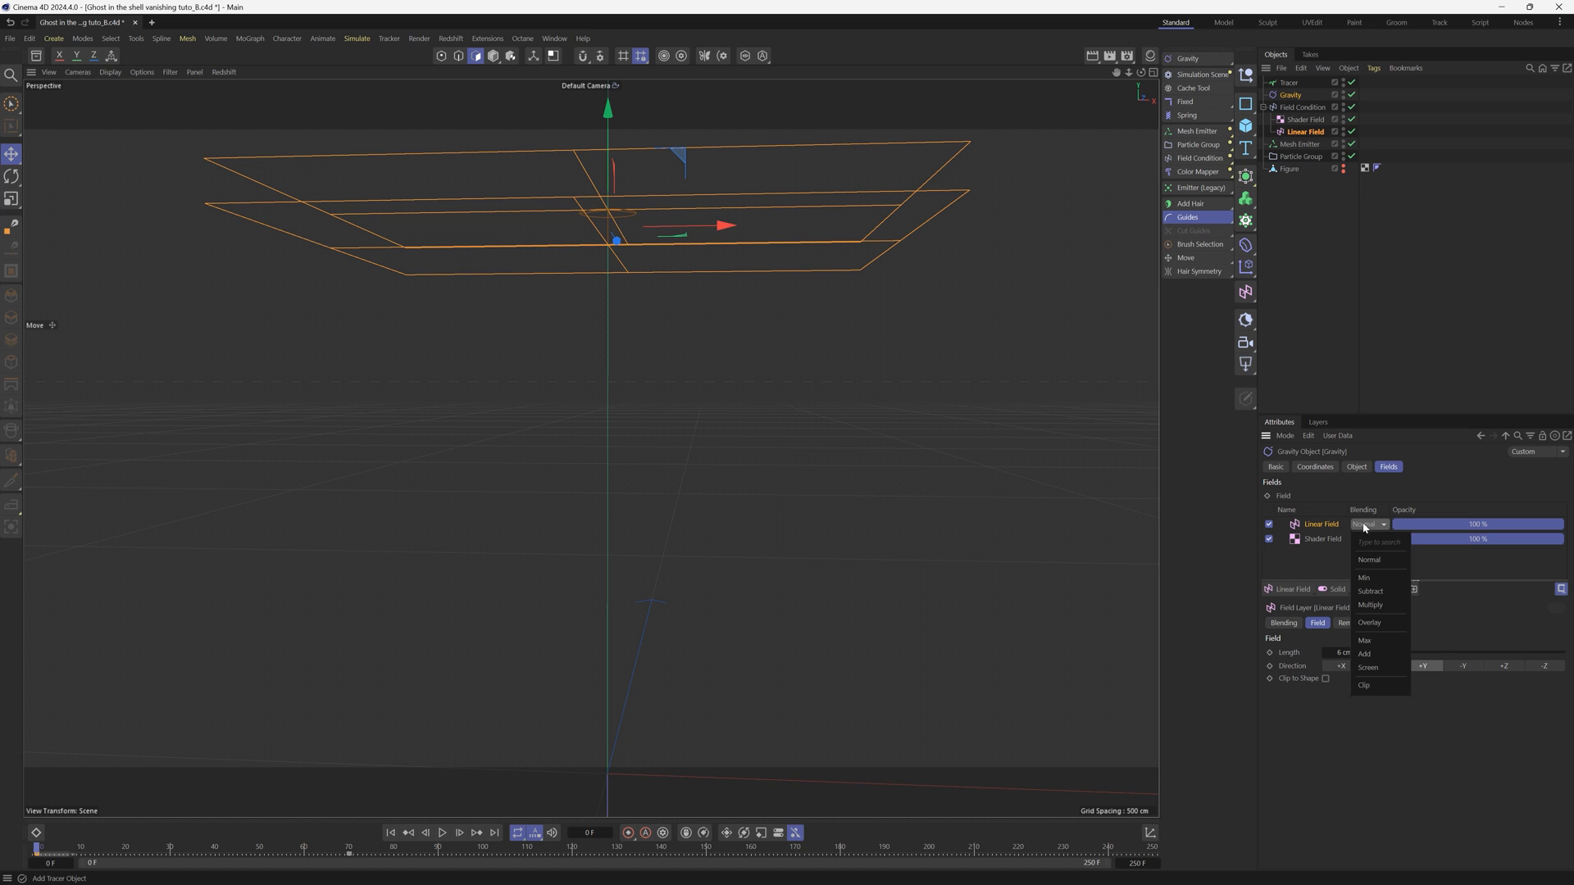
{"action": "left_click", "coordinate": [1364, 685]}
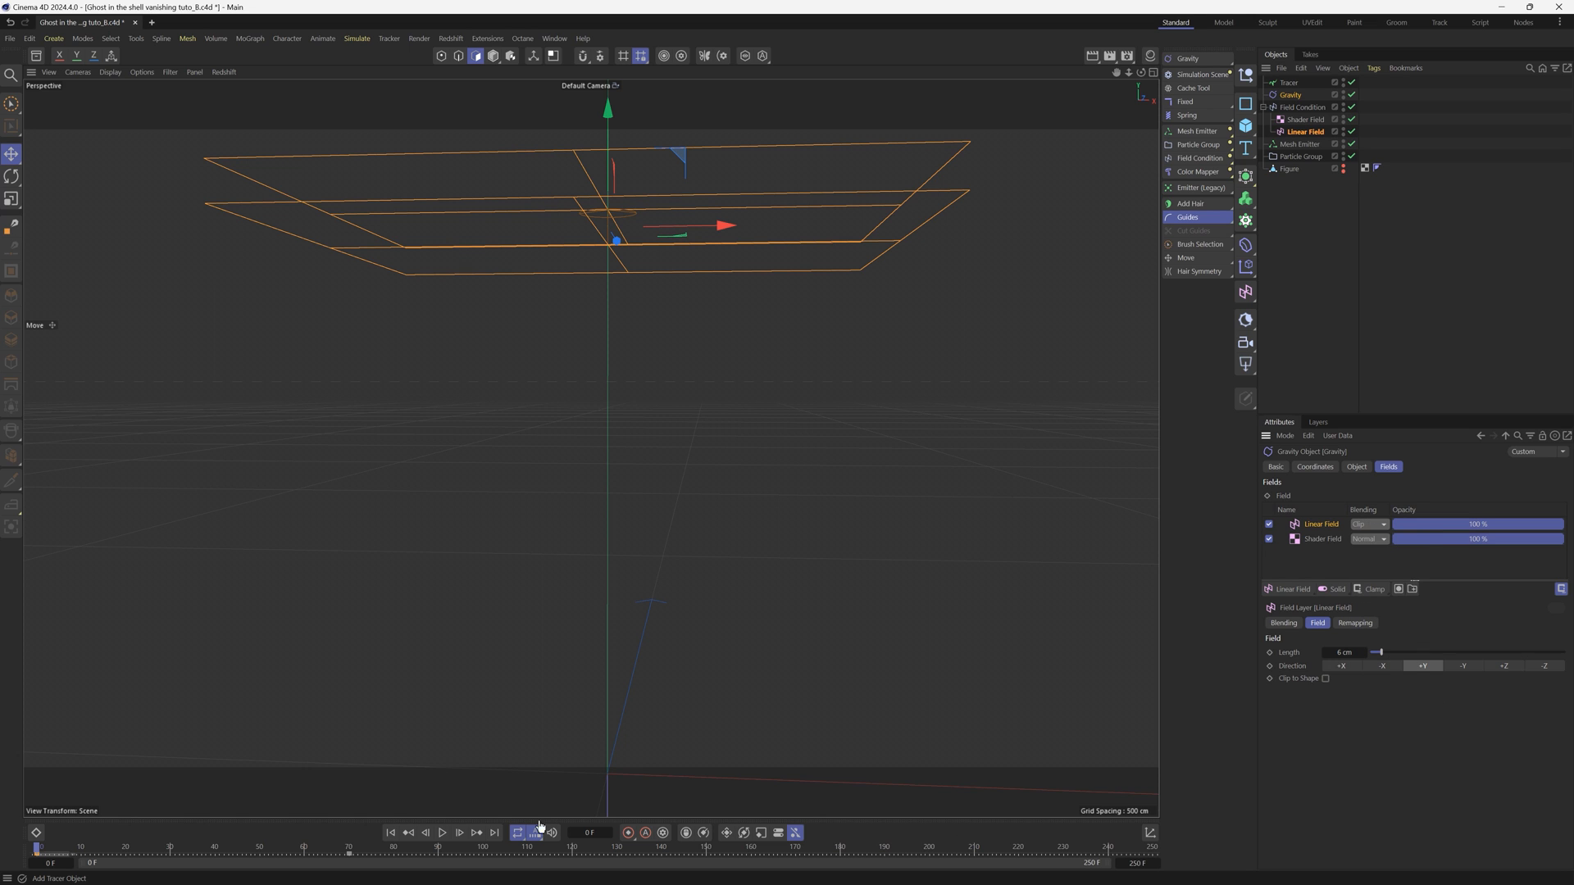
{"action": "left_click", "coordinate": [441, 833]}
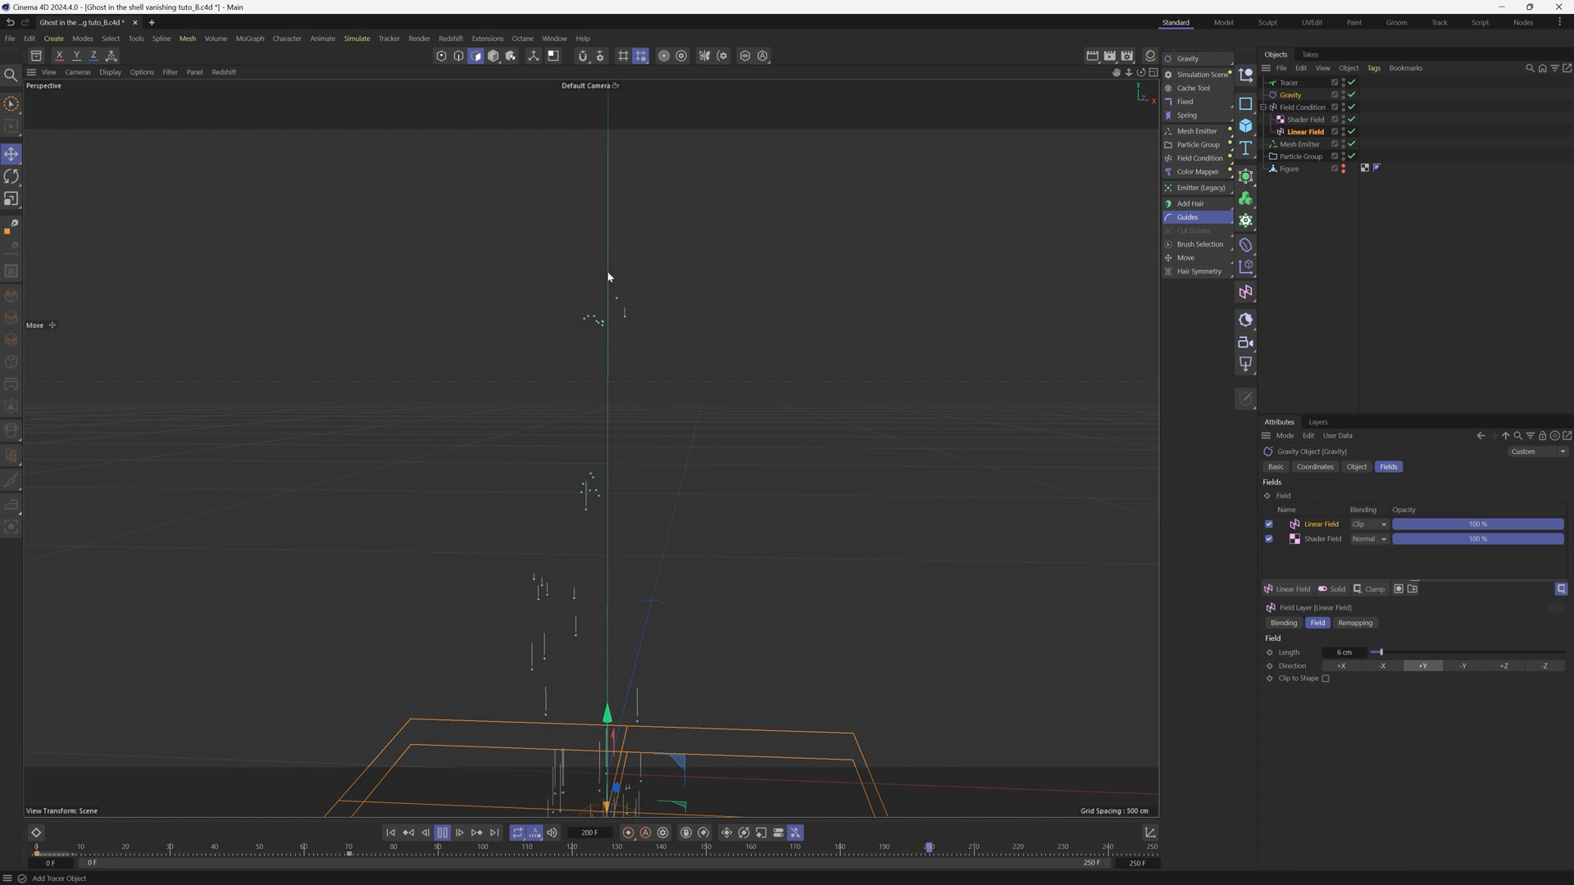
{"action": "left_click", "coordinate": [390, 833]}
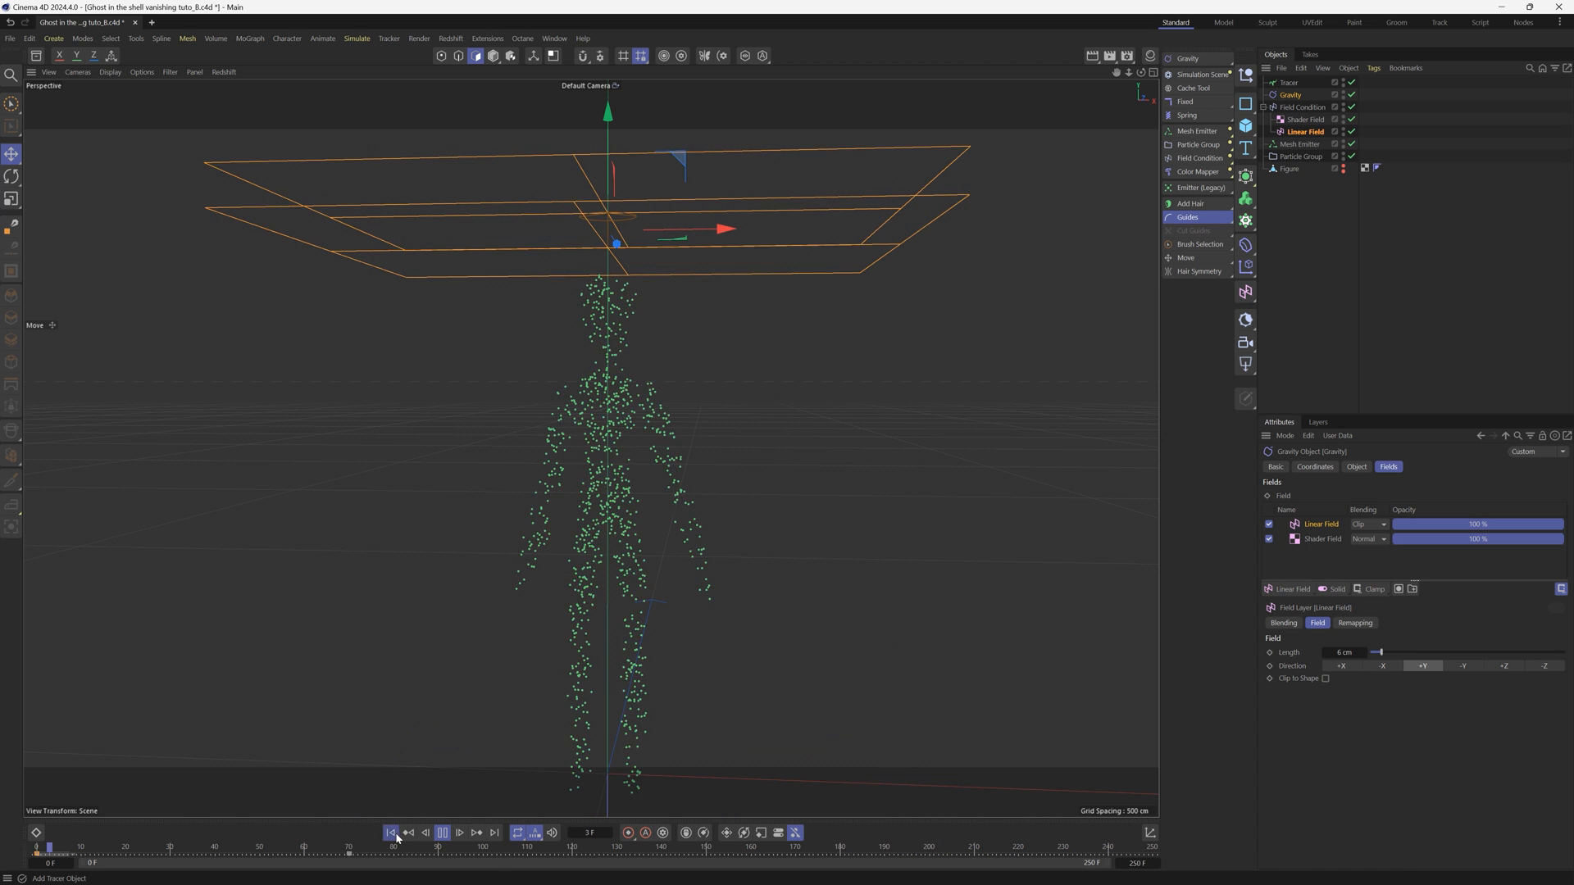
{"action": "left_click", "coordinate": [441, 833]}
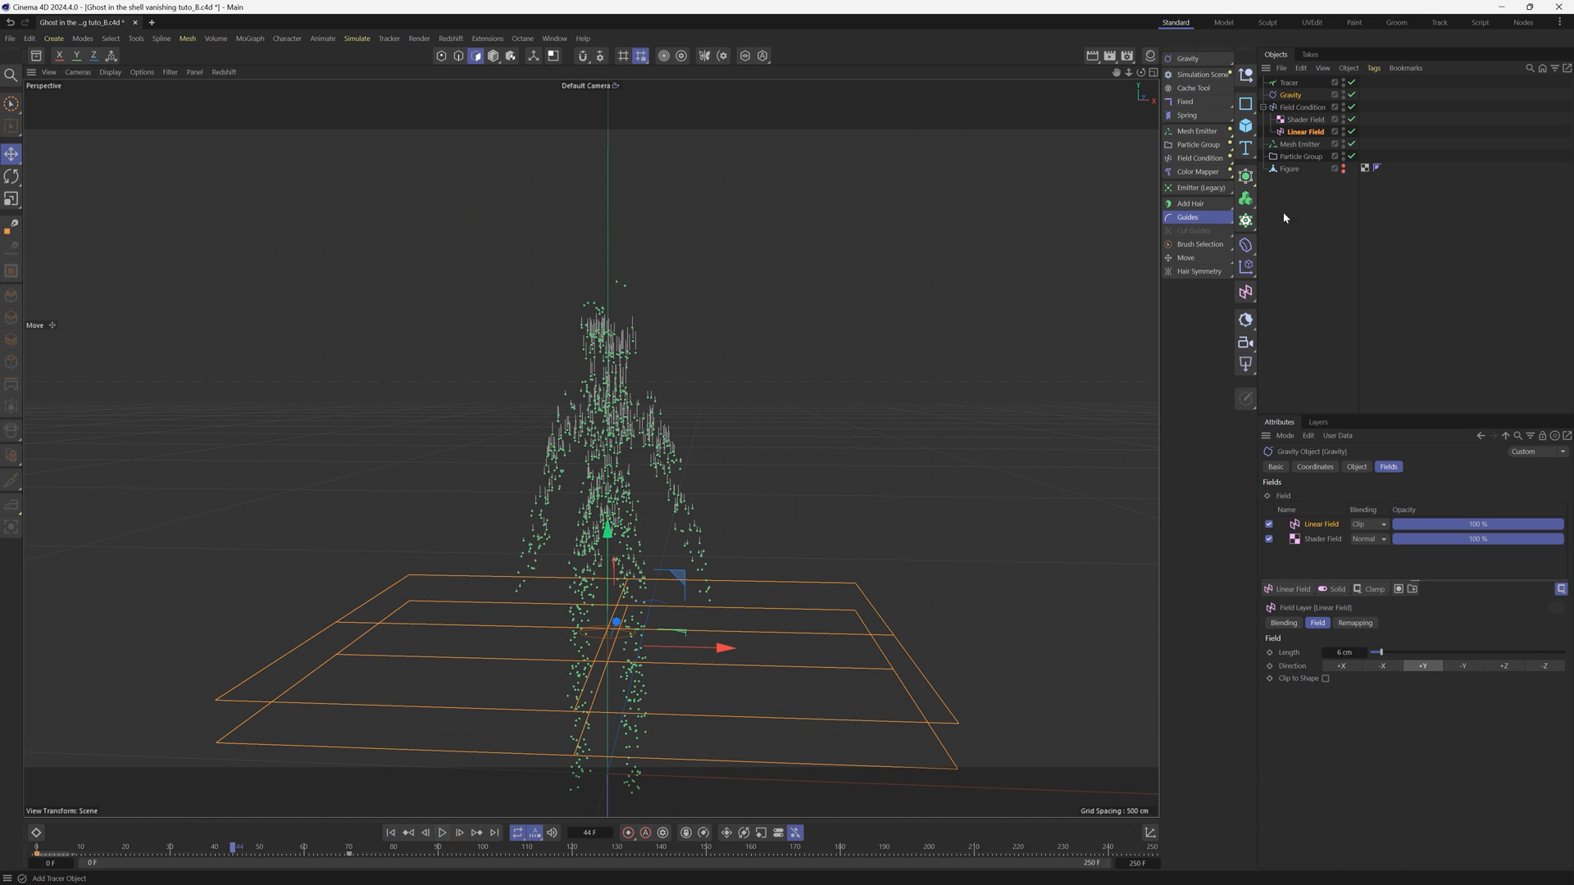
Set the Mesh Emitter Count to 10000 and replay the denser dripping figure
{"action": "left_click", "coordinate": [1300, 145]}
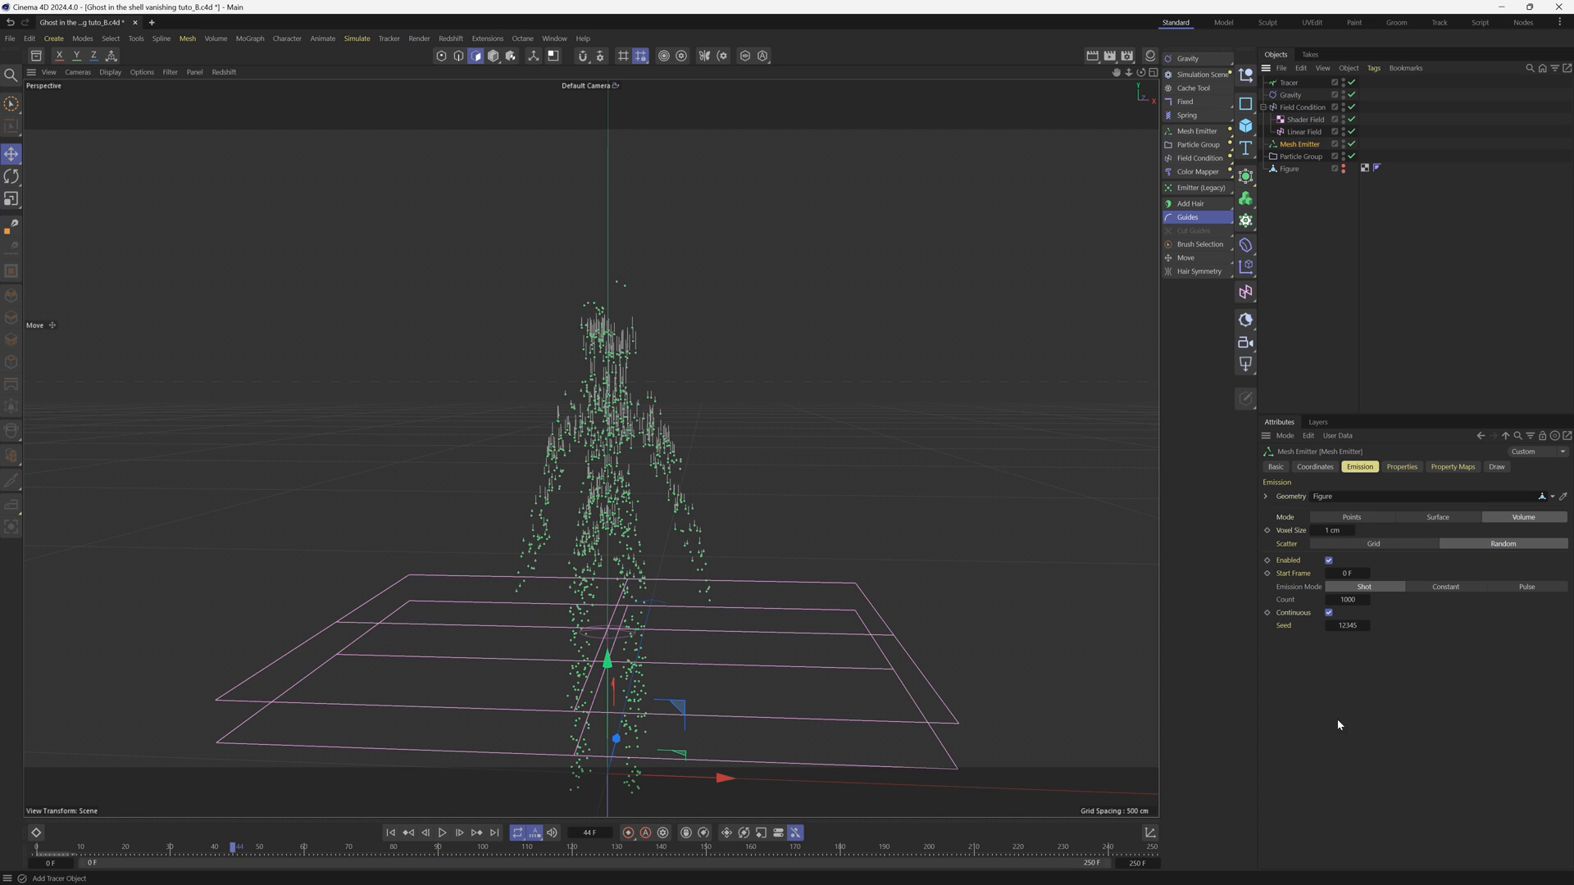
{"action": "left_click", "coordinate": [1348, 601]}
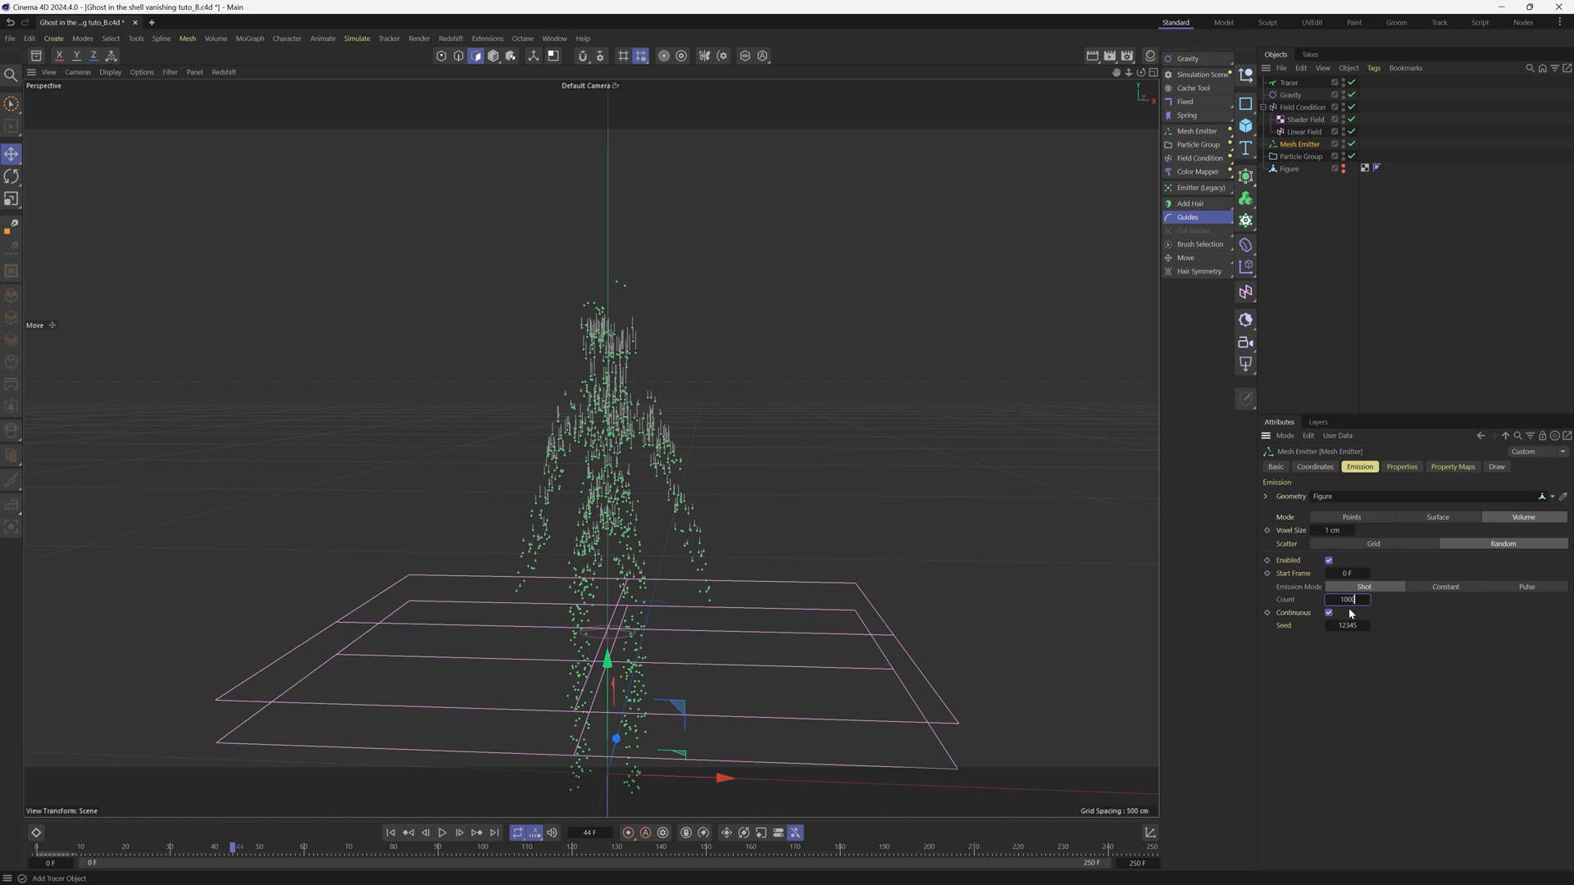
{"action": "type", "text": "10000"}
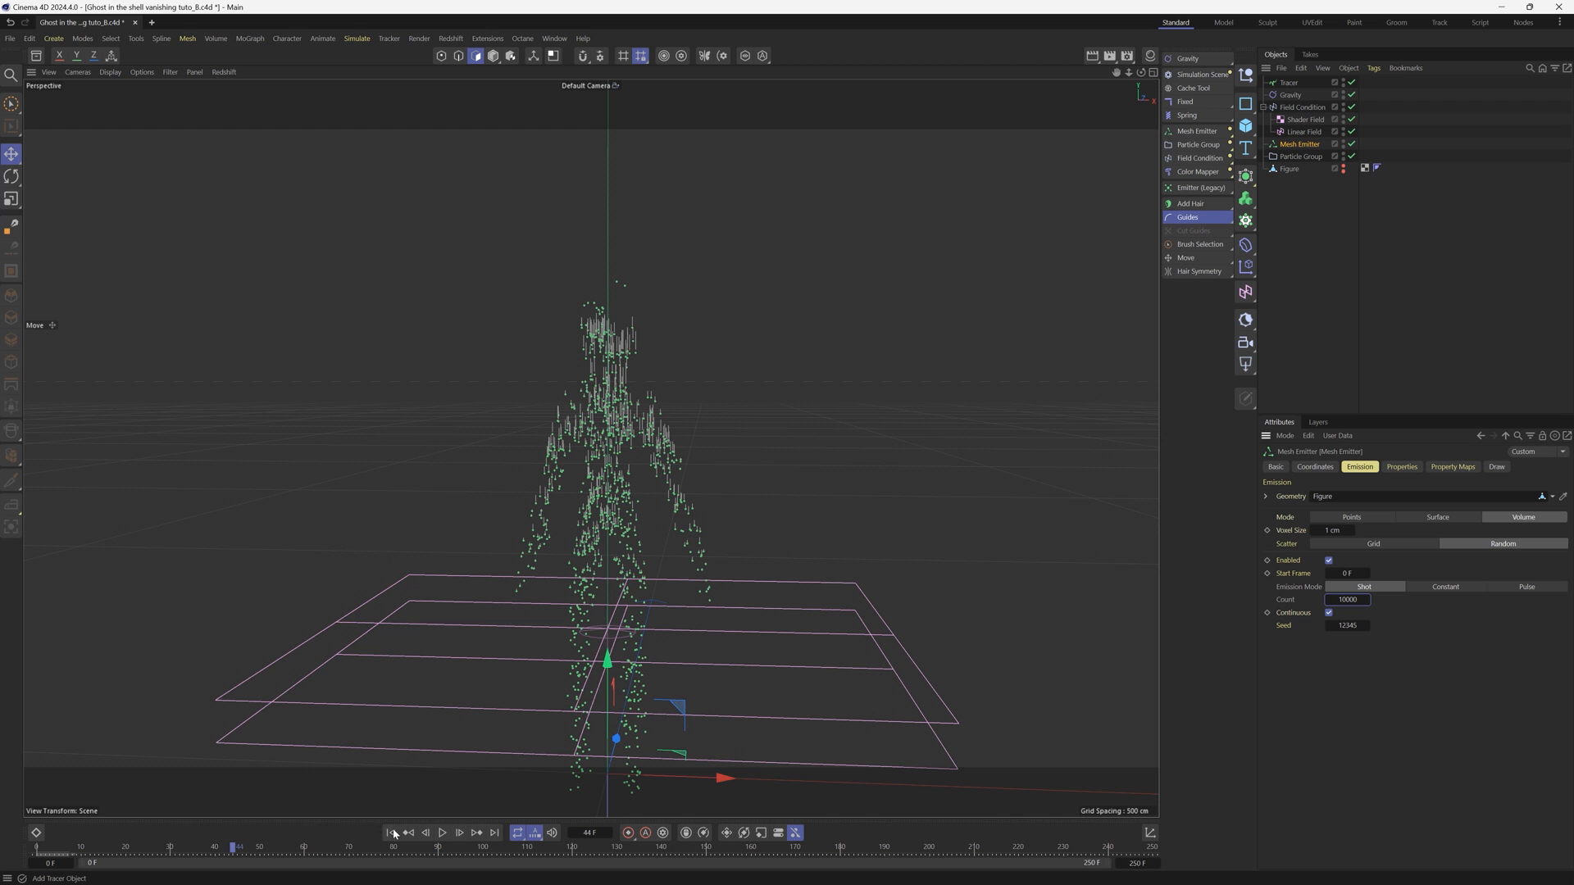
{"action": "left_click", "coordinate": [443, 833]}
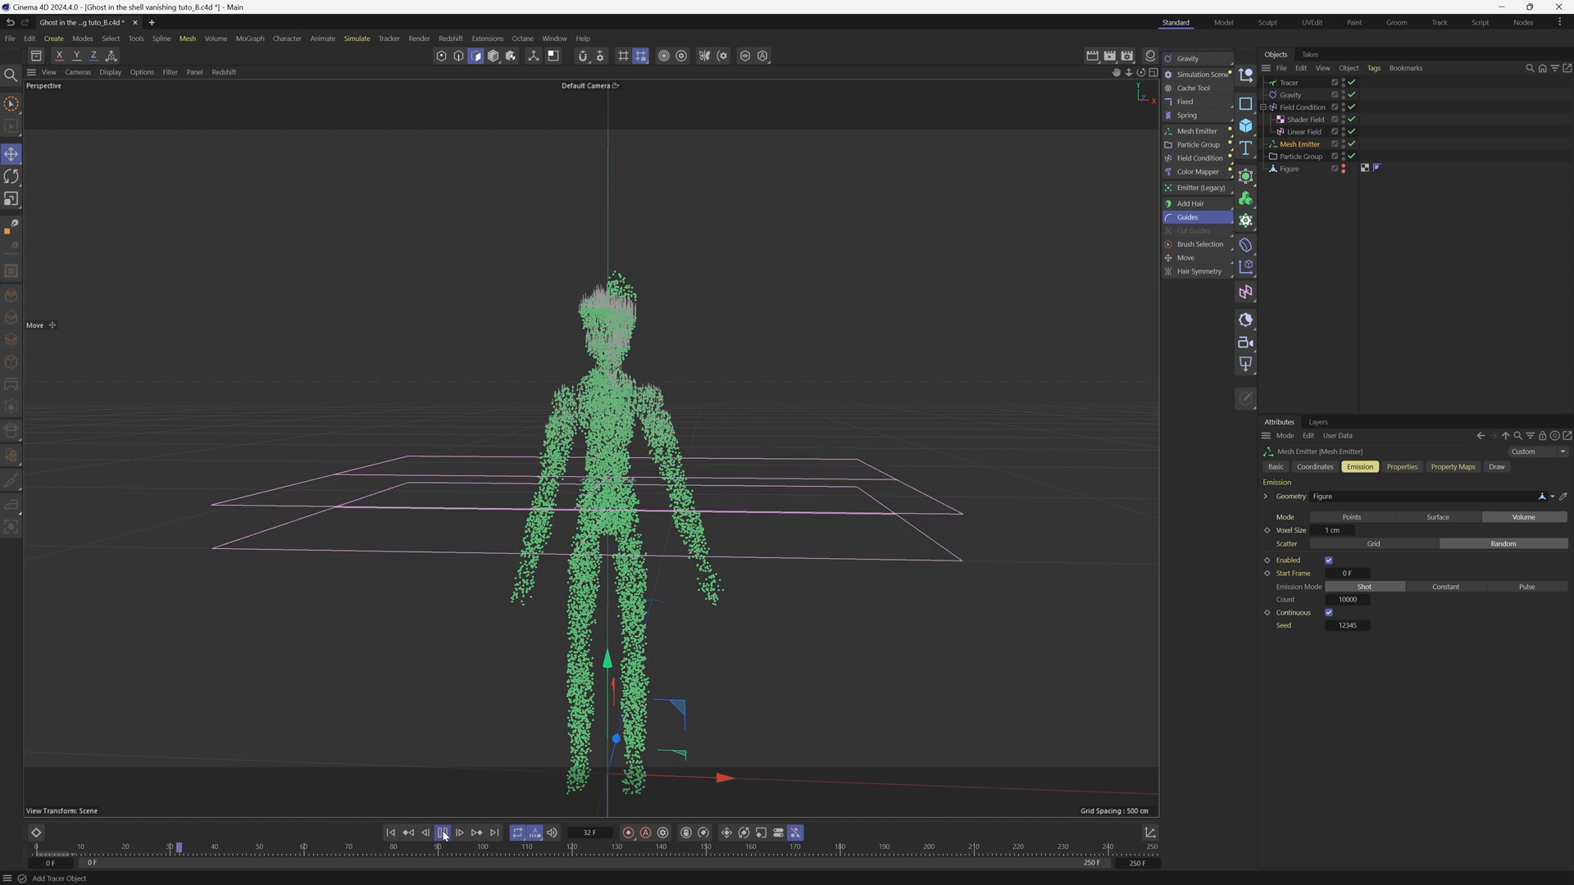
{"action": "left_click", "coordinate": [443, 833]}
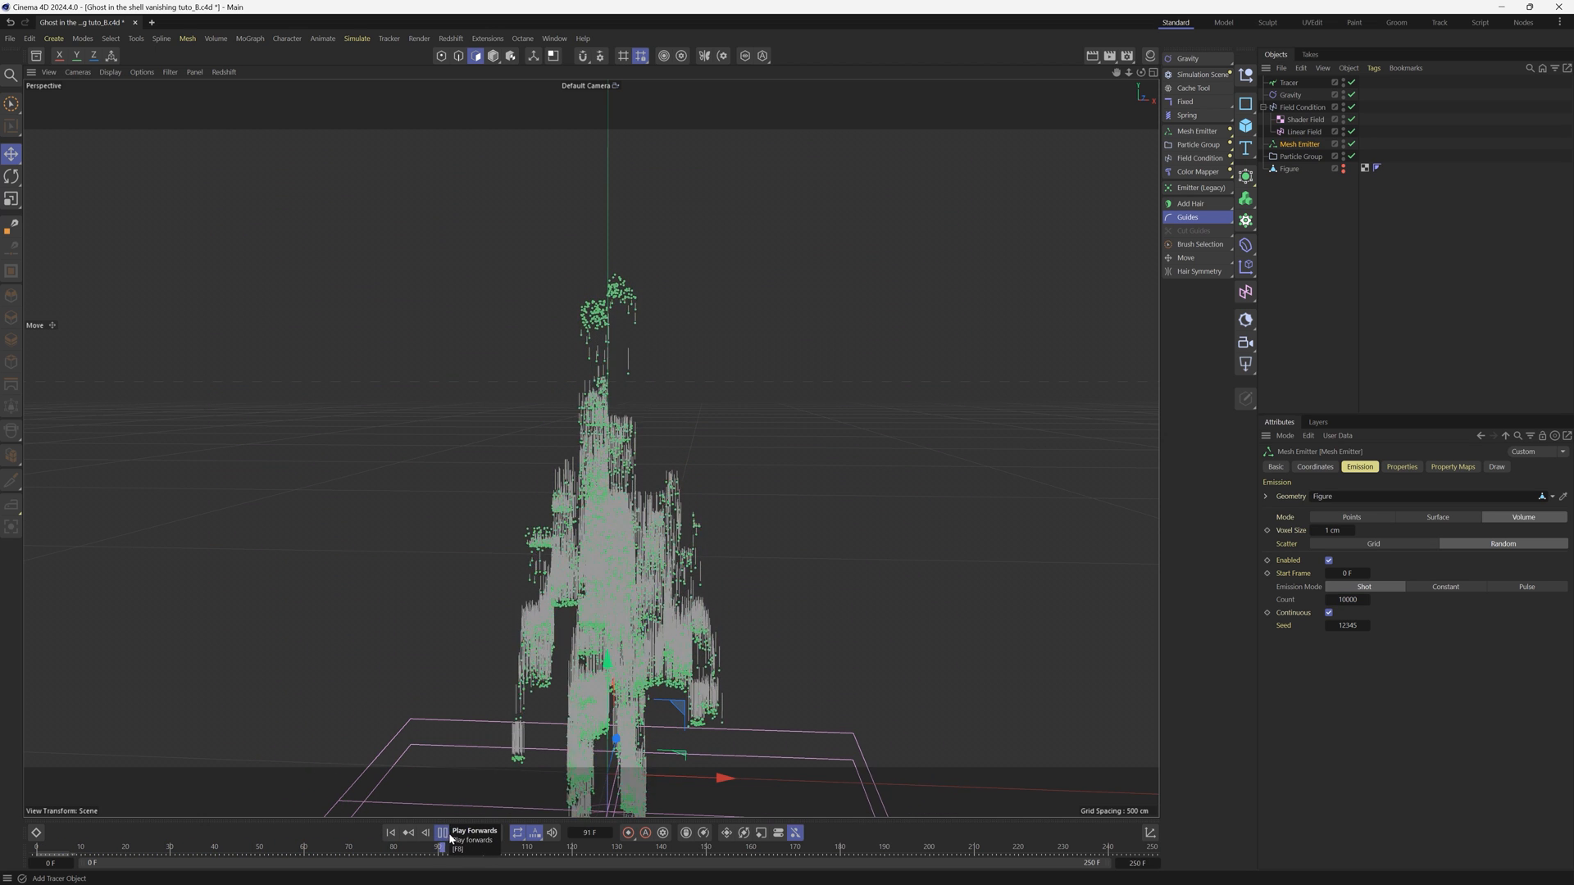